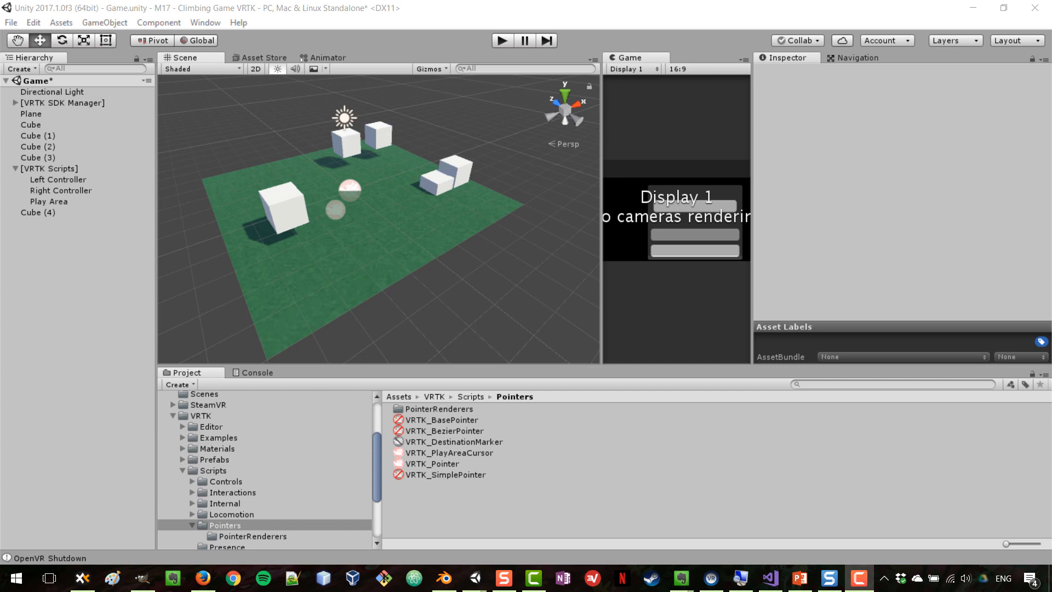
{"action": "mouse_move", "coordinate": [431, 242]}
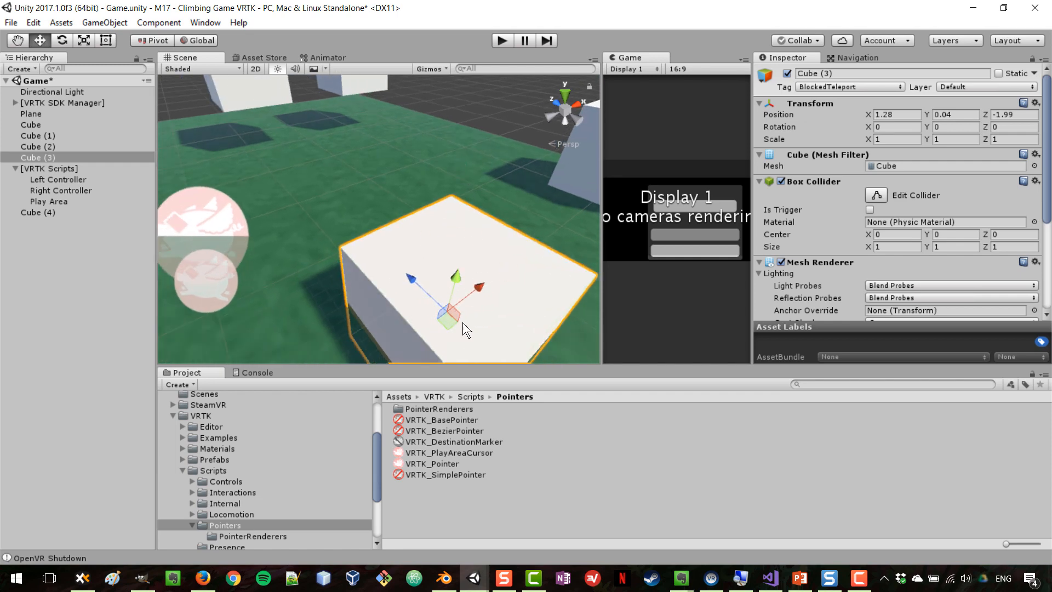
Step: Create an empty 'Grabbable Objects' object, then select the plane together with the cubes
{"action": "right_click", "coordinate": [37, 157]}
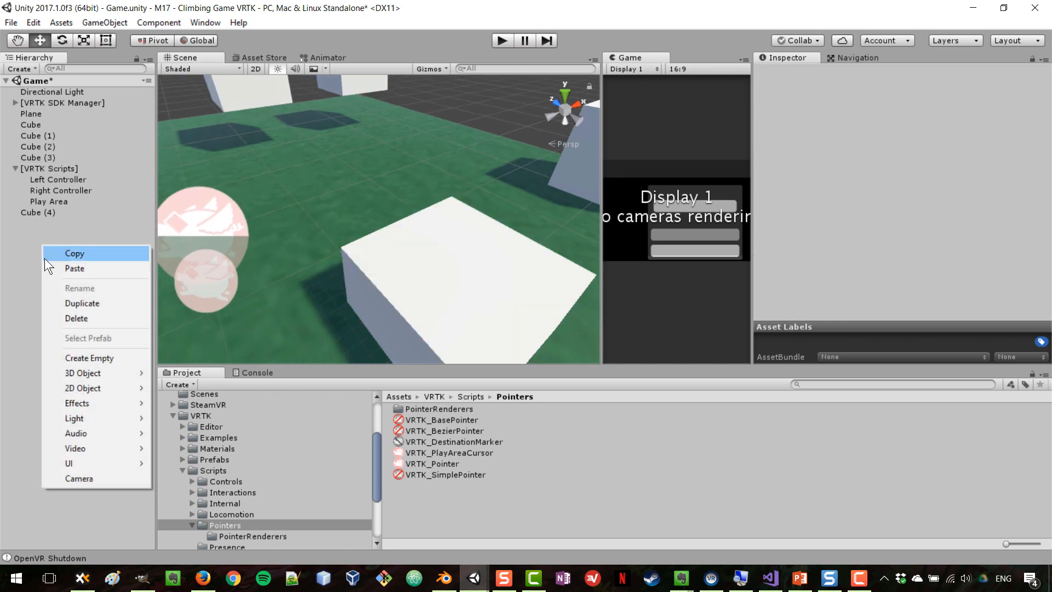
{"action": "left_click", "coordinate": [89, 358]}
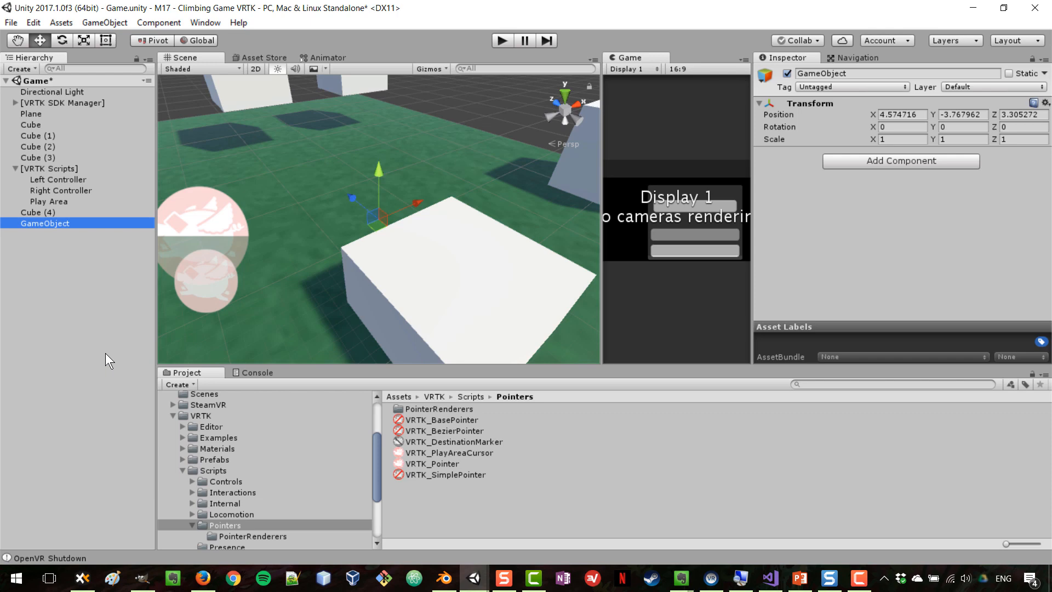
{"action": "double_click", "coordinate": [44, 223]}
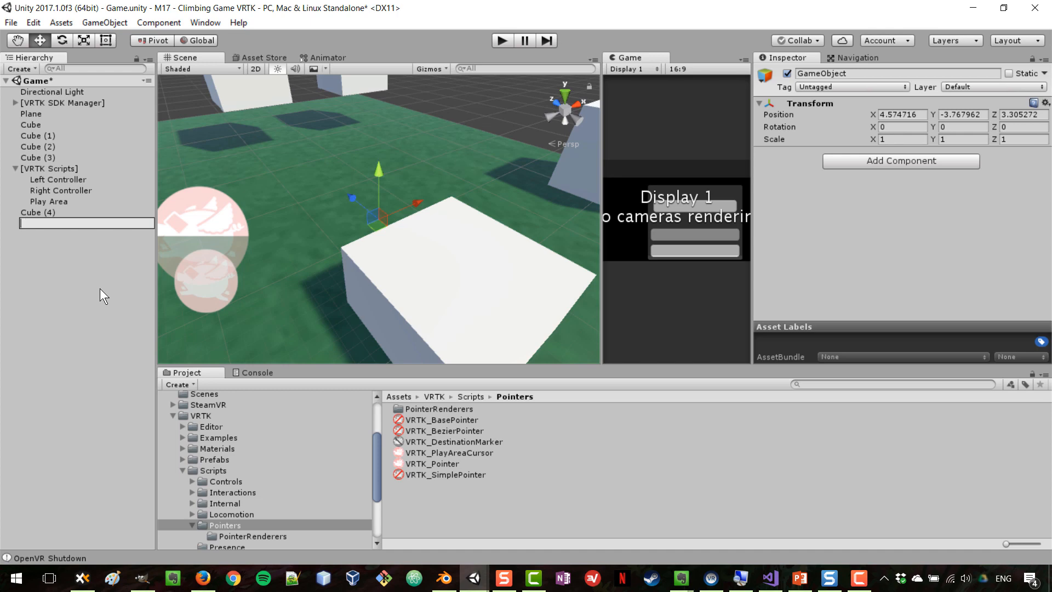
{"action": "type", "text": "Grabbable obj"}
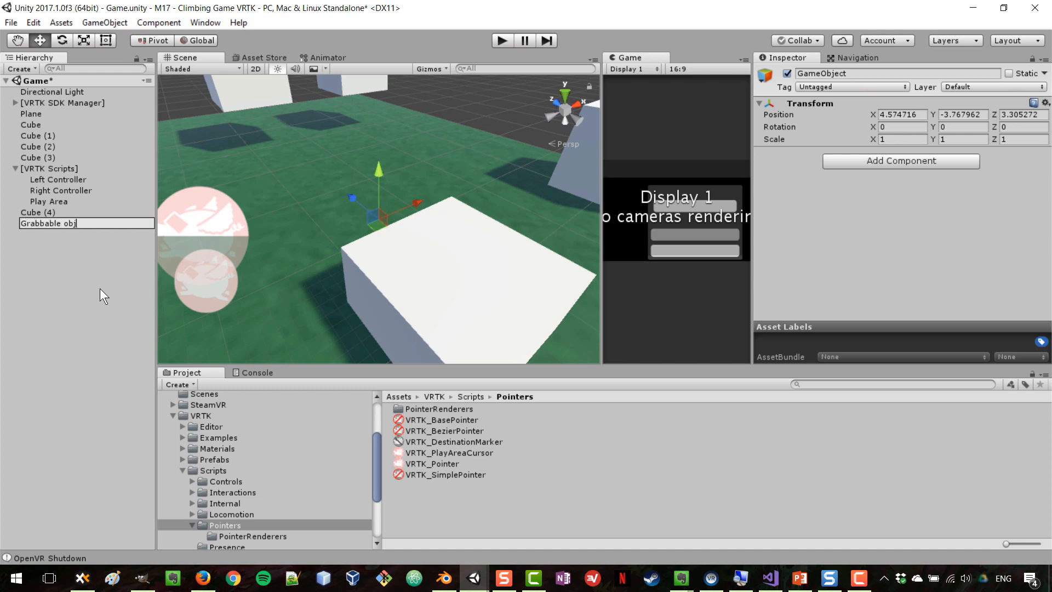
{"action": "type", "text": "ects"}
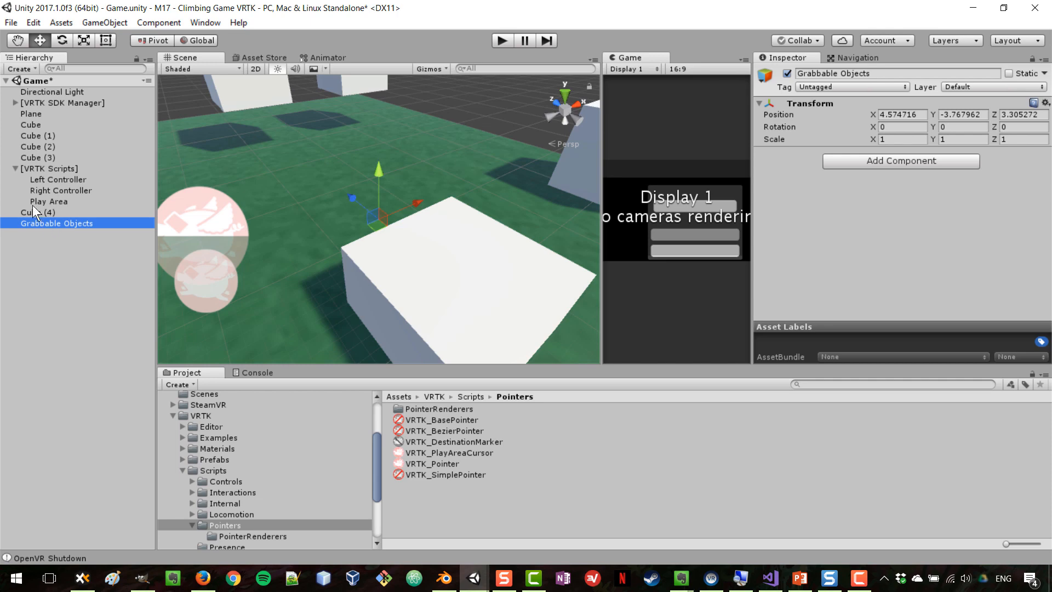
{"action": "left_click", "coordinate": [15, 168]}
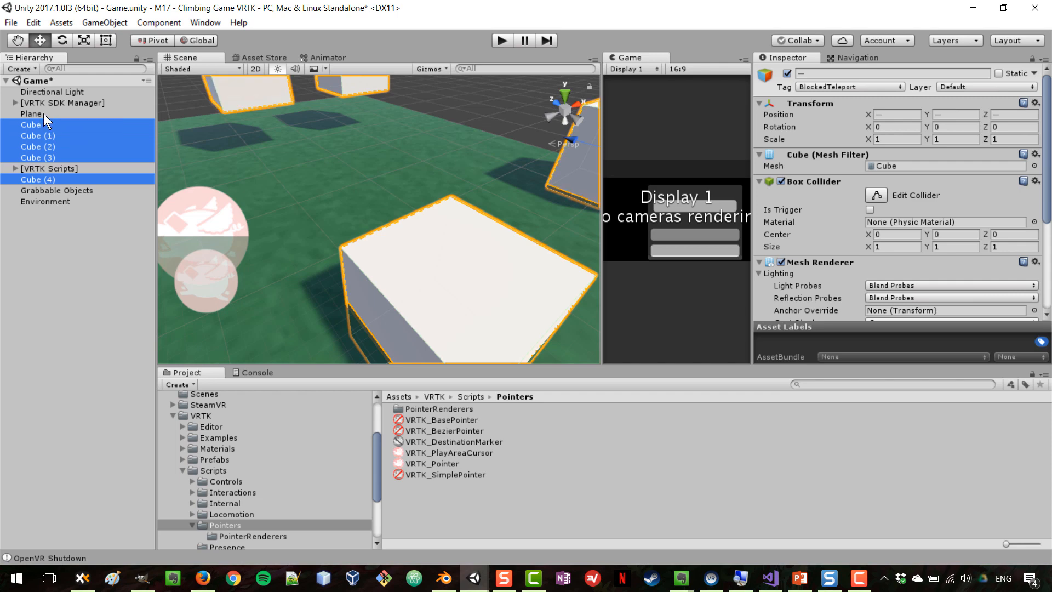
{"action": "left_click", "coordinate": [45, 203]}
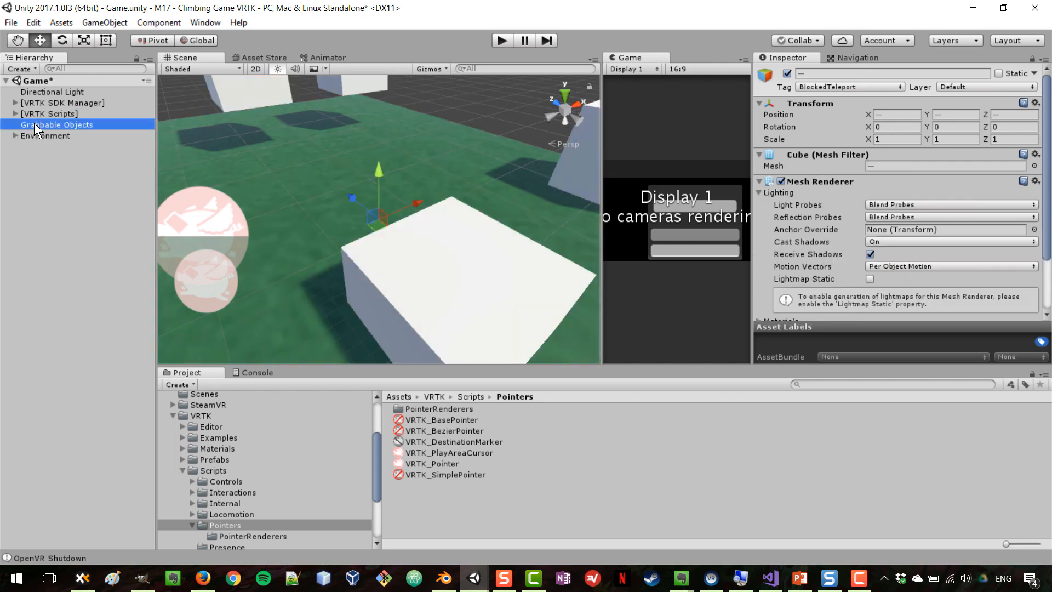
Step: Select the Grabbable Objects group to add a child cube inside it
{"action": "left_click", "coordinate": [57, 124]}
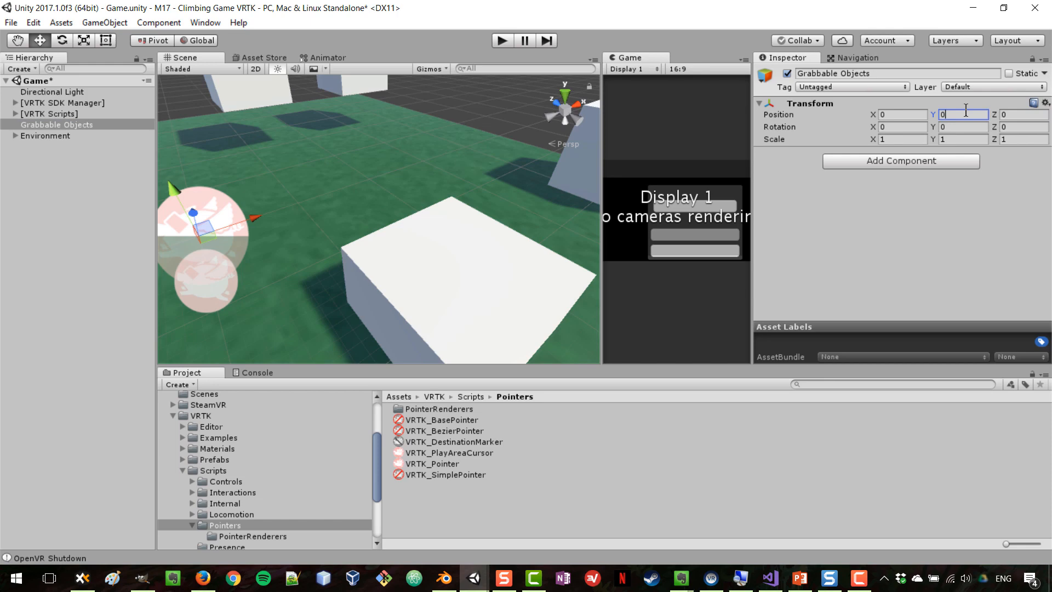
{"action": "right_click", "coordinate": [57, 125]}
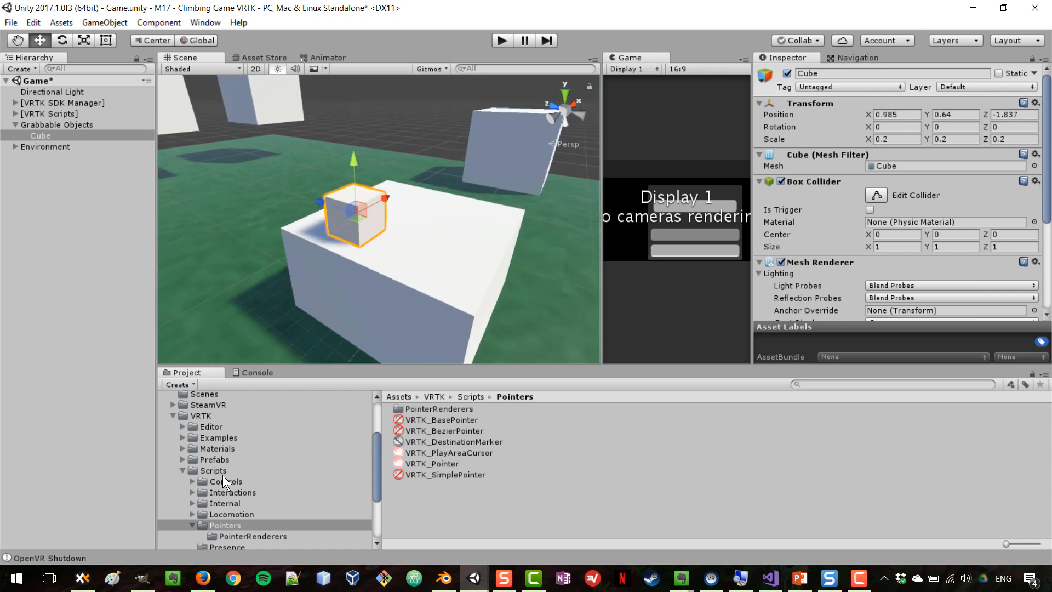
Step: Browse the VRTK assets to the solid colour materials and duplicate the blue cube
{"action": "left_click", "coordinate": [201, 415]}
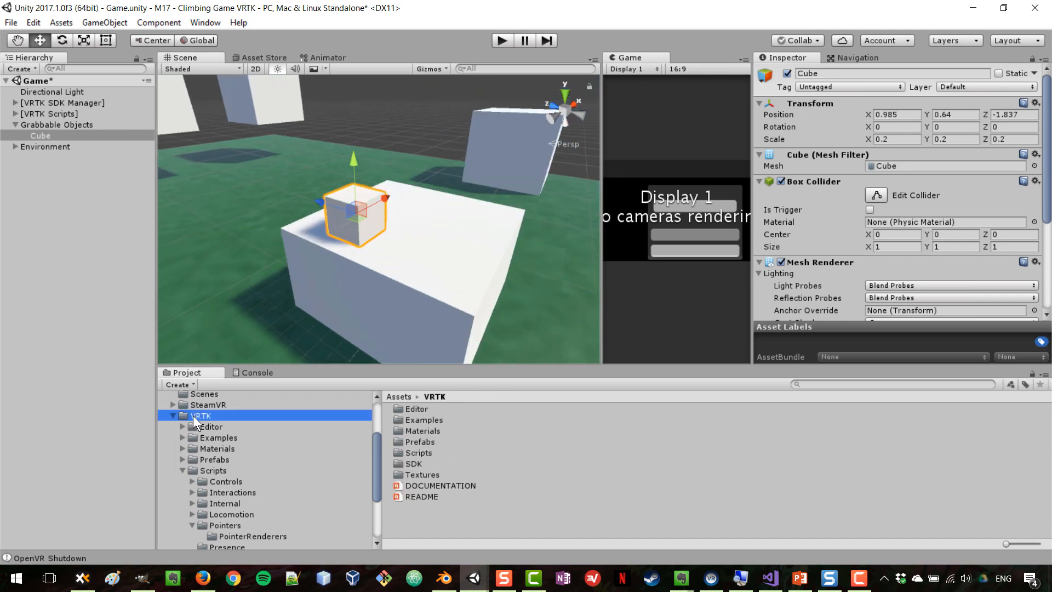
{"action": "left_click", "coordinate": [217, 437]}
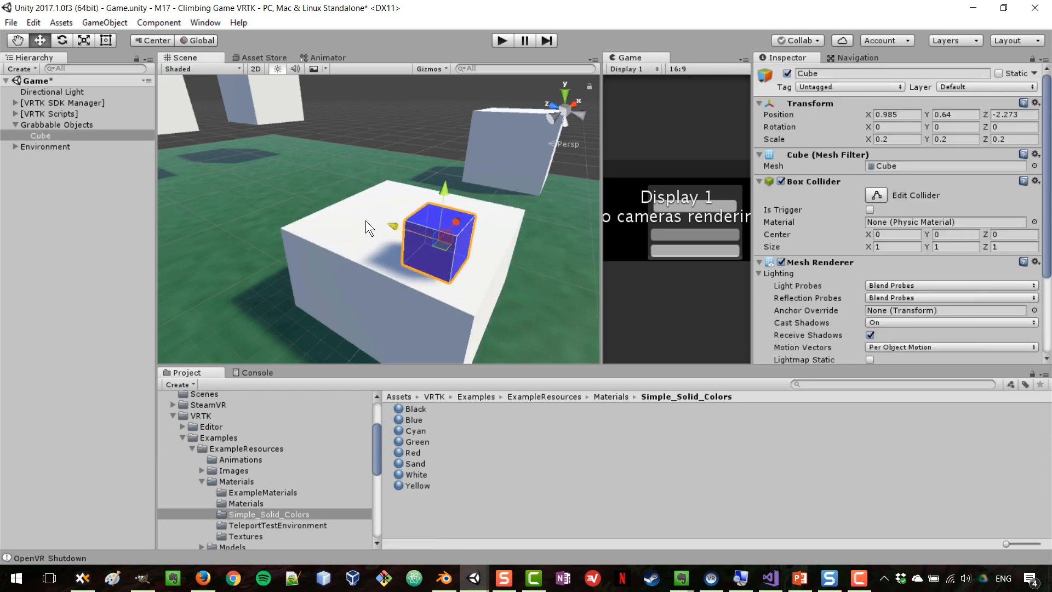
{"action": "key", "text": "Ctrl+D"}
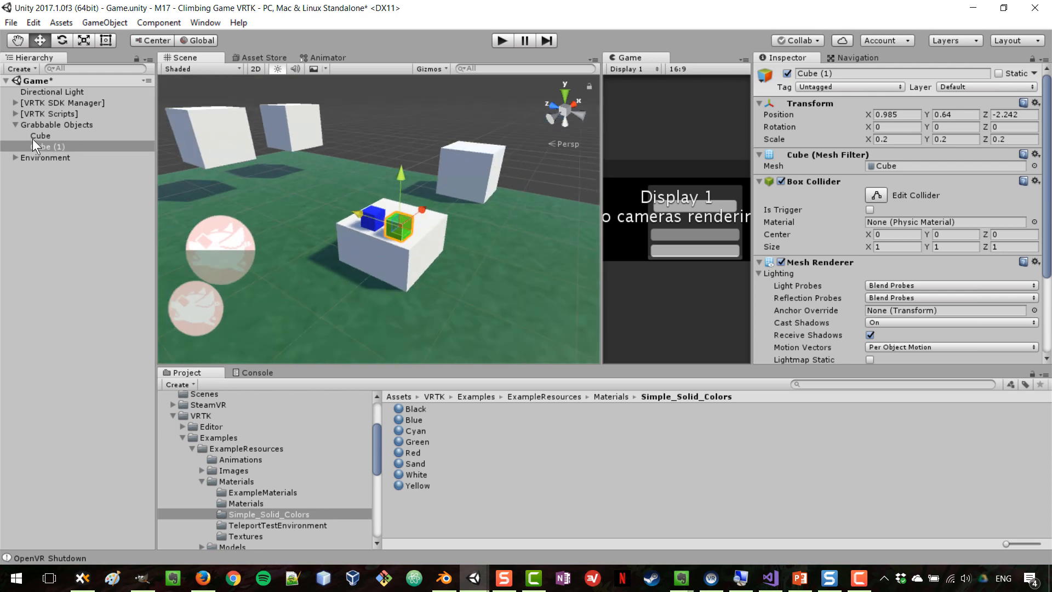
Step: Add a Rigidbody to Cube and Cube (1), then inspect the blue cube's components
{"action": "left_click", "coordinate": [40, 135]}
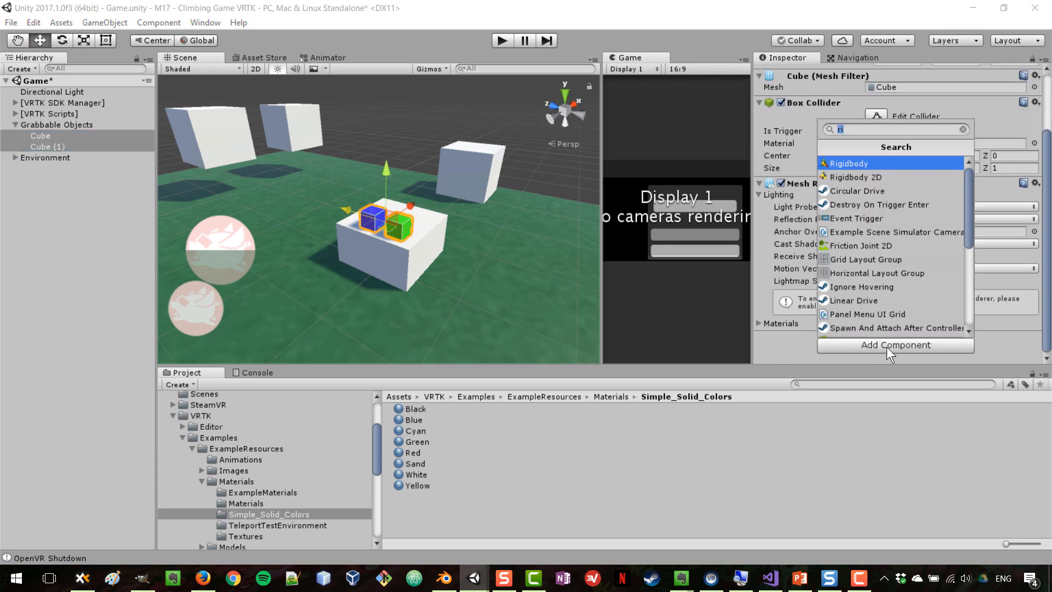
{"action": "mouse_move", "coordinate": [924, 164]}
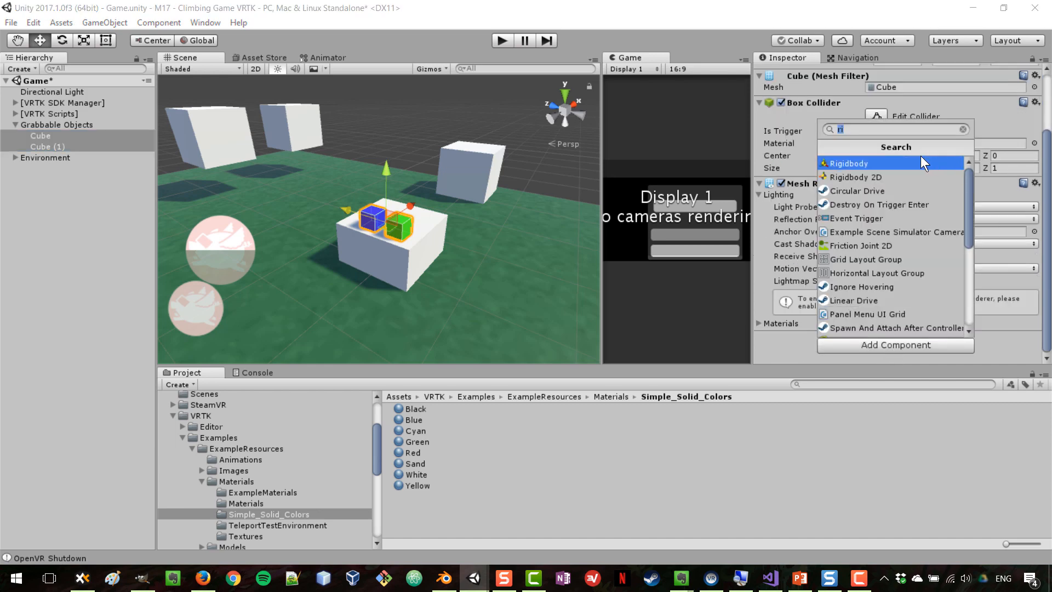
{"action": "left_click", "coordinate": [850, 163]}
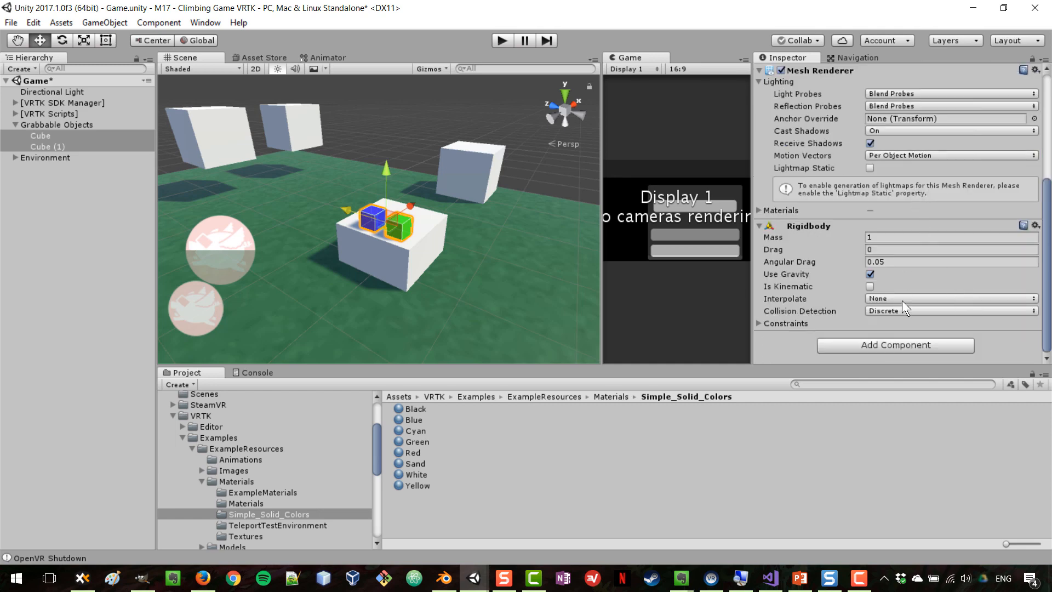
{"action": "mouse_move", "coordinate": [849, 319]}
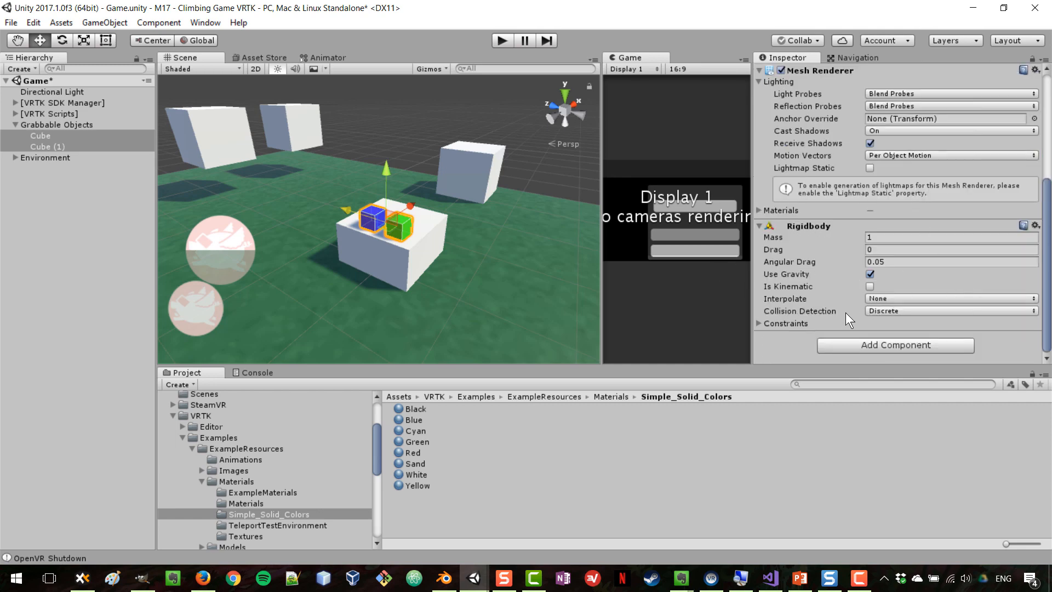
{"action": "left_click", "coordinate": [391, 124]}
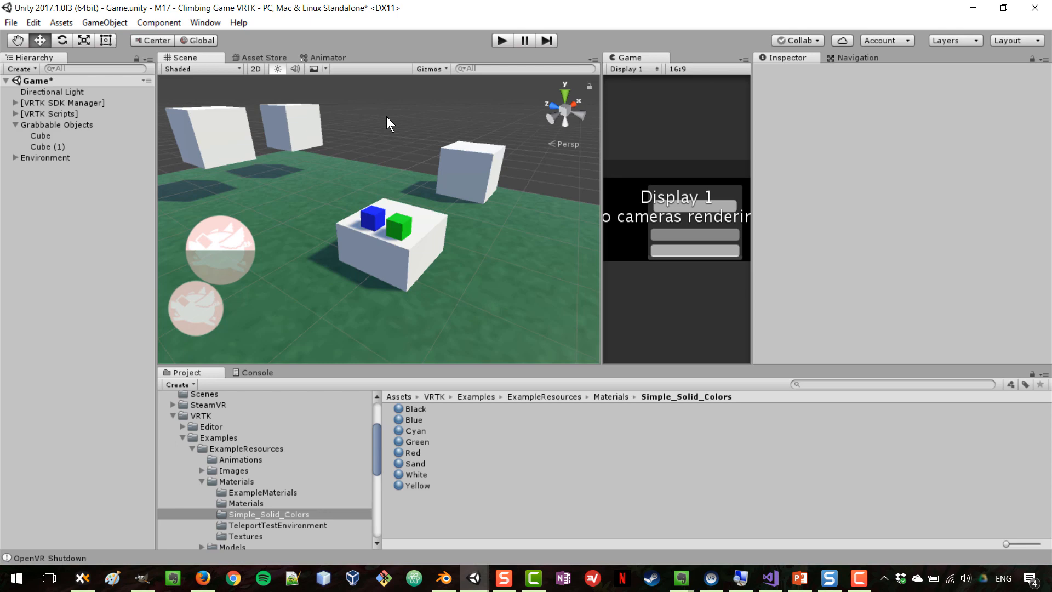
{"action": "left_click", "coordinate": [370, 215]}
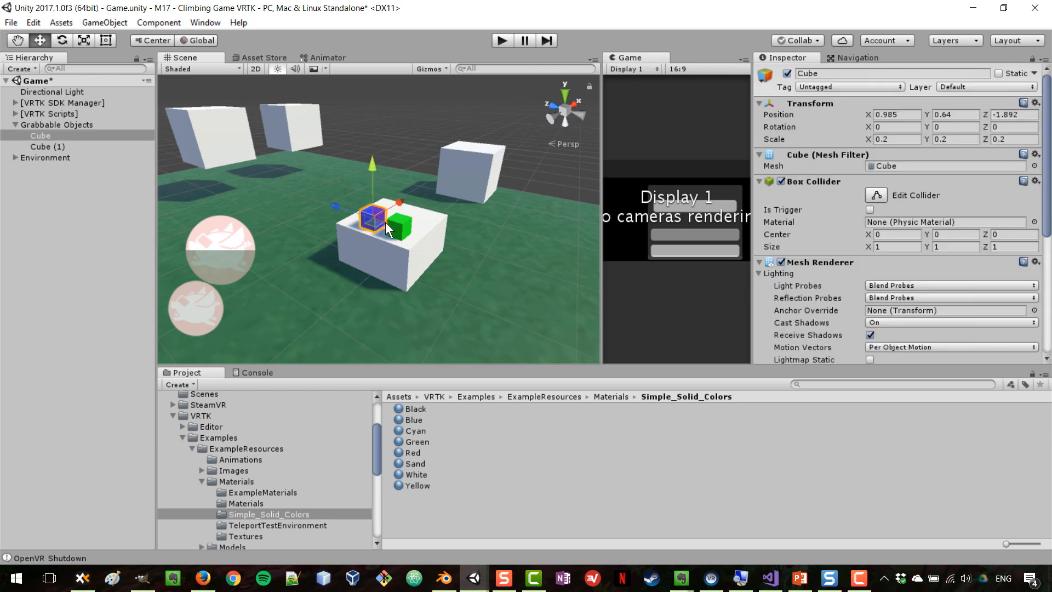
{"action": "scroll", "scroll_direction": "down", "scroll_amount": 3}
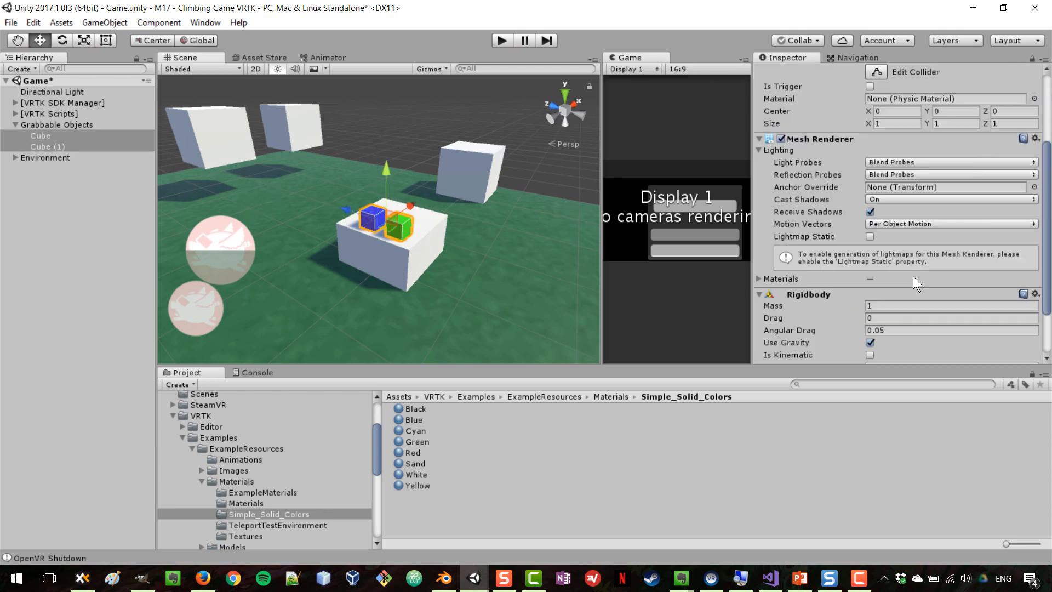
{"action": "scroll", "scroll_direction": "down", "scroll_amount": 3}
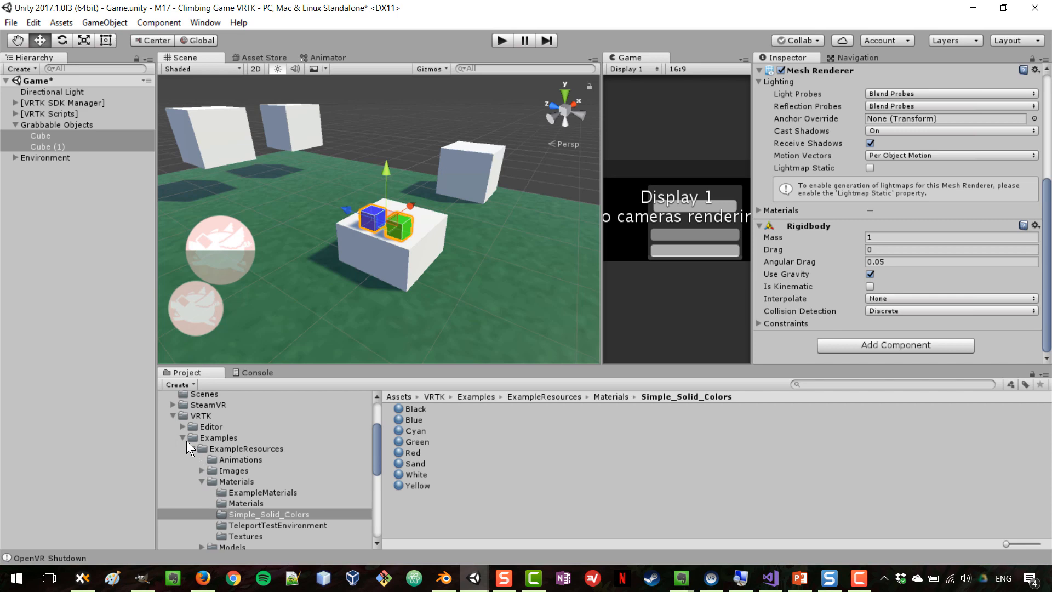
Step: Attach the VRTK_InteractableObject script to Cube and Cube (1)
{"action": "left_click", "coordinate": [182, 438]}
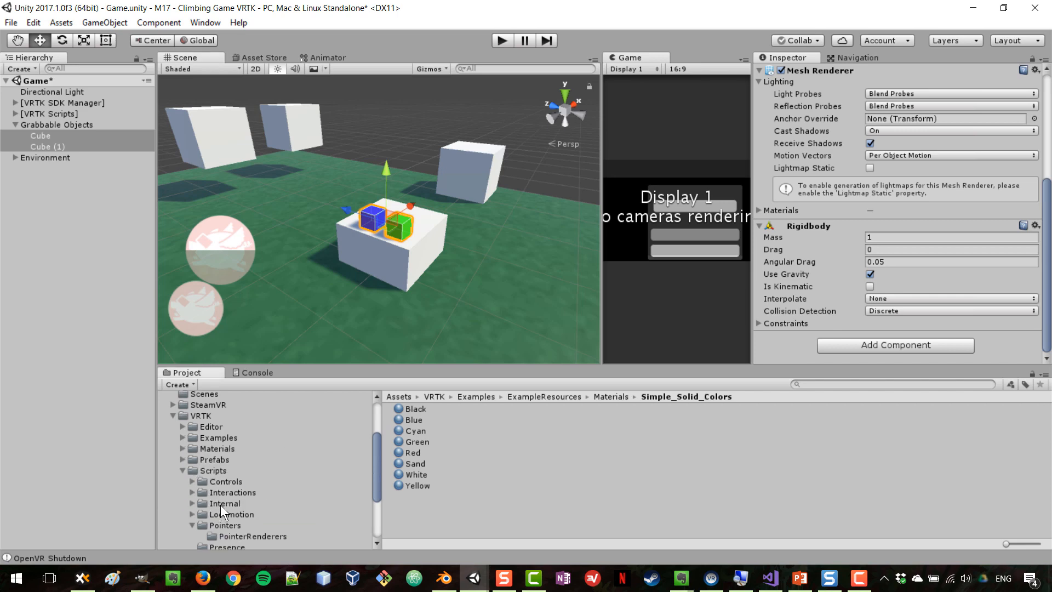
{"action": "mouse_move", "coordinate": [221, 472]}
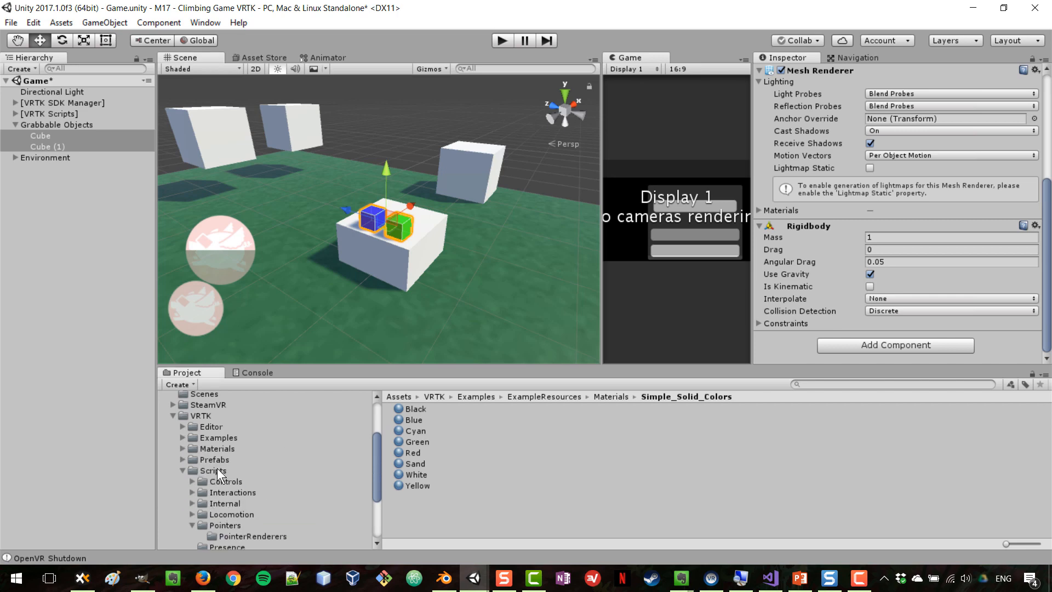
{"action": "left_click", "coordinate": [231, 492]}
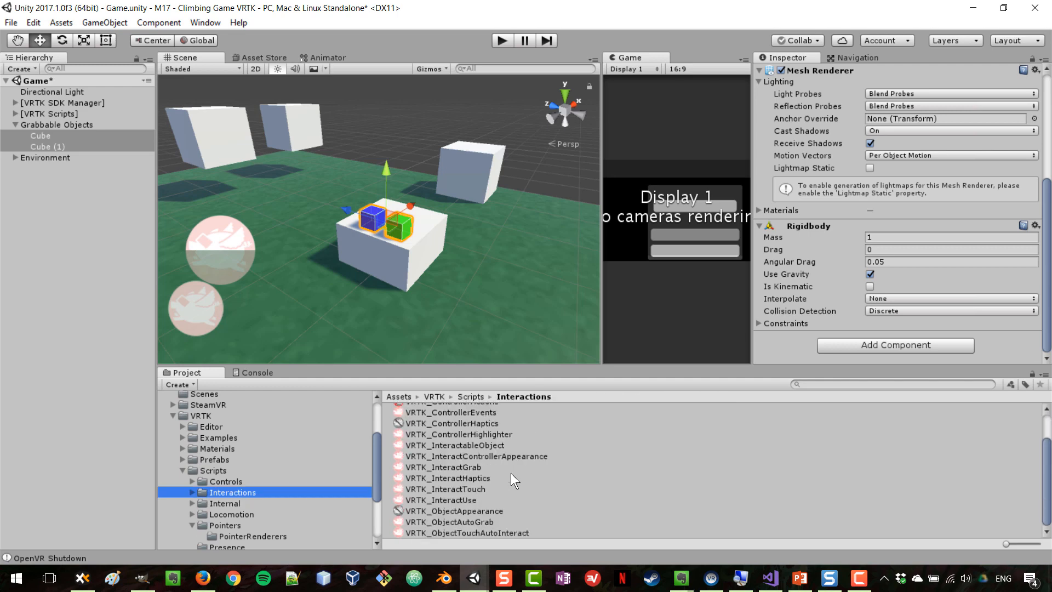
{"action": "mouse_move", "coordinate": [473, 448]}
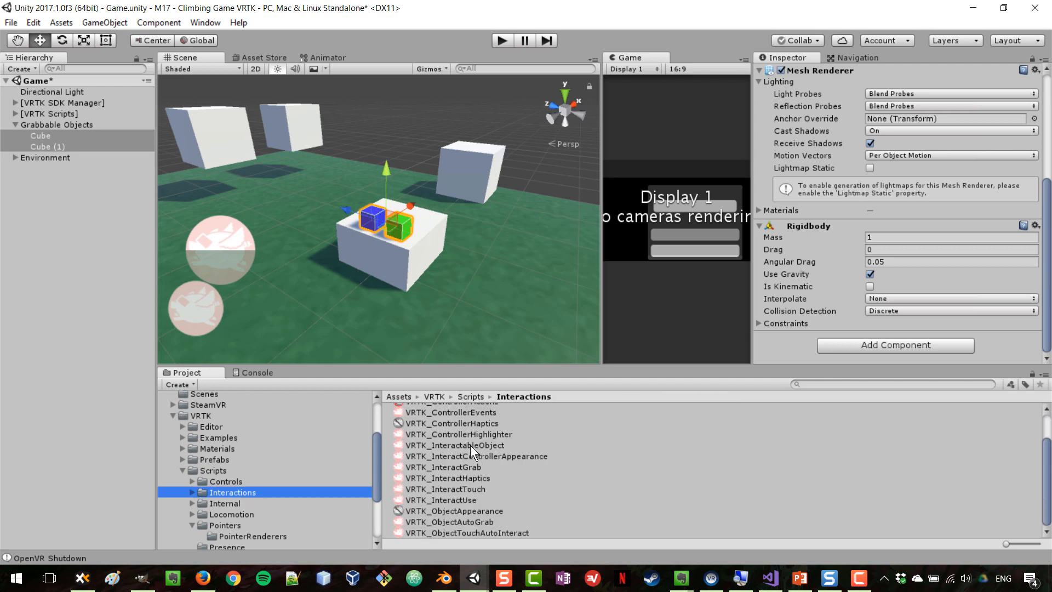
{"action": "mouse_move", "coordinate": [454, 450]}
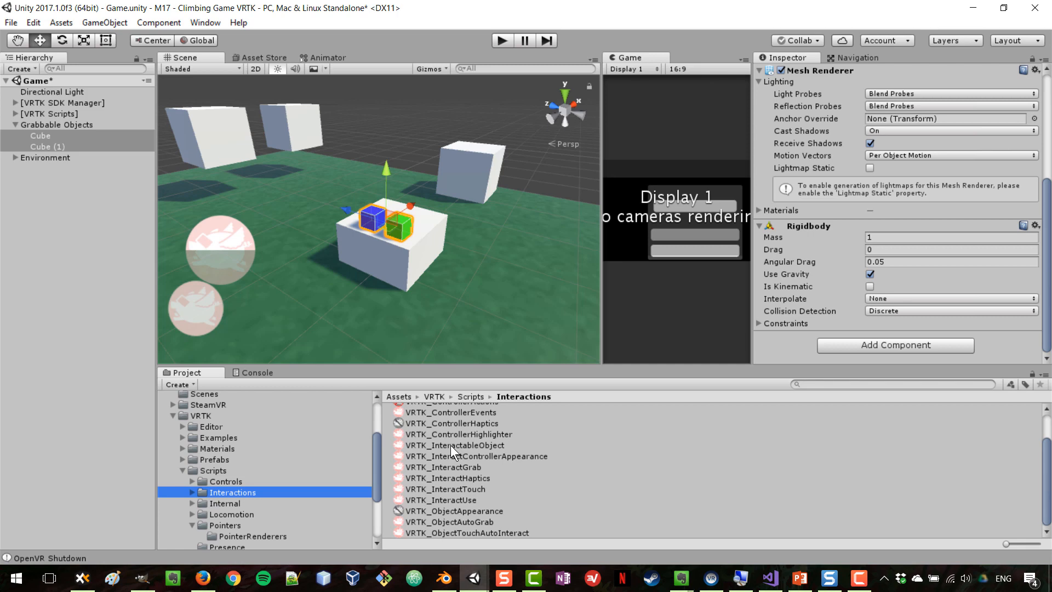
{"action": "scroll", "scroll_direction": "down", "scroll_amount": 3}
{"action": "type", "text": "inte"}
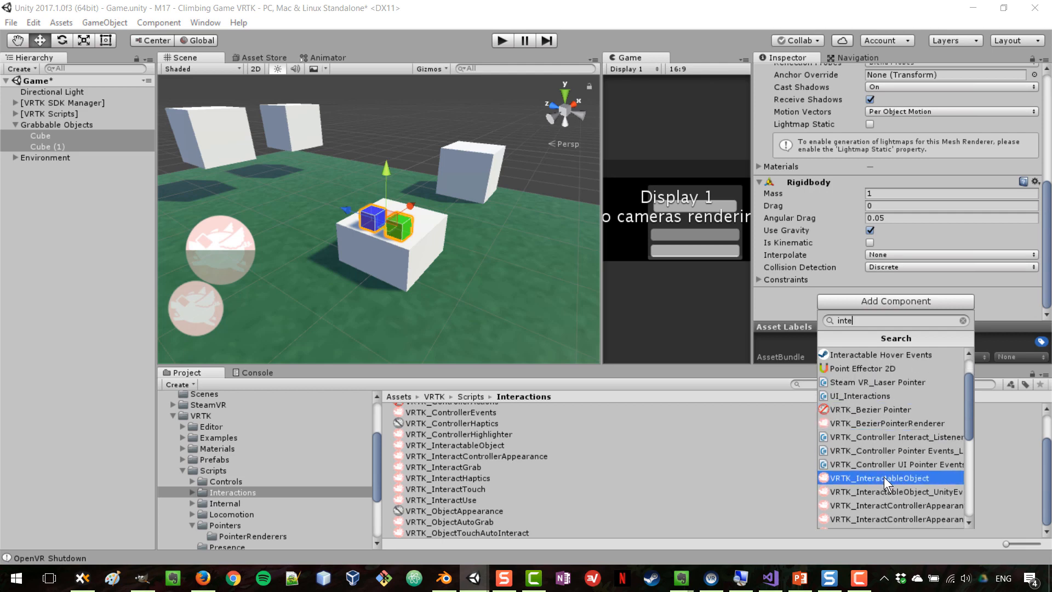
{"action": "left_click", "coordinate": [879, 478]}
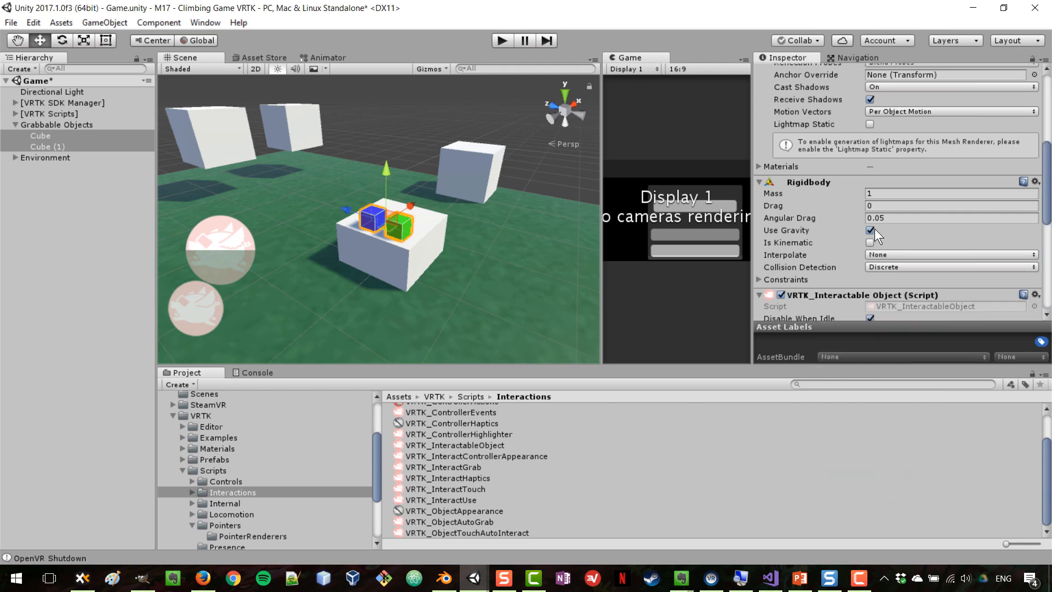
{"action": "scroll", "scroll_direction": "down", "scroll_amount": 3}
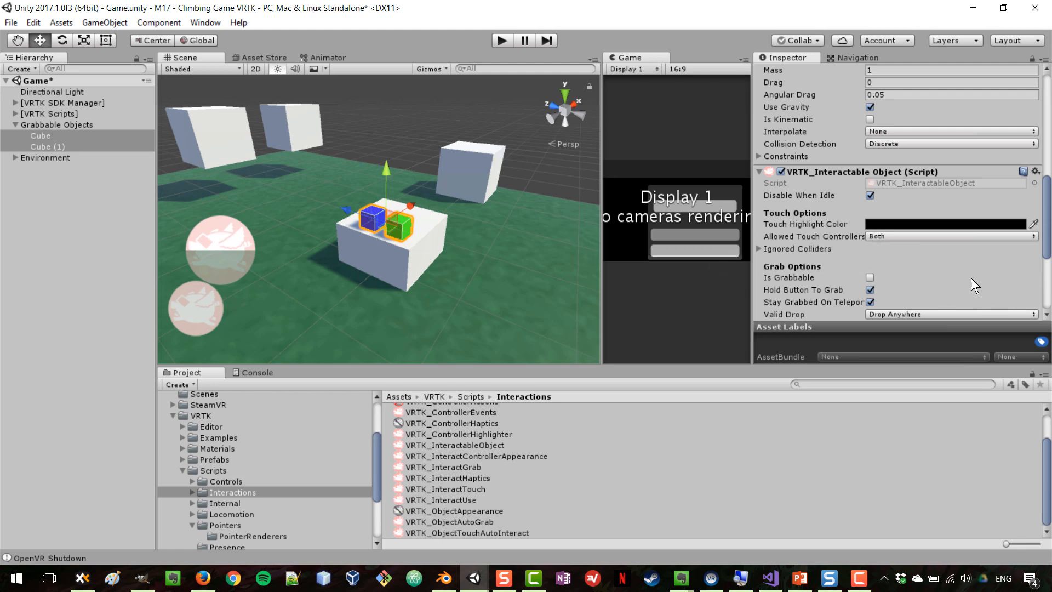
{"action": "scroll", "scroll_direction": "down", "scroll_amount": 3}
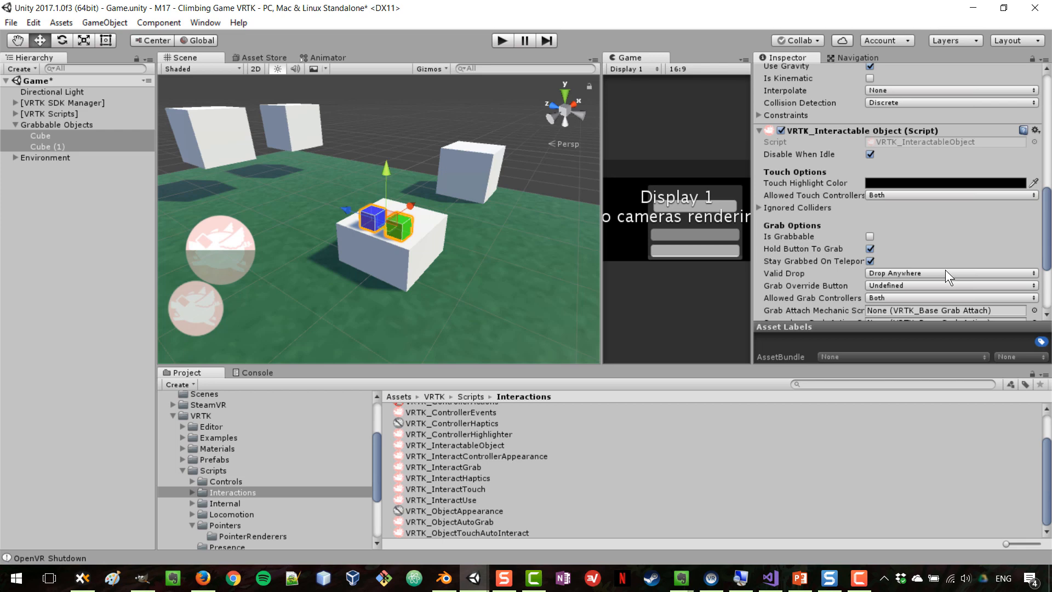
{"action": "mouse_move", "coordinate": [790, 231]}
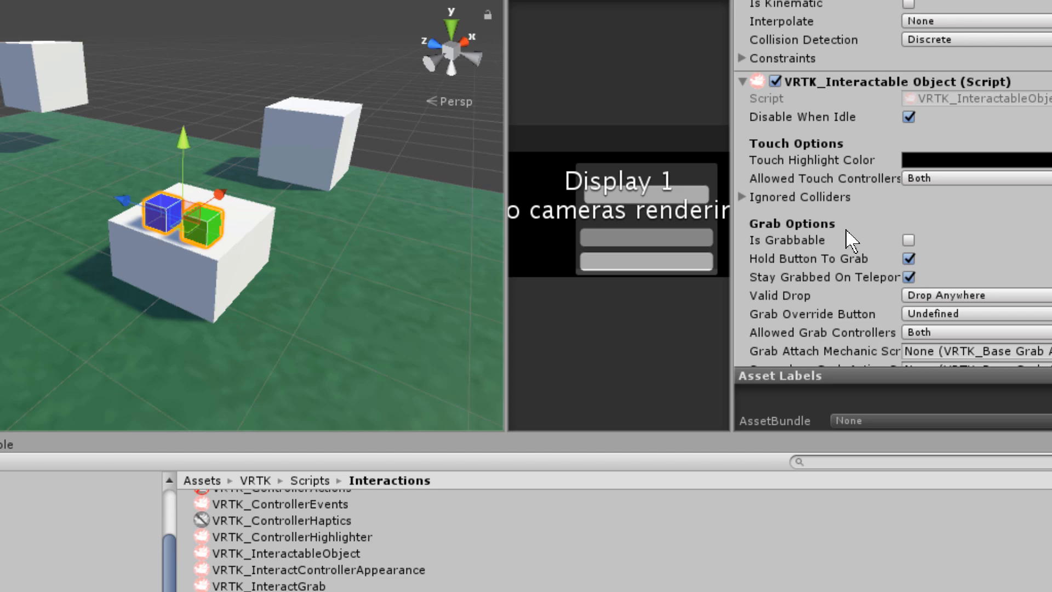
Step: Enable Is Grabbable on the cubes' Interactable Object and open the touch highlight colour
{"action": "left_click", "coordinate": [909, 240]}
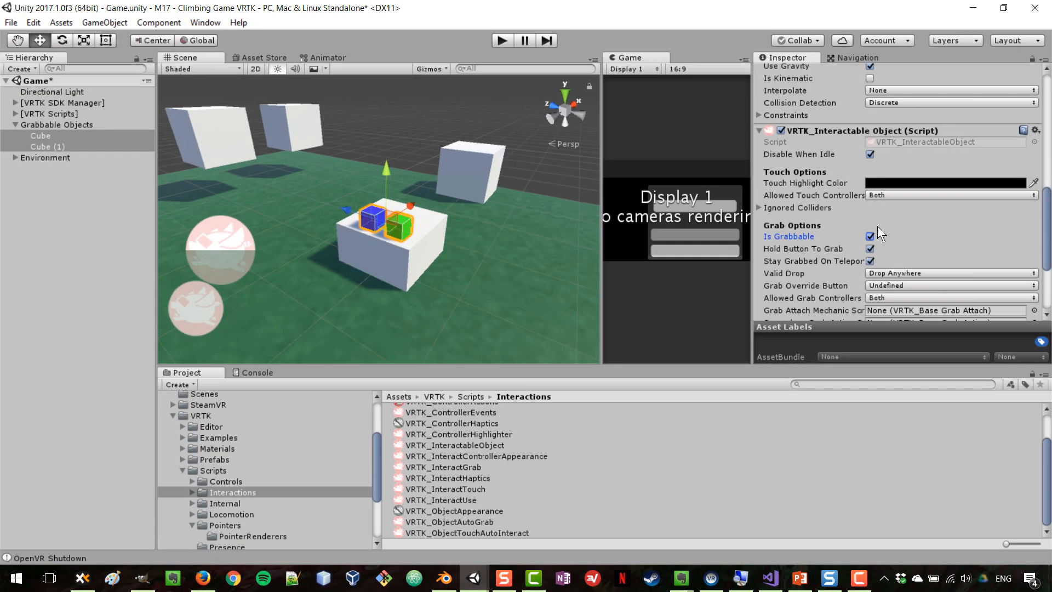
{"action": "mouse_move", "coordinate": [852, 187]}
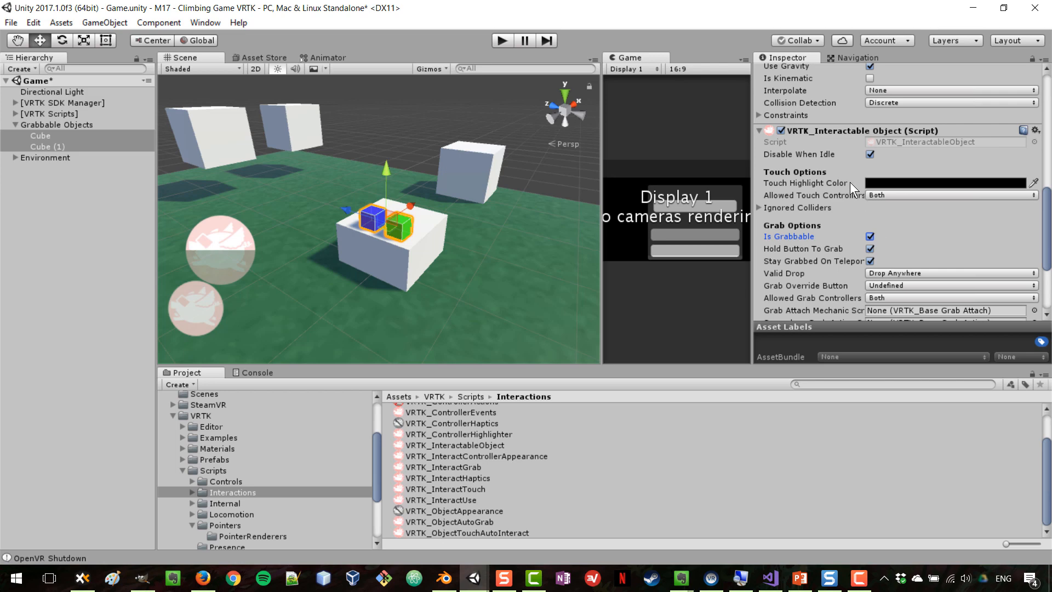
{"action": "mouse_move", "coordinate": [899, 194]}
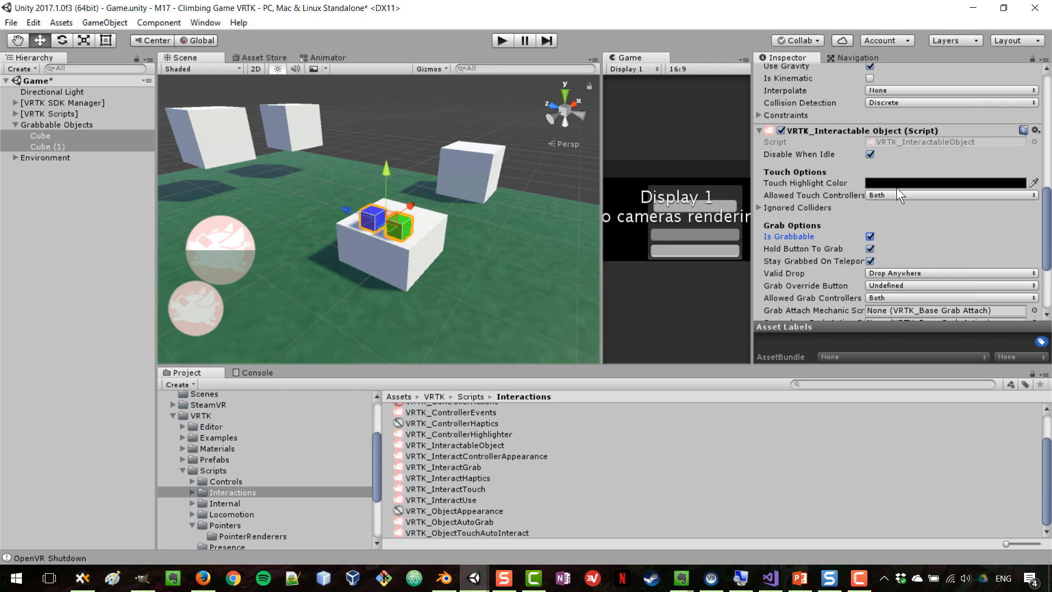
{"action": "mouse_move", "coordinate": [798, 207]}
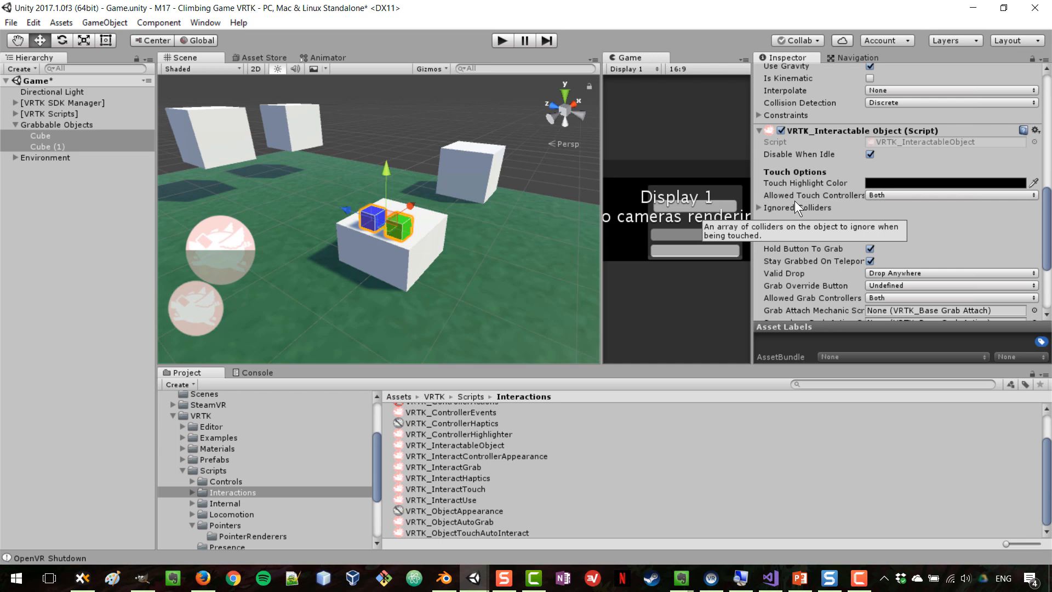
{"action": "mouse_move", "coordinate": [799, 201]}
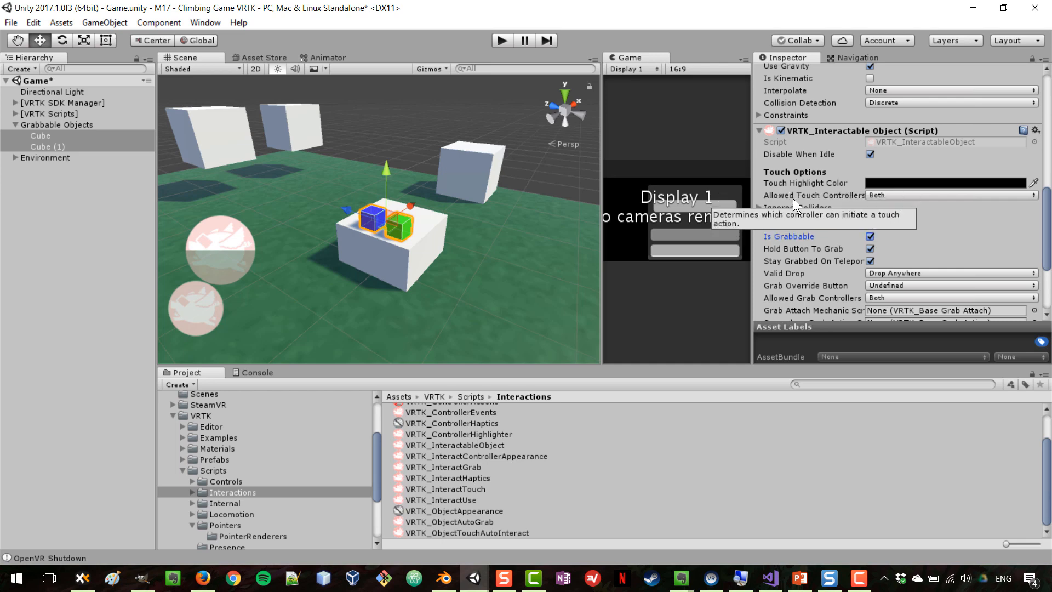
{"action": "mouse_move", "coordinate": [804, 207]}
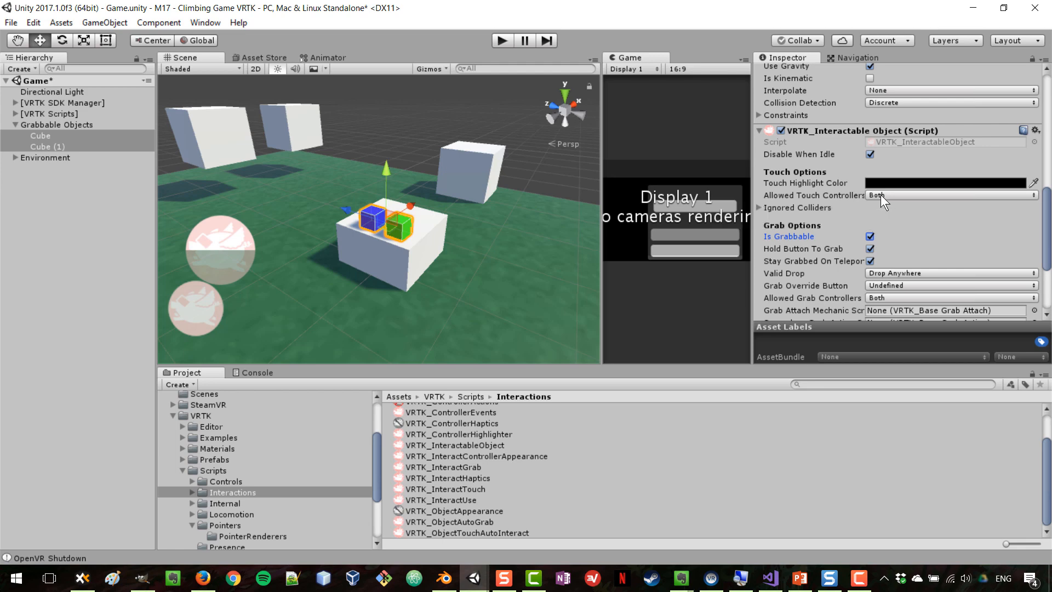
{"action": "left_click", "coordinate": [871, 236]}
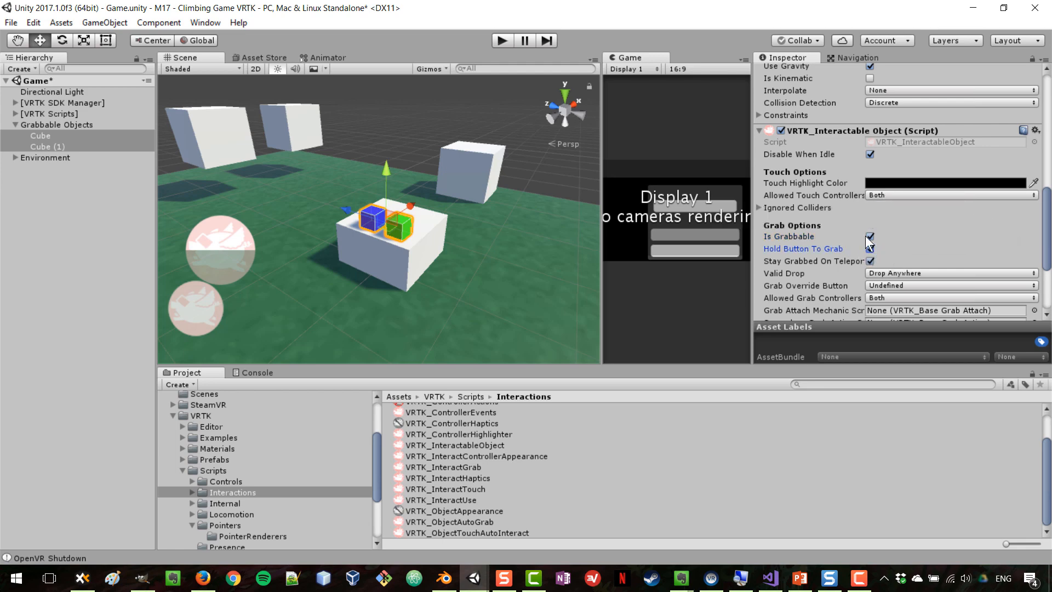
{"action": "mouse_move", "coordinate": [805, 182]}
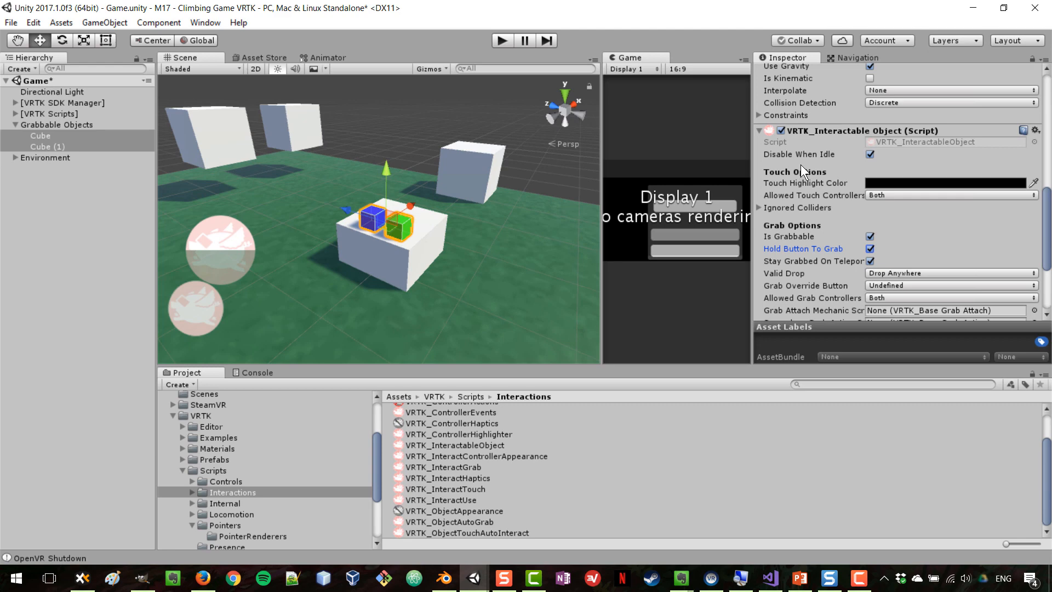
{"action": "left_click", "coordinate": [947, 183]}
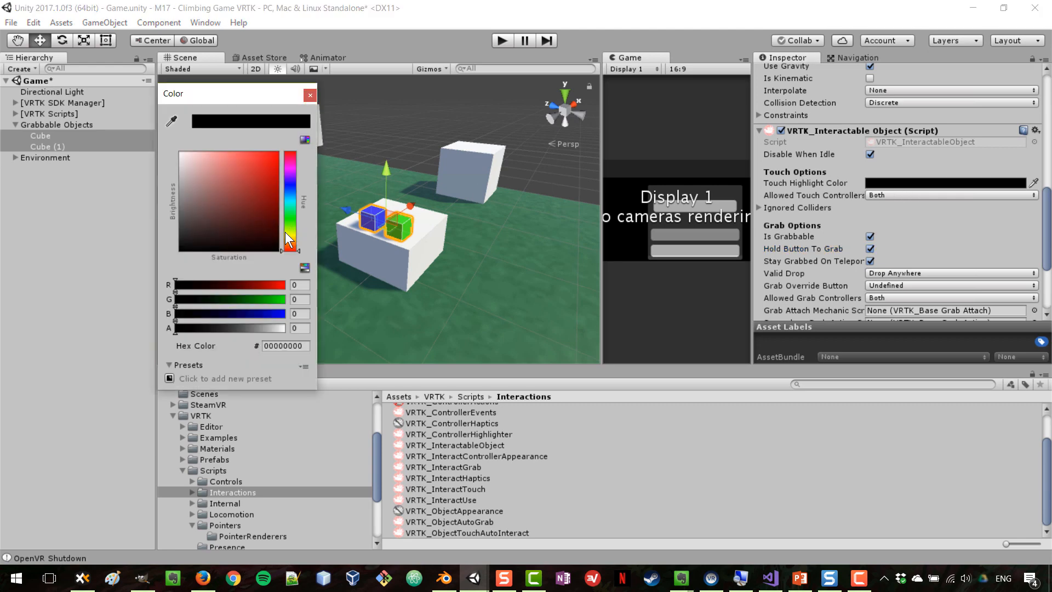
Step: Set the cubes' touch highlight colour to bright yellow and select both controllers
{"action": "left_click", "coordinate": [216, 166]}
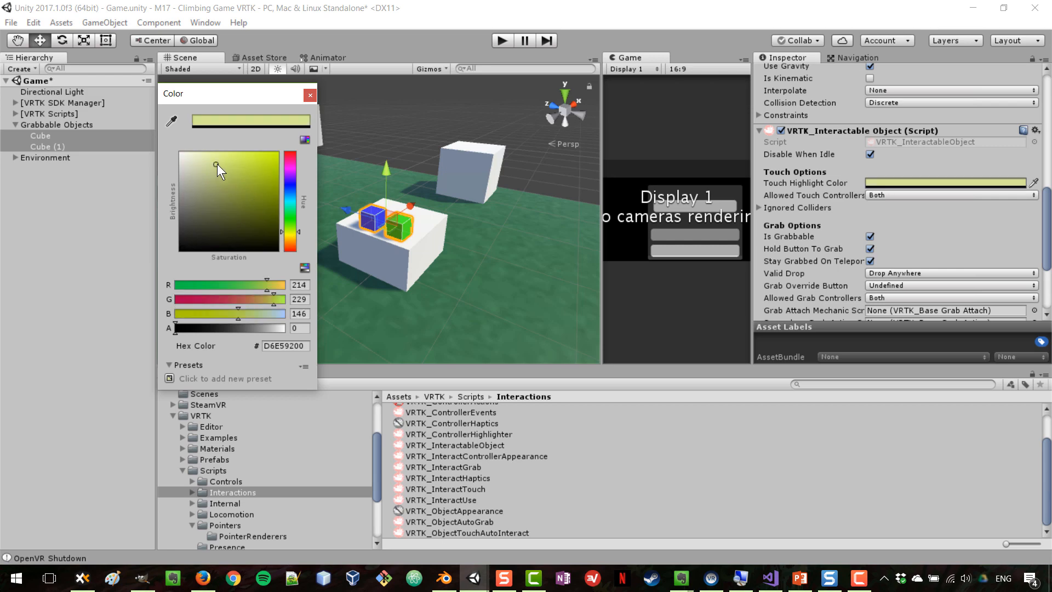
{"action": "left_click_drag", "start_coordinate": [217, 167], "coordinate": [275, 155]}
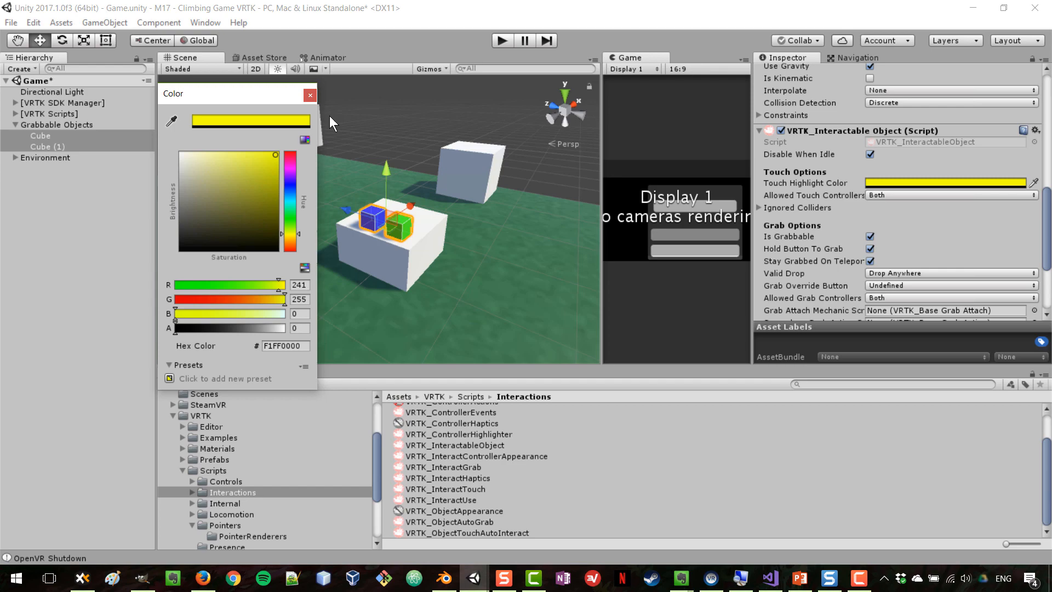
{"action": "left_click", "coordinate": [310, 95]}
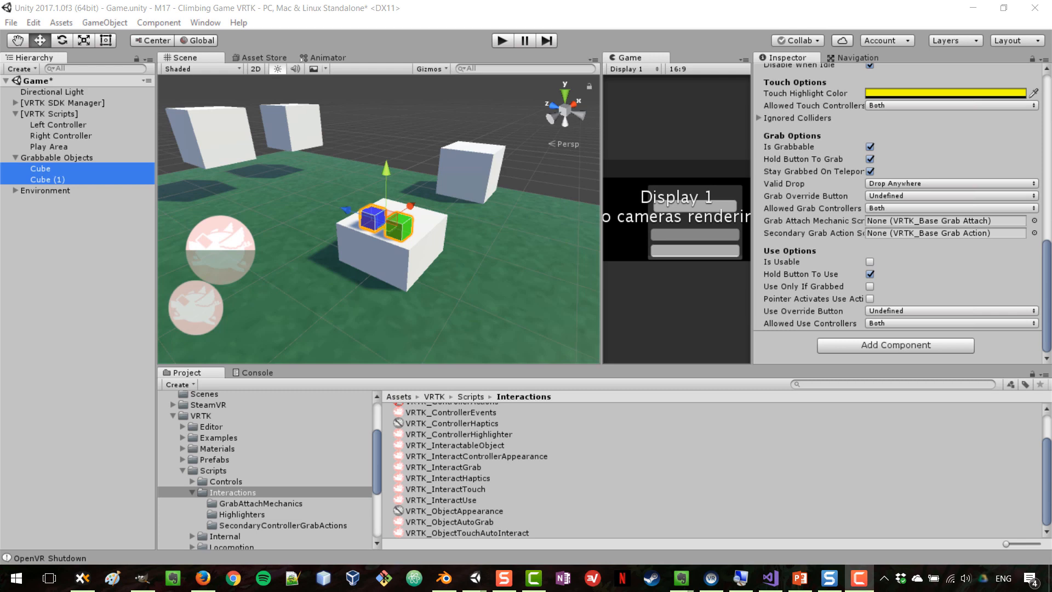
{"action": "left_click", "coordinate": [58, 125]}
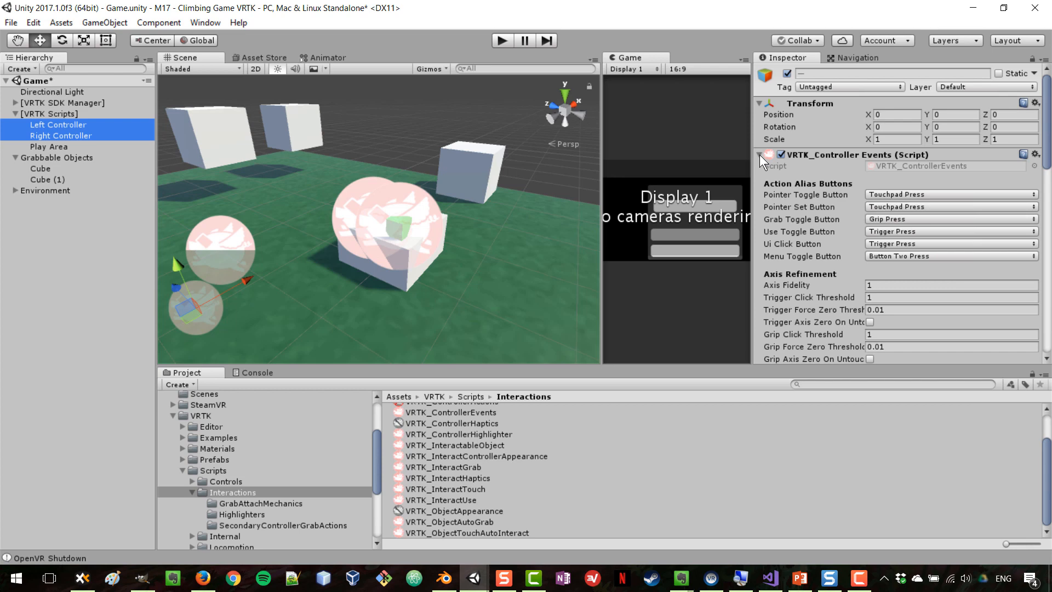
{"action": "mouse_move", "coordinate": [832, 160]}
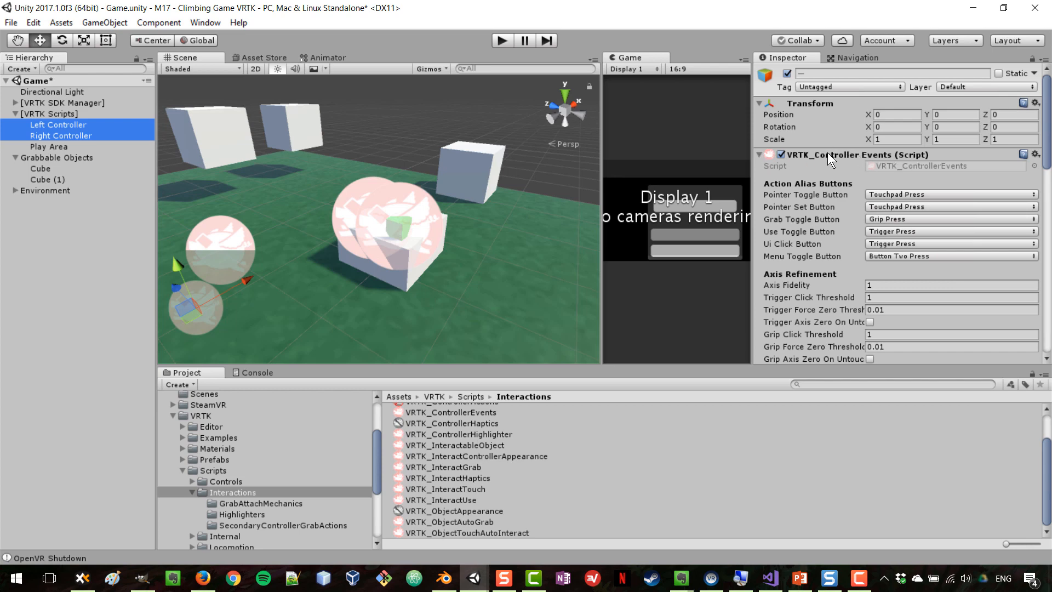
{"action": "mouse_move", "coordinate": [854, 159]}
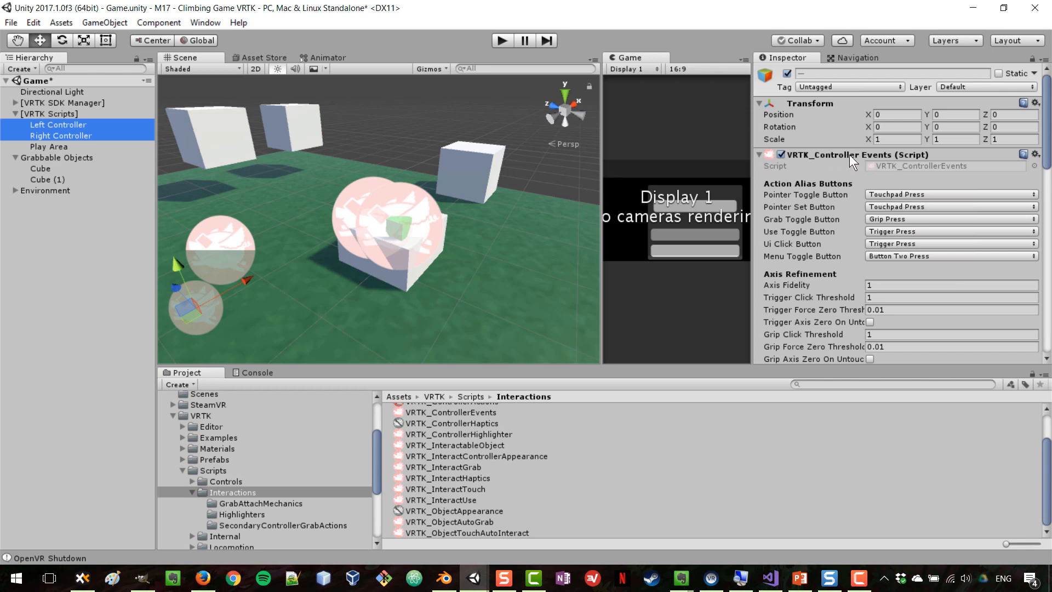
{"action": "scroll", "scroll_direction": "down", "scroll_amount": 3}
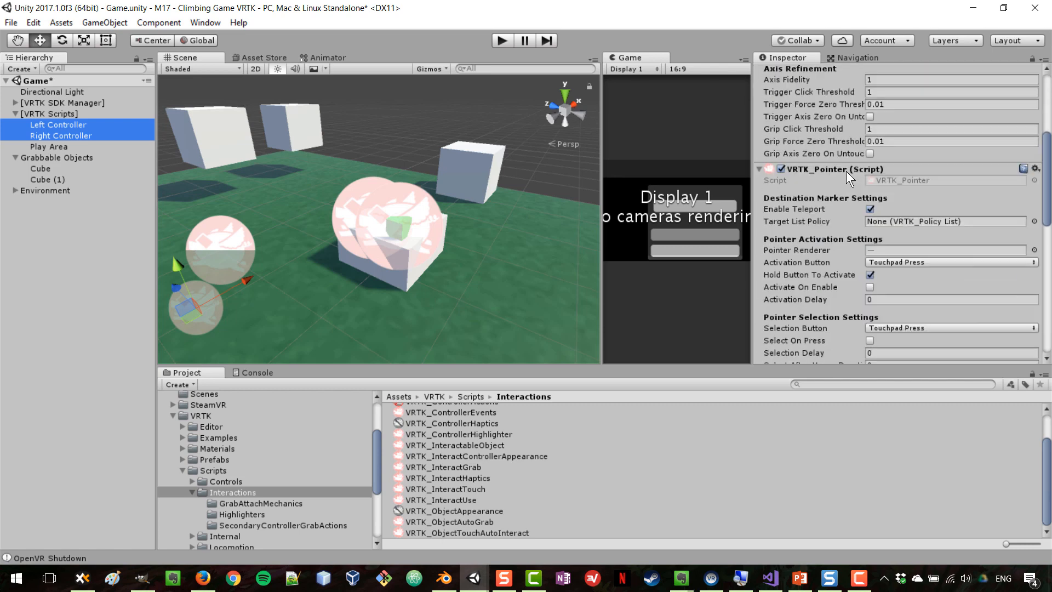
{"action": "scroll", "scroll_direction": "down", "scroll_amount": 3}
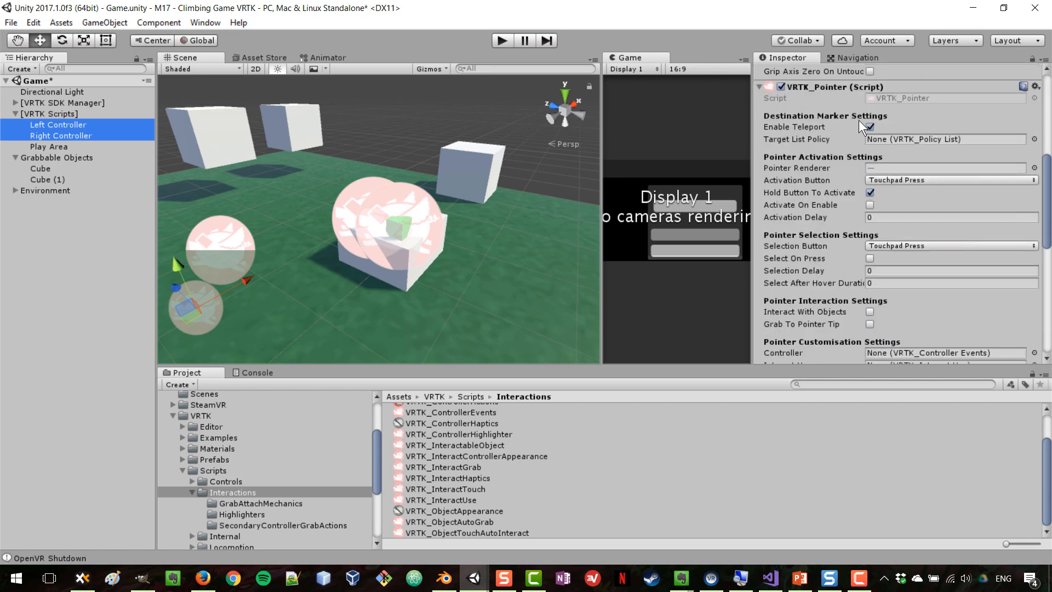
{"action": "scroll", "scroll_direction": "down", "scroll_amount": 3}
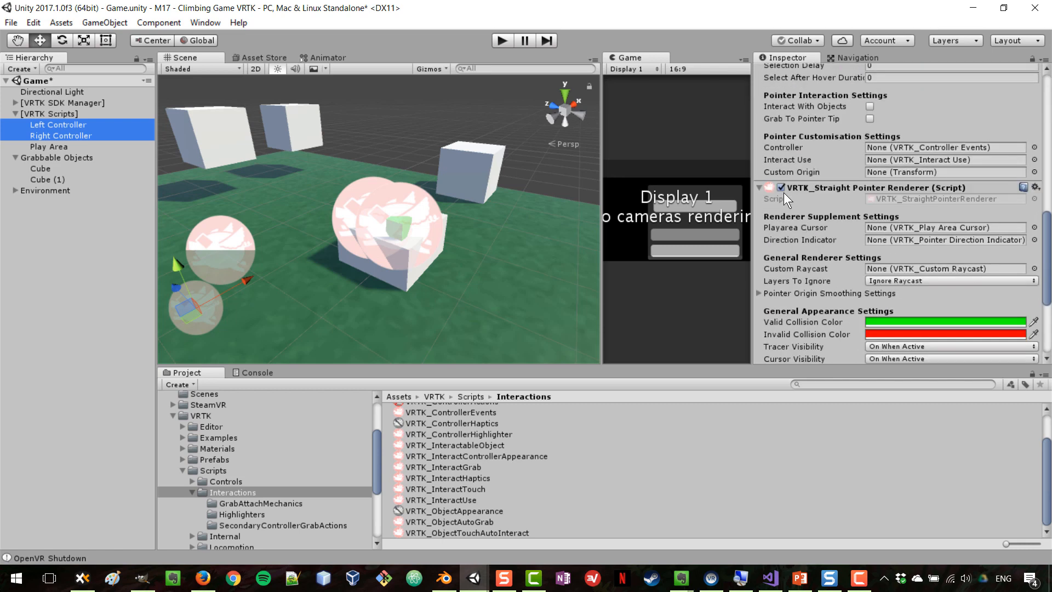
{"action": "scroll", "scroll_direction": "down", "scroll_amount": 3}
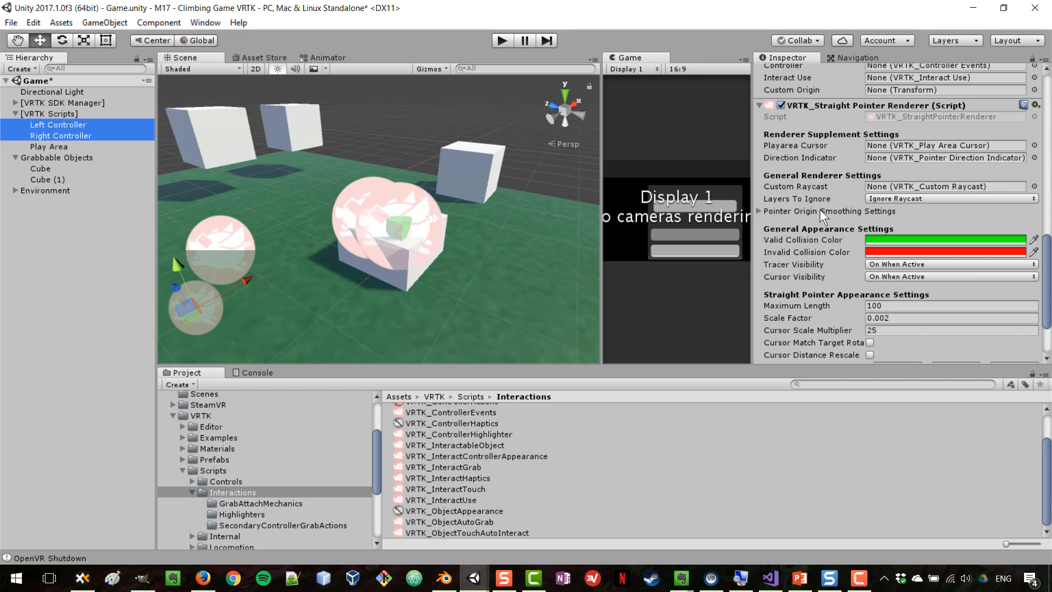
{"action": "scroll", "scroll_direction": "down", "scroll_amount": 3}
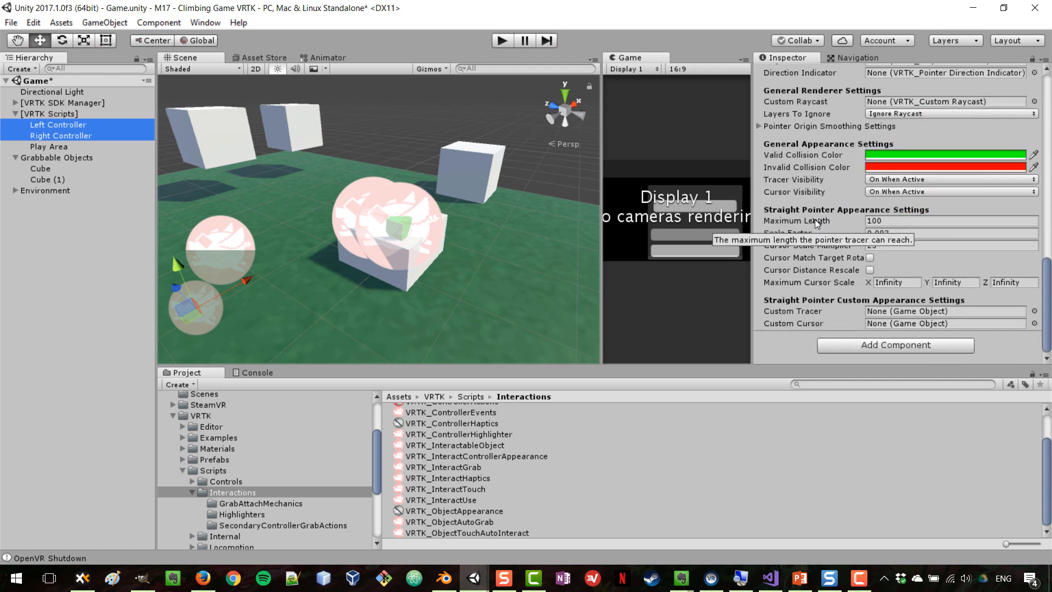
{"action": "mouse_move", "coordinate": [832, 305]}
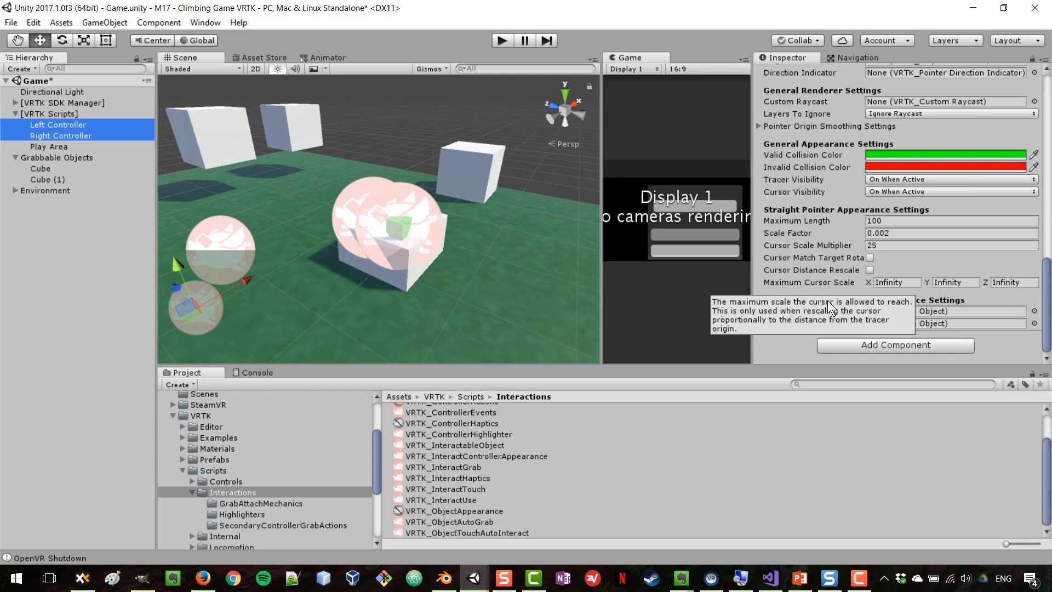
{"action": "mouse_move", "coordinate": [870, 375]}
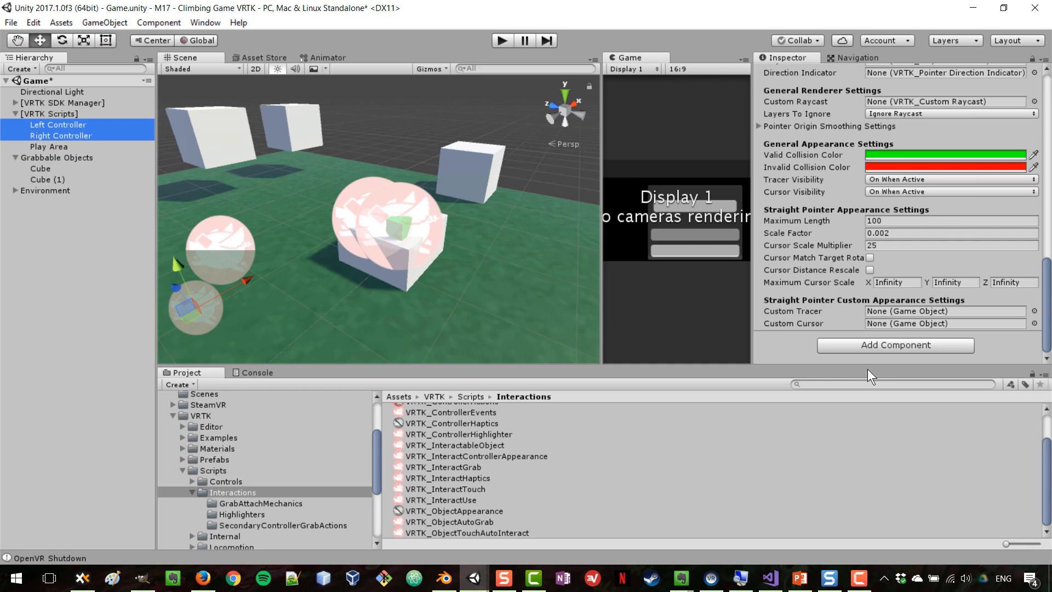
{"action": "mouse_move", "coordinate": [877, 355]}
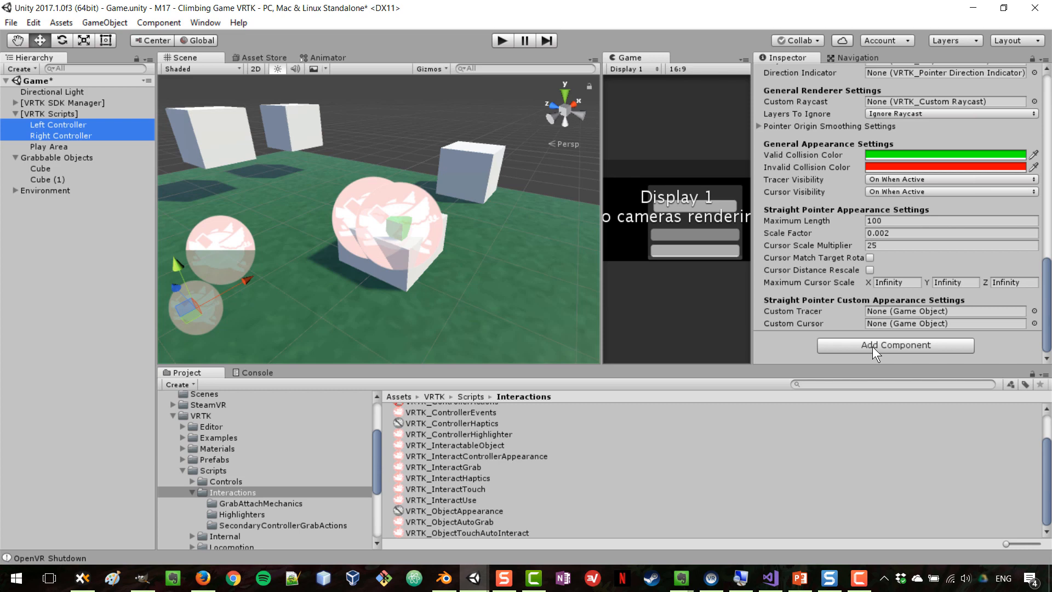
Step: Add the VRTK_InteractTouch script to the left and right controllers
{"action": "type", "text": "interactgr"}
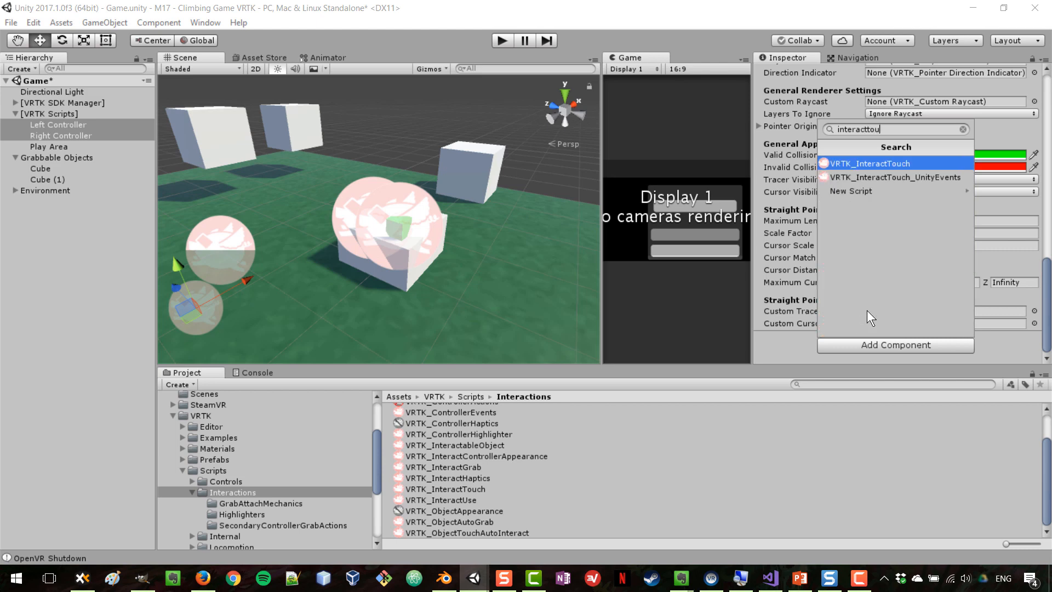
{"action": "left_click", "coordinate": [870, 163]}
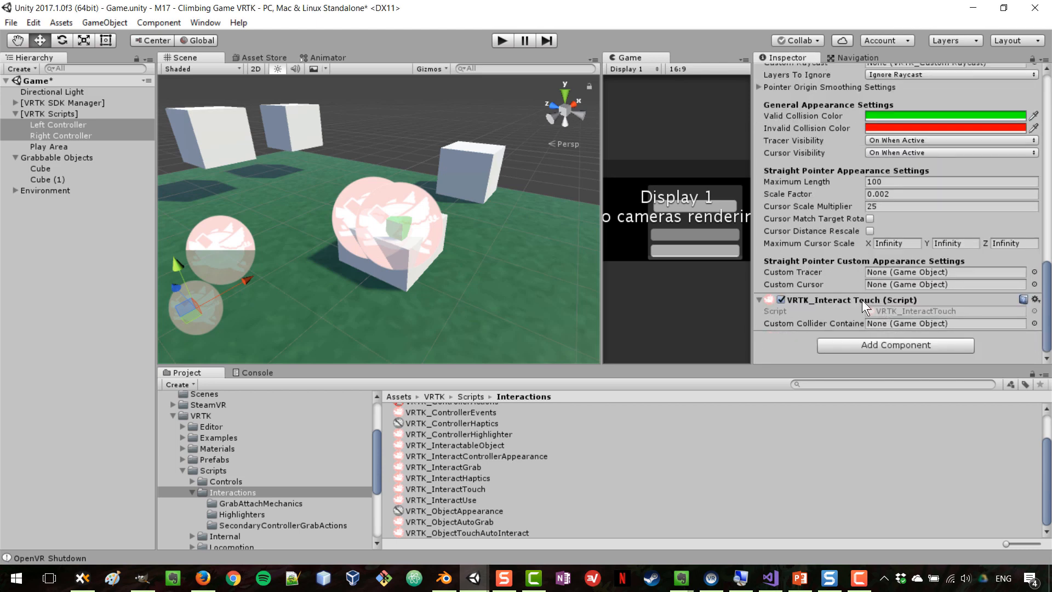
{"action": "mouse_move", "coordinate": [813, 311]}
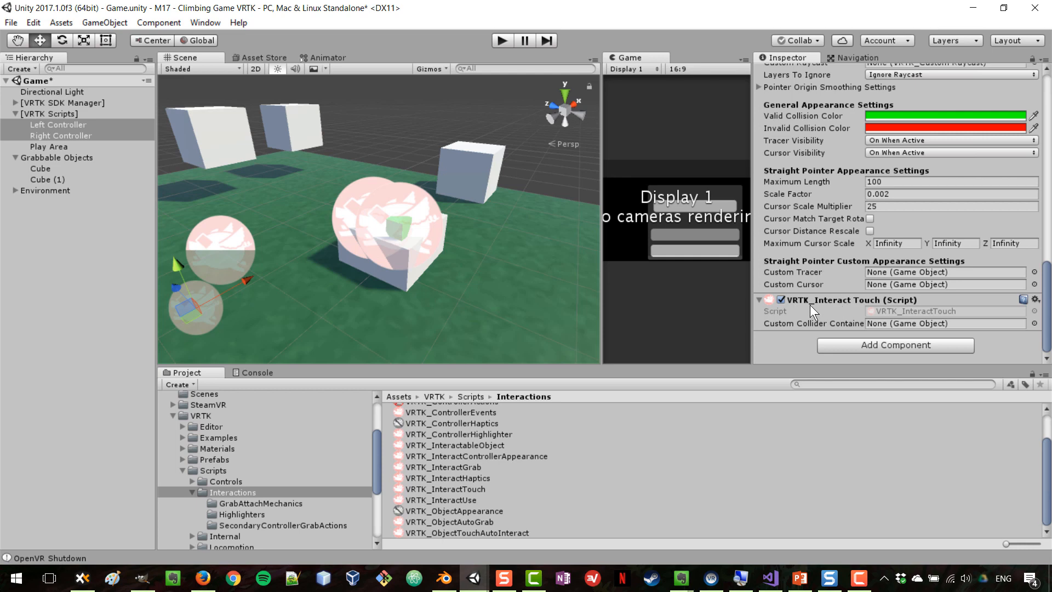
{"action": "mouse_move", "coordinate": [806, 312]}
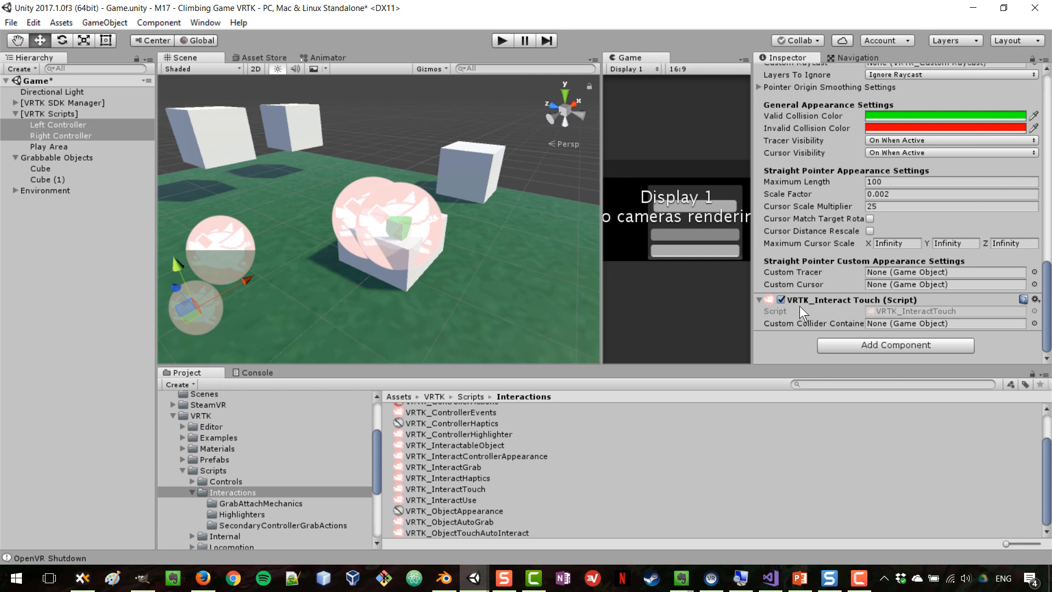
{"action": "mouse_move", "coordinate": [795, 322]}
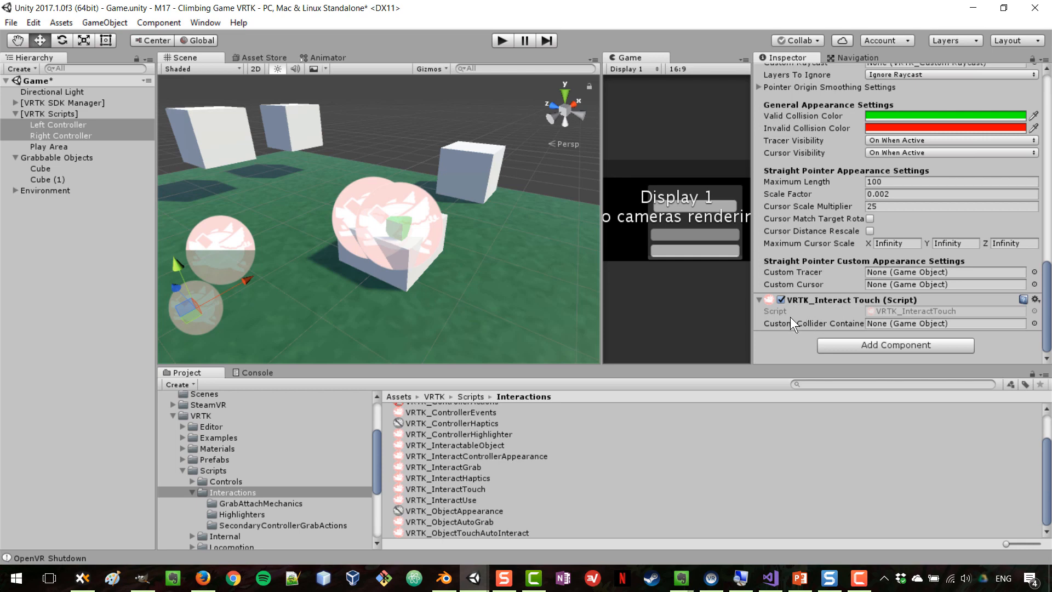
{"action": "mouse_move", "coordinate": [939, 361]}
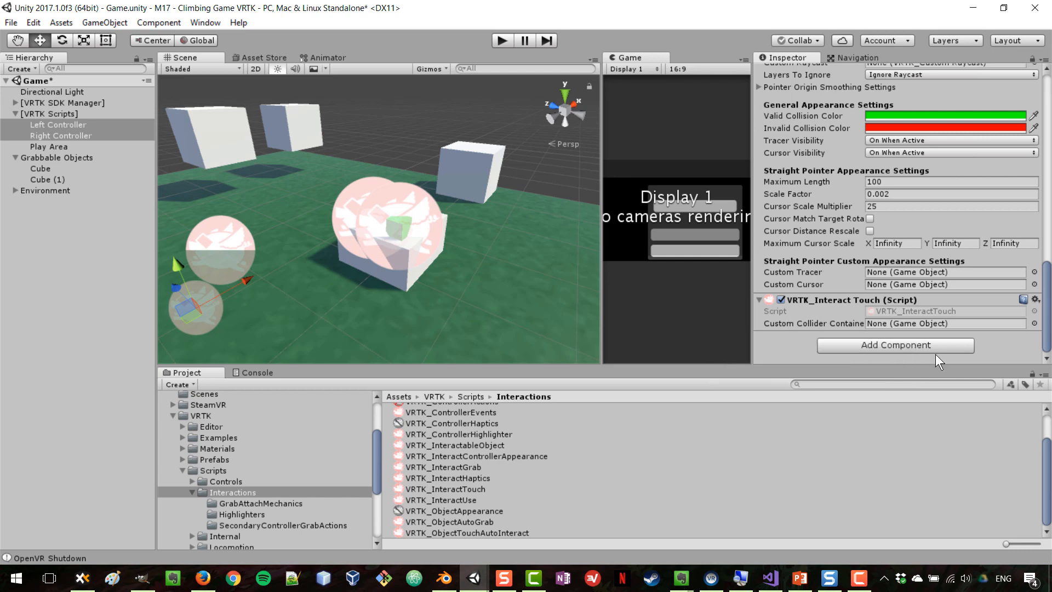
{"action": "mouse_move", "coordinate": [916, 346]}
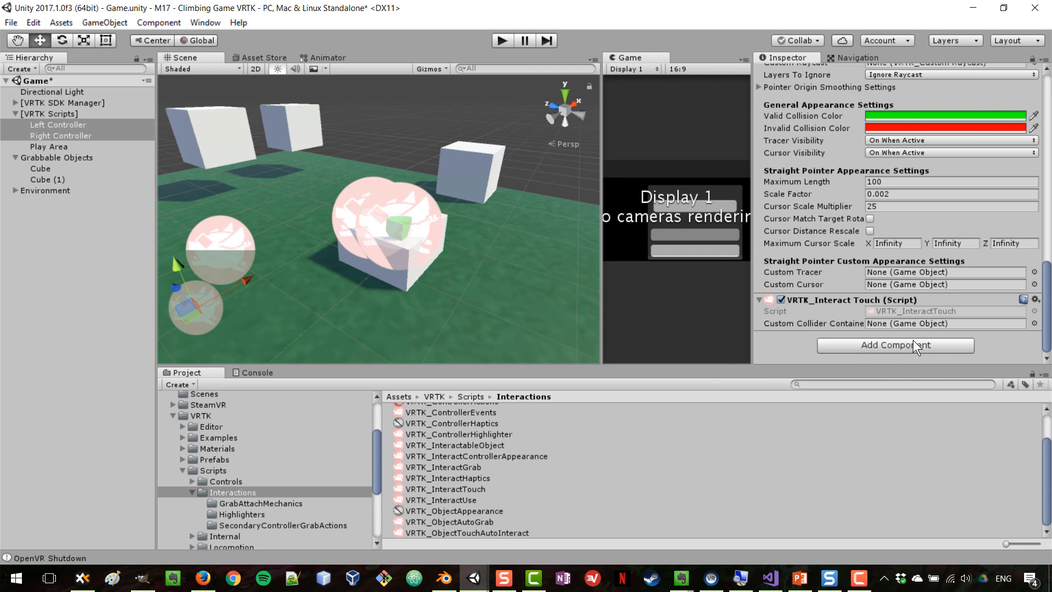
{"action": "mouse_move", "coordinate": [829, 314]}
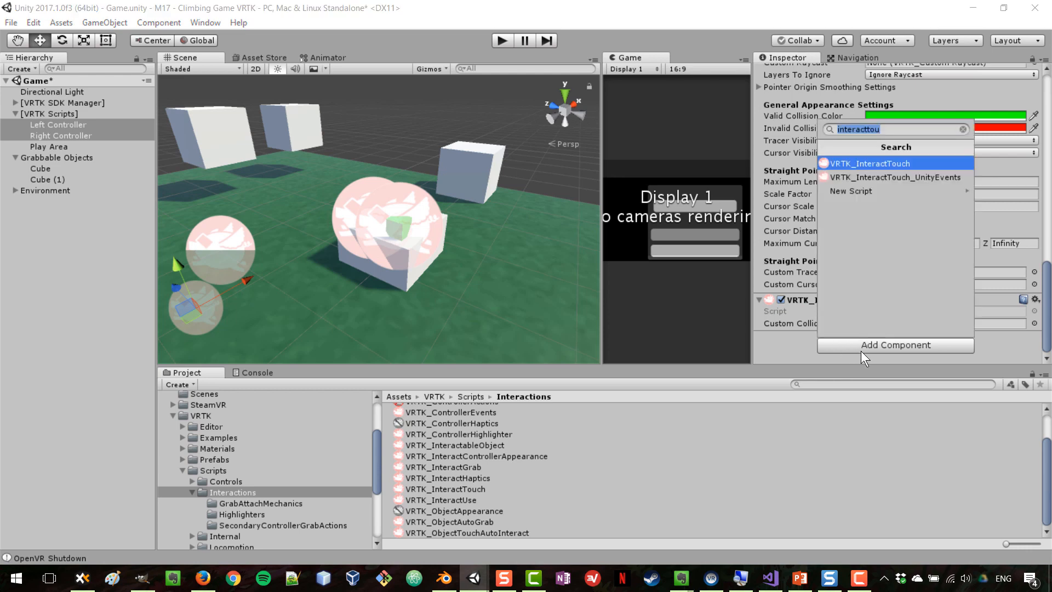
Step: Add VRTK_InteractGrab to both controllers, leaving the grab button on Grip Press
{"action": "type", "text": "interactg"}
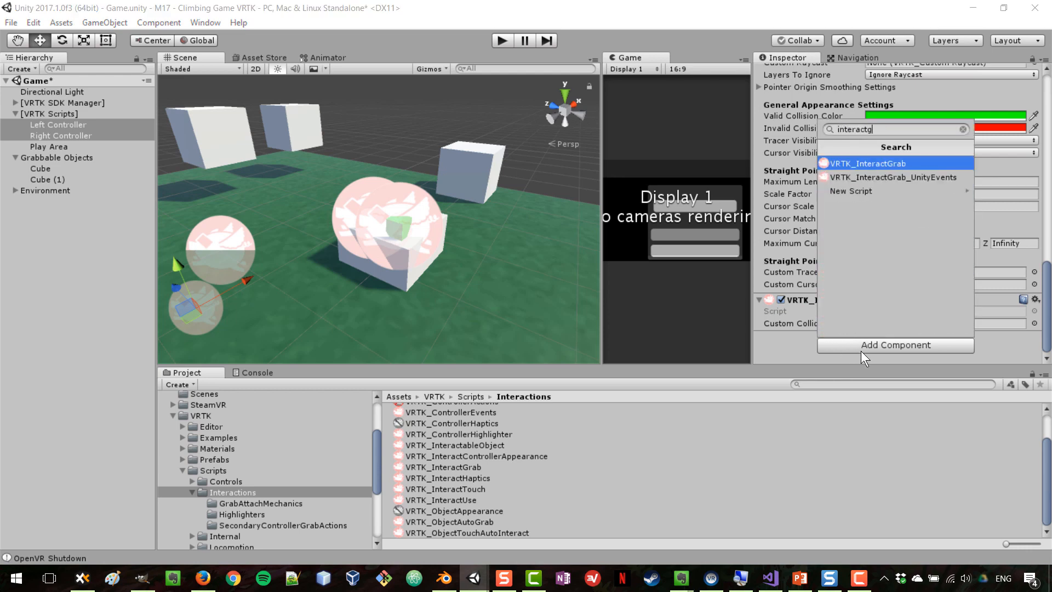
{"action": "left_click", "coordinate": [867, 163]}
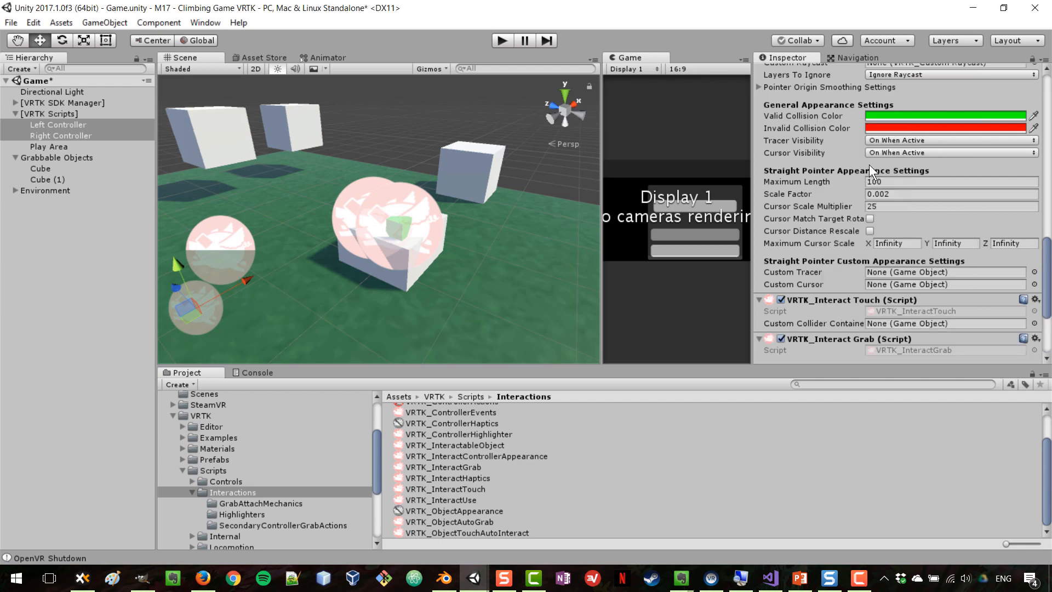
{"action": "scroll", "scroll_direction": "down", "scroll_amount": 3}
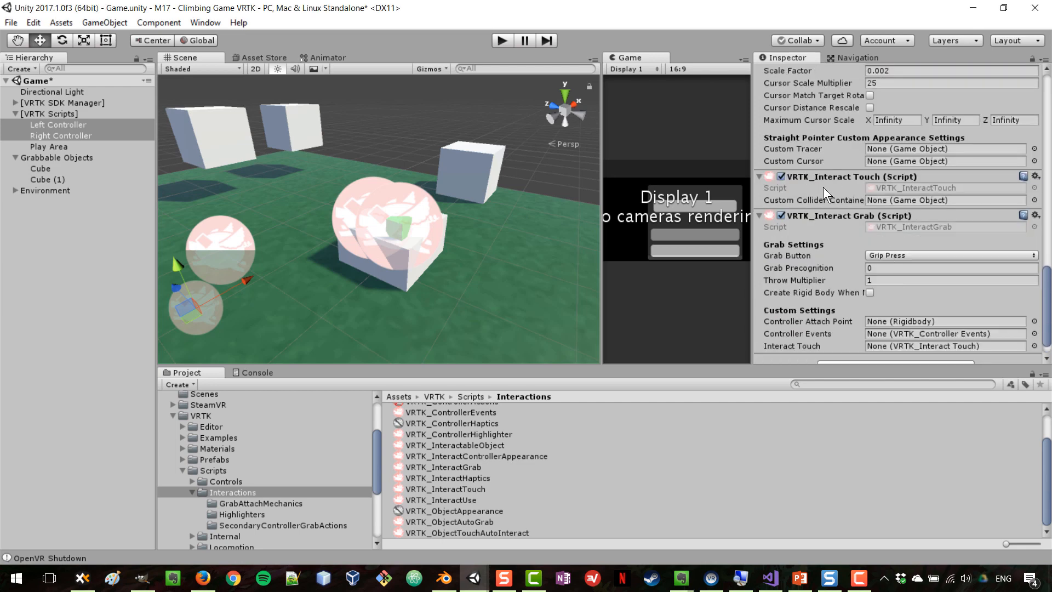
{"action": "scroll", "scroll_direction": "down", "scroll_amount": 3}
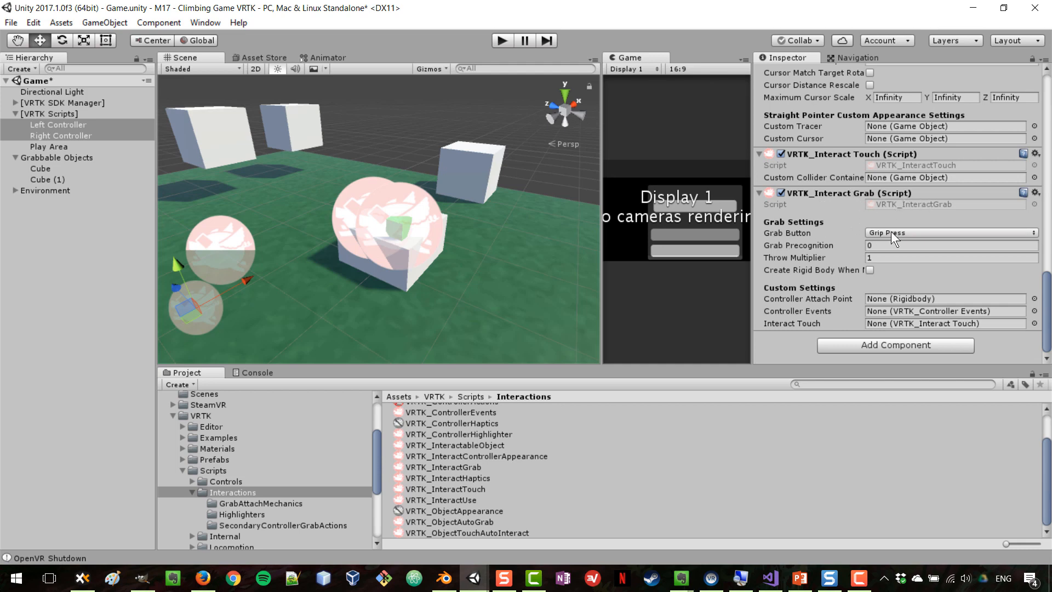
{"action": "mouse_move", "coordinate": [889, 242]}
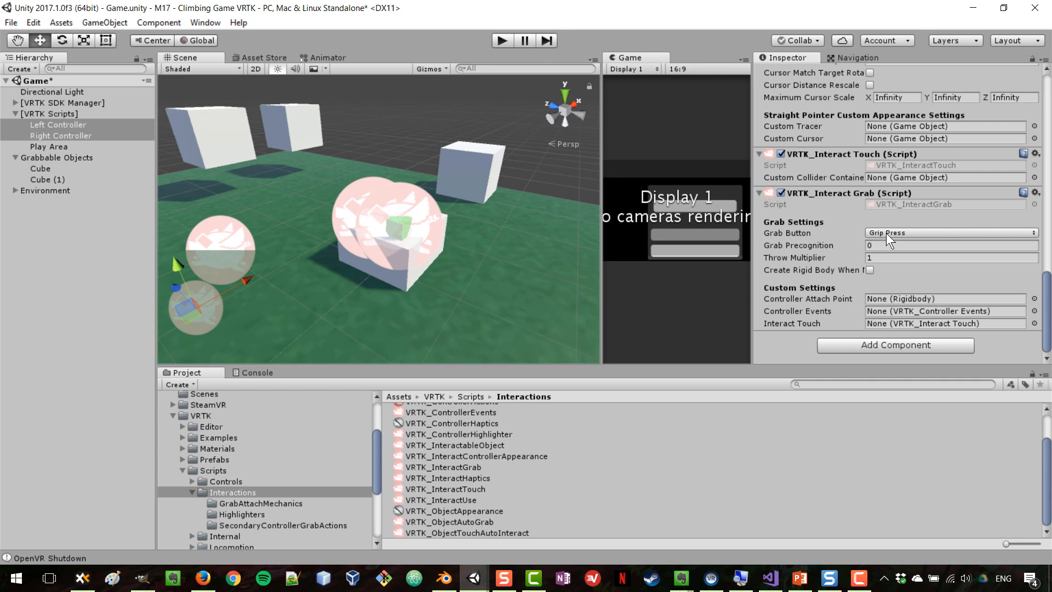
{"action": "mouse_move", "coordinate": [887, 242]}
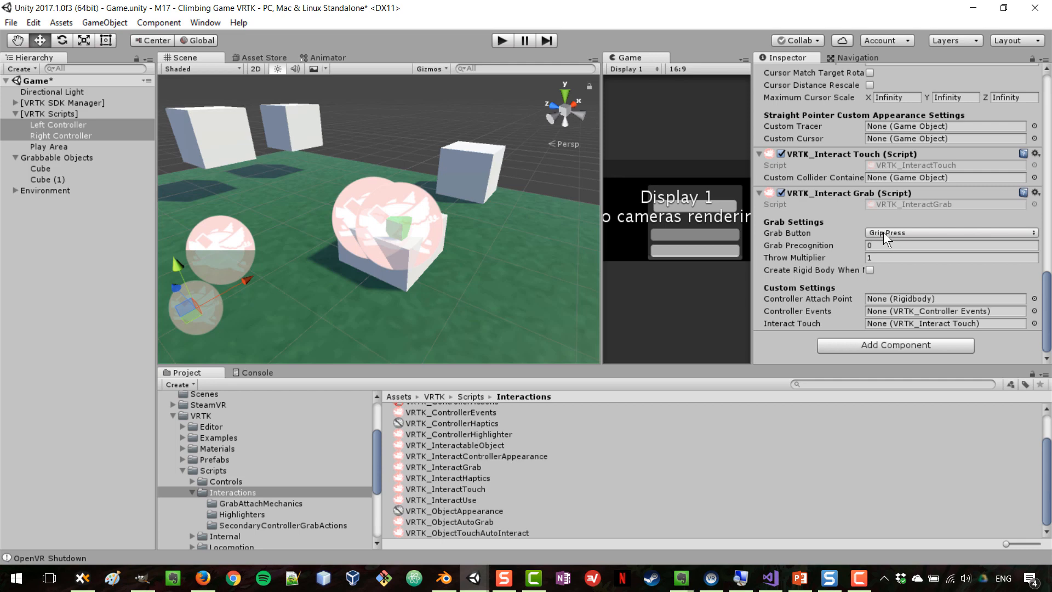
{"action": "left_click", "coordinate": [950, 233]}
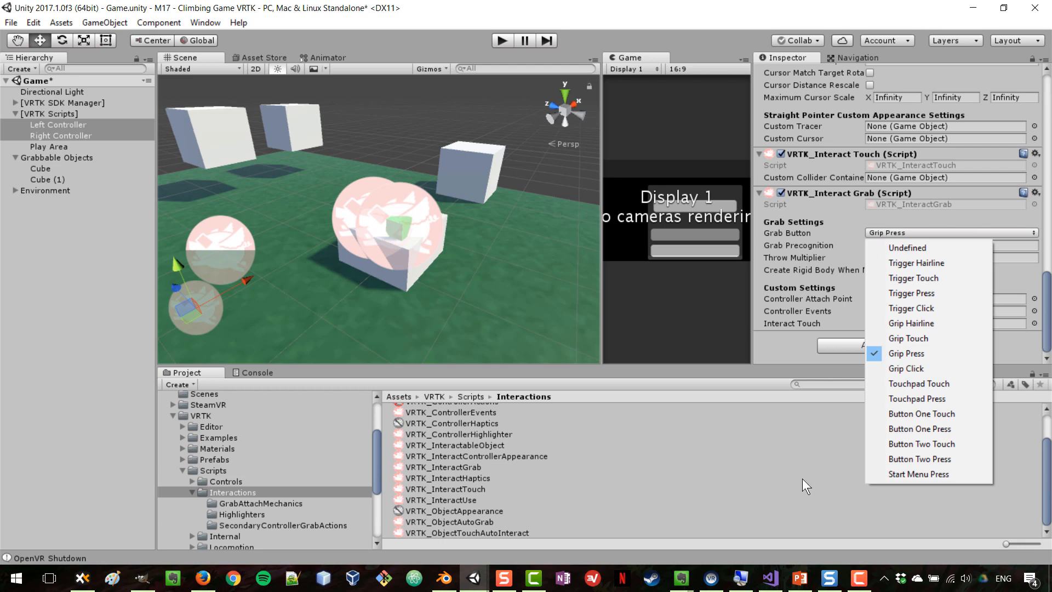
{"action": "left_click", "coordinate": [466, 532]}
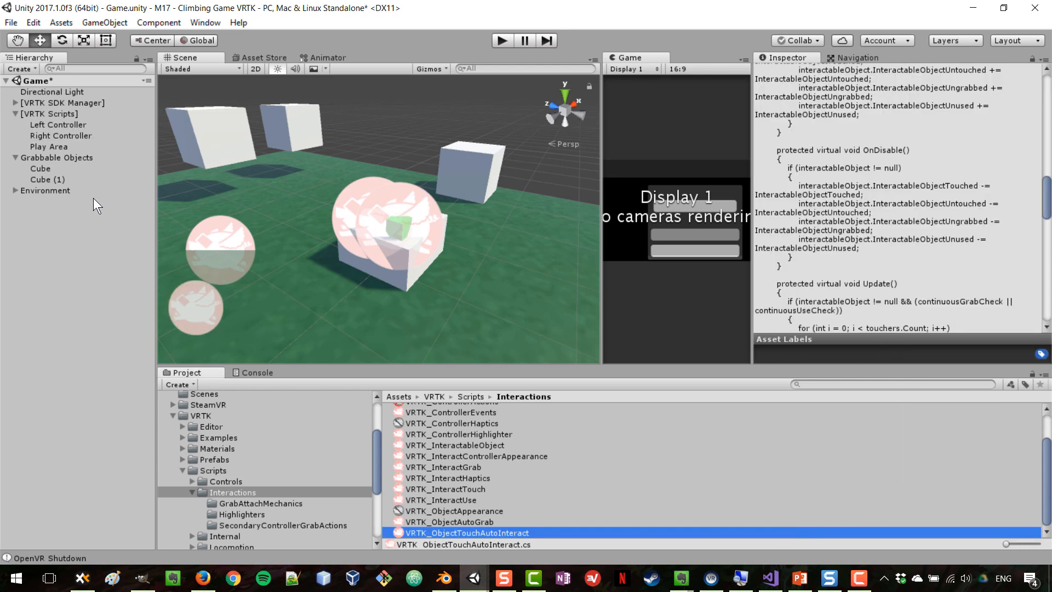
Step: Reselect both controllers and scroll to their VRTK_Interact Grab settings
{"action": "left_click", "coordinate": [59, 125]}
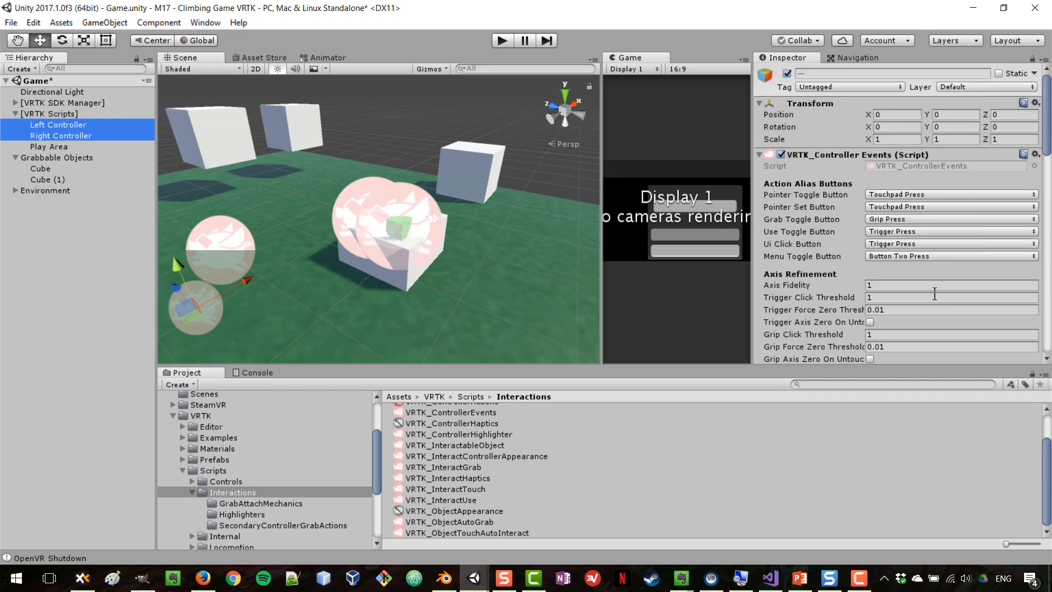
{"action": "mouse_move", "coordinate": [895, 260]}
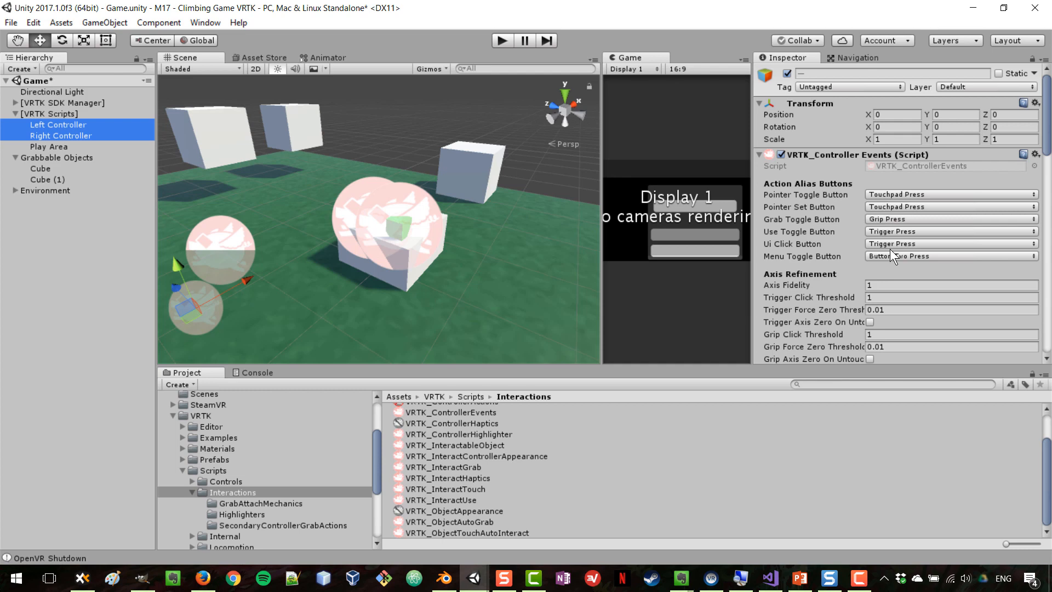
{"action": "scroll", "scroll_direction": "down", "scroll_amount": 3}
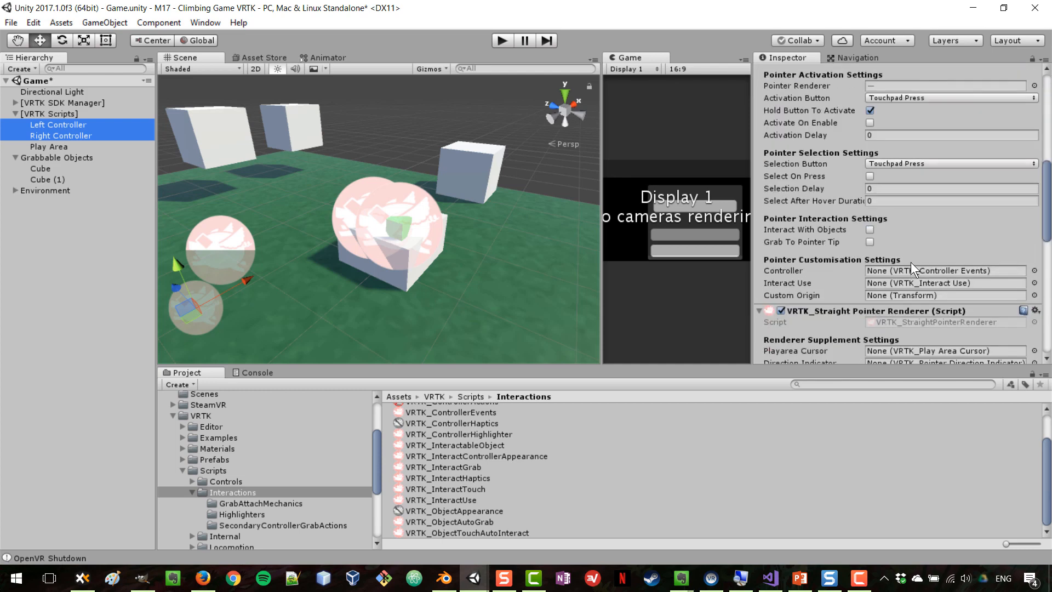
{"action": "scroll", "scroll_direction": "down", "scroll_amount": 3}
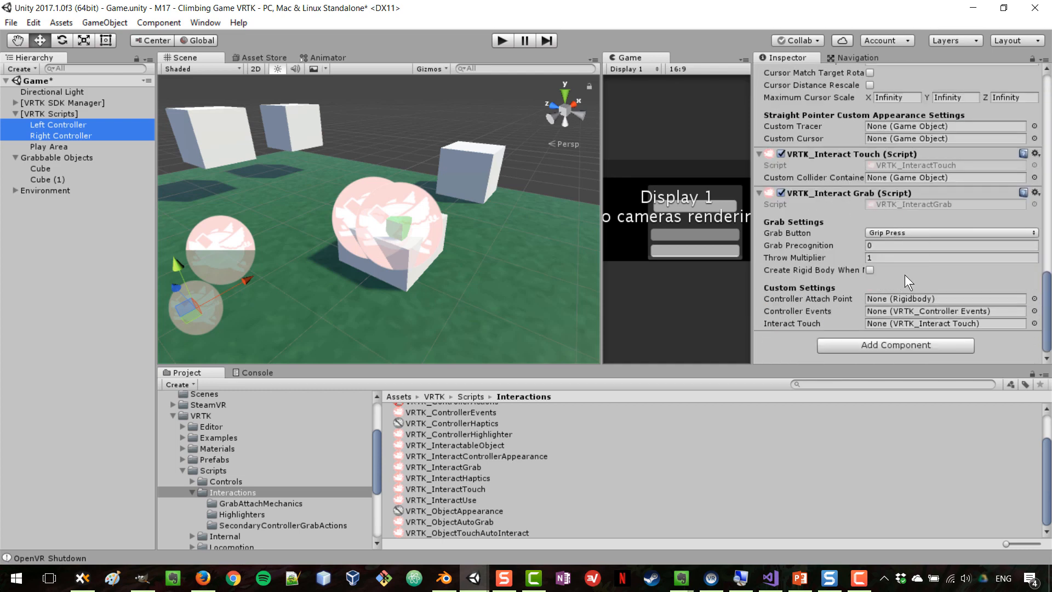
{"action": "mouse_move", "coordinate": [878, 240]}
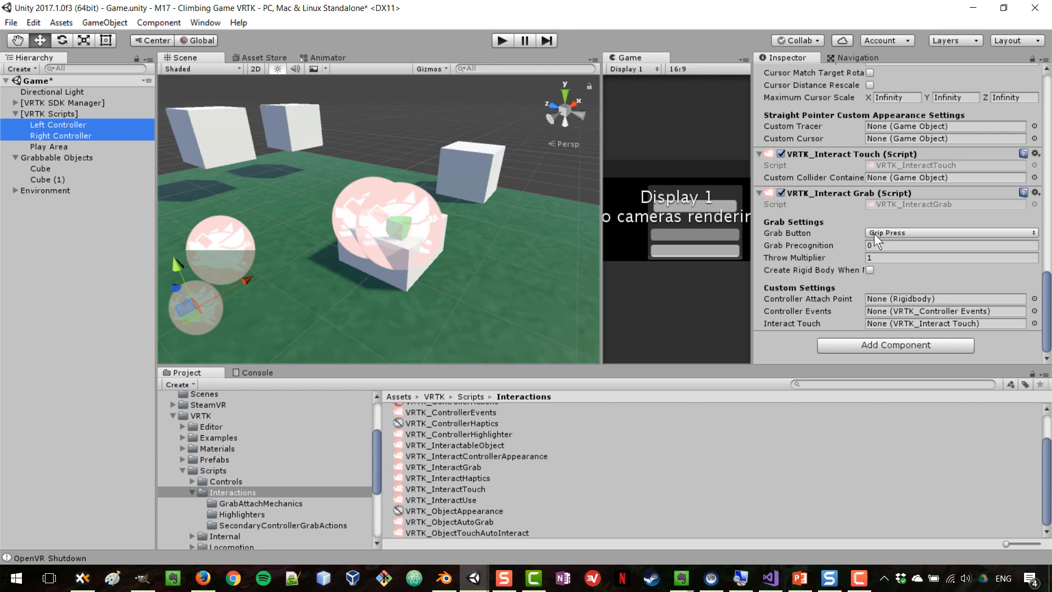
{"action": "mouse_move", "coordinate": [908, 244]}
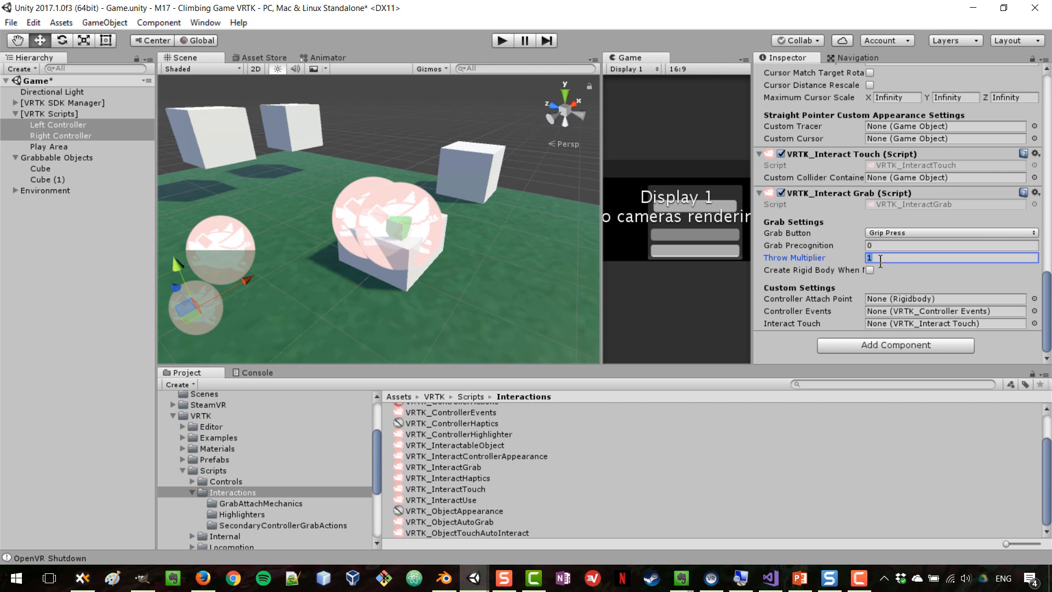
{"action": "mouse_move", "coordinate": [877, 257]}
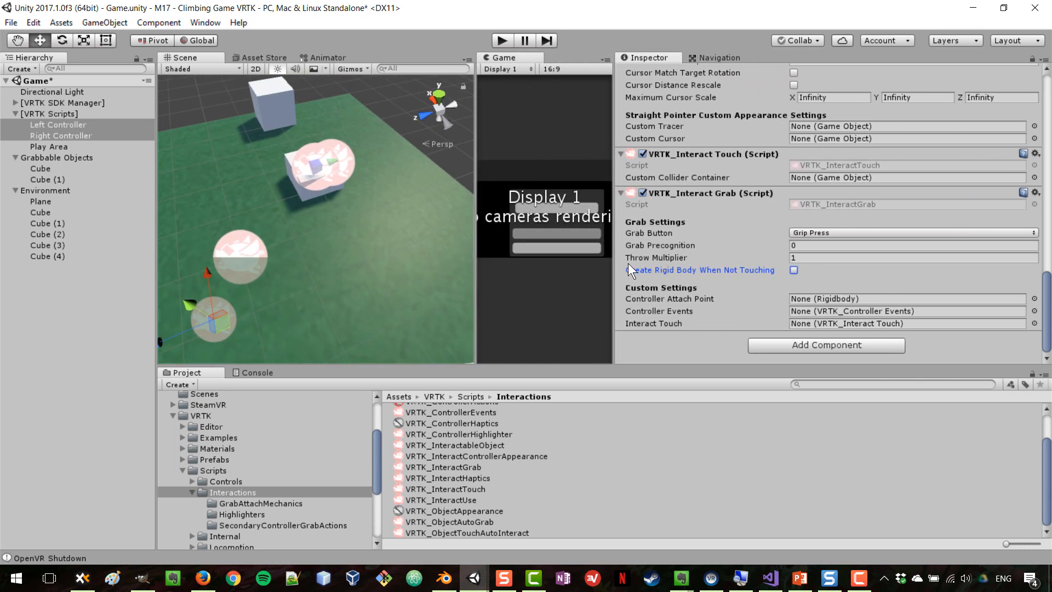
{"action": "mouse_move", "coordinate": [727, 281]}
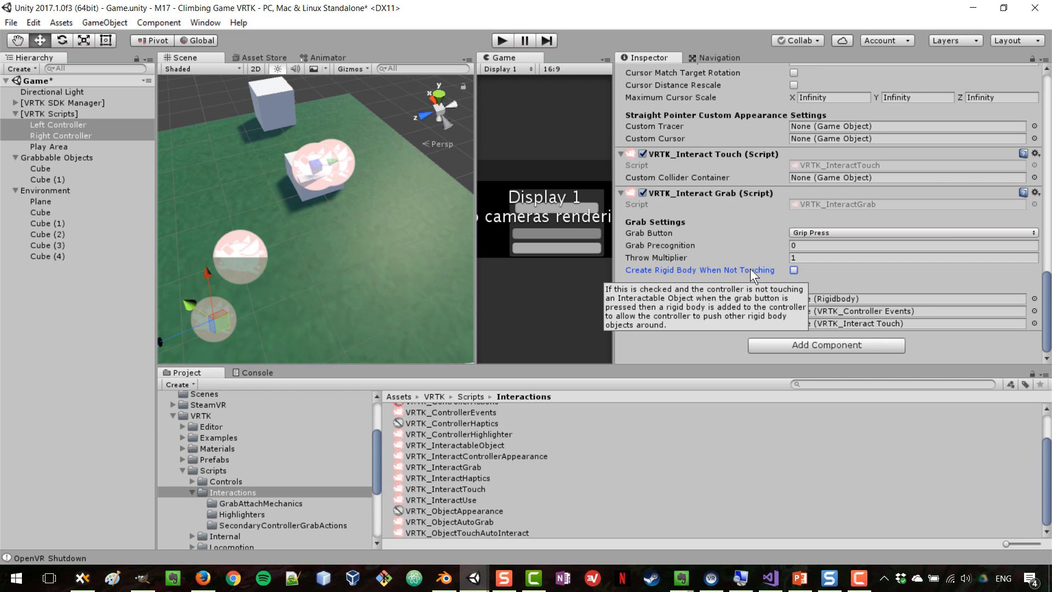
{"action": "mouse_move", "coordinate": [801, 276]}
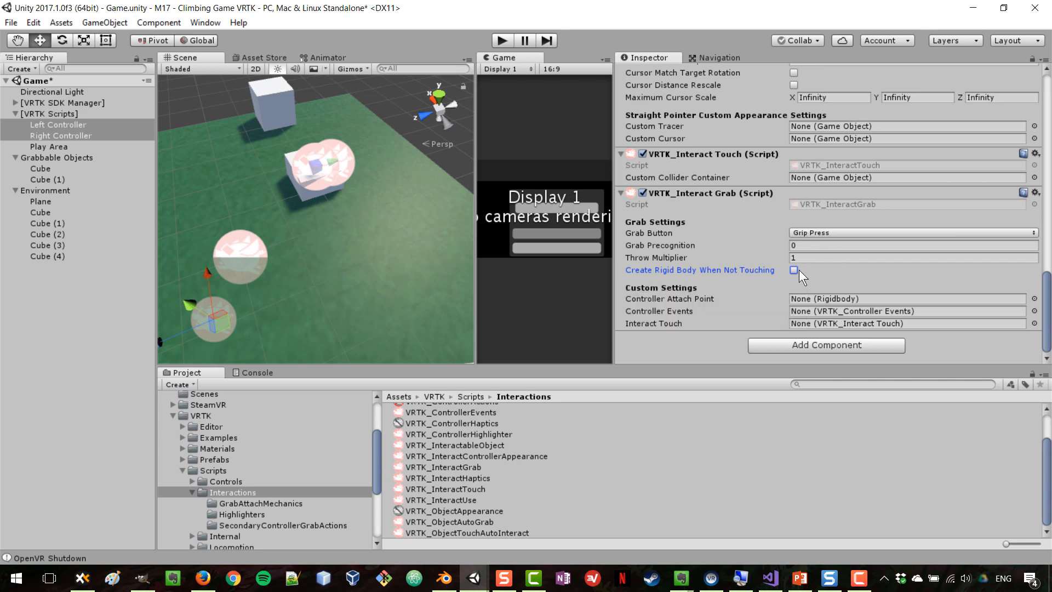
{"action": "mouse_move", "coordinate": [755, 277]}
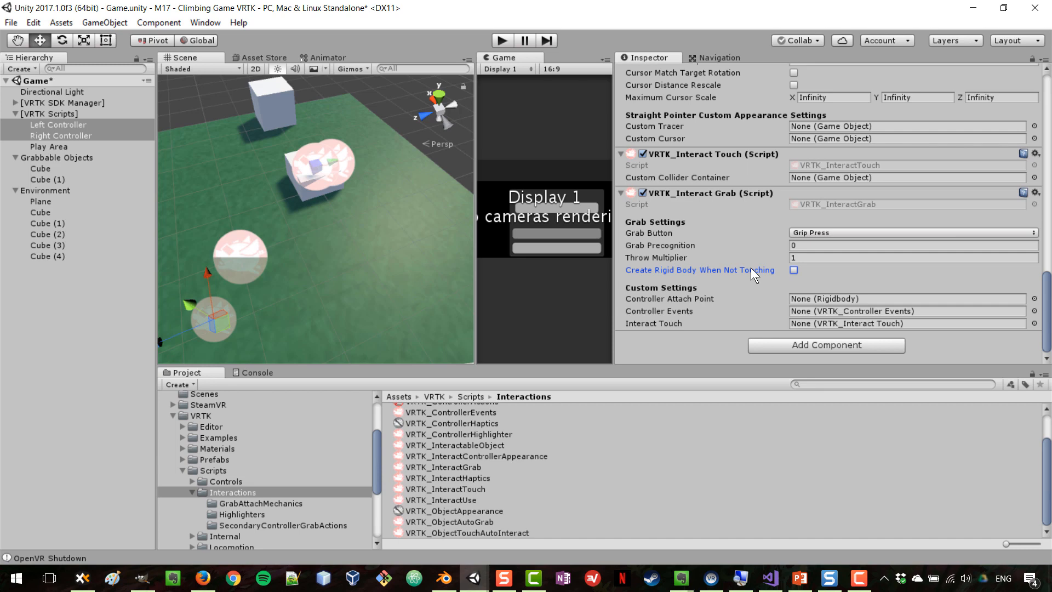
{"action": "mouse_move", "coordinate": [844, 260]}
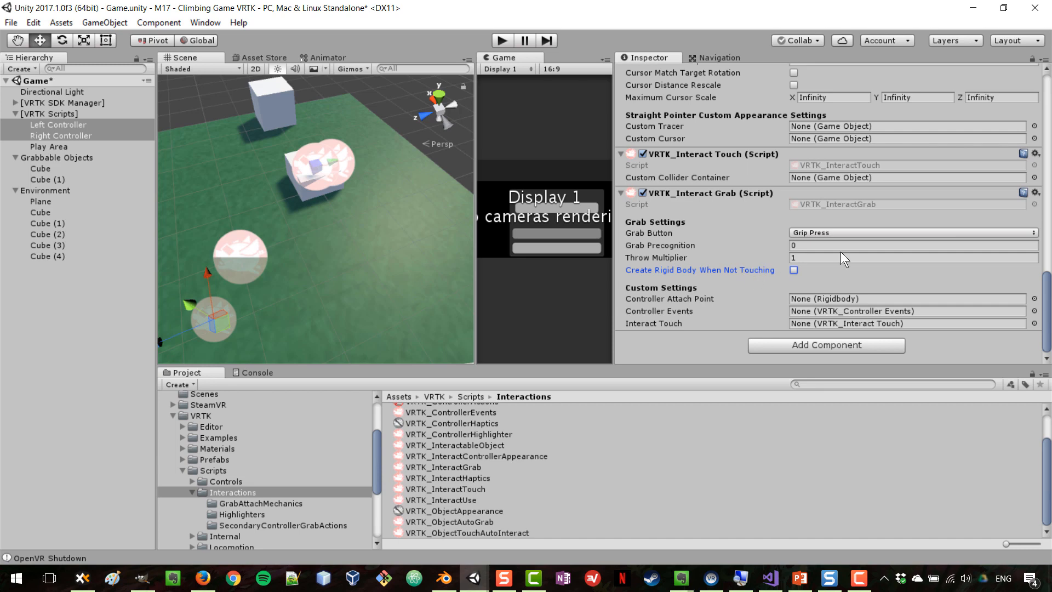
{"action": "mouse_move", "coordinate": [717, 282]}
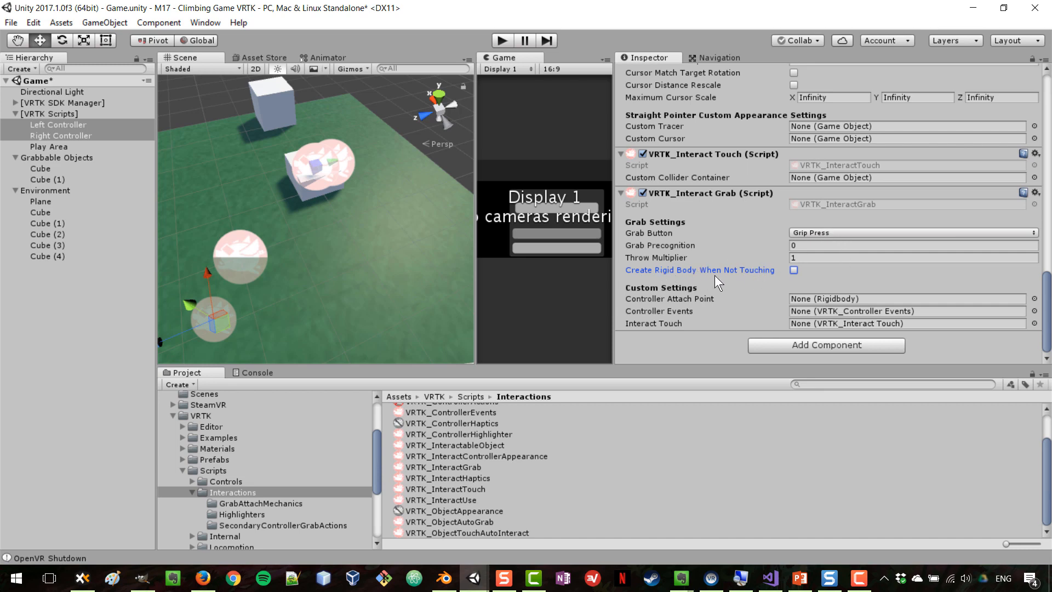
{"action": "mouse_move", "coordinate": [700, 269]}
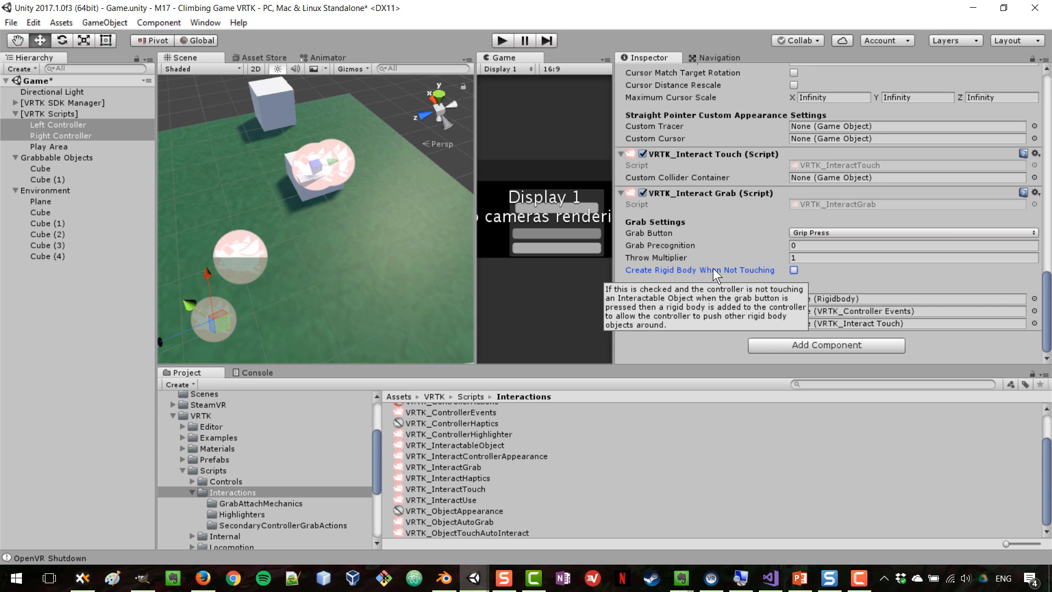
{"action": "mouse_move", "coordinate": [821, 289]}
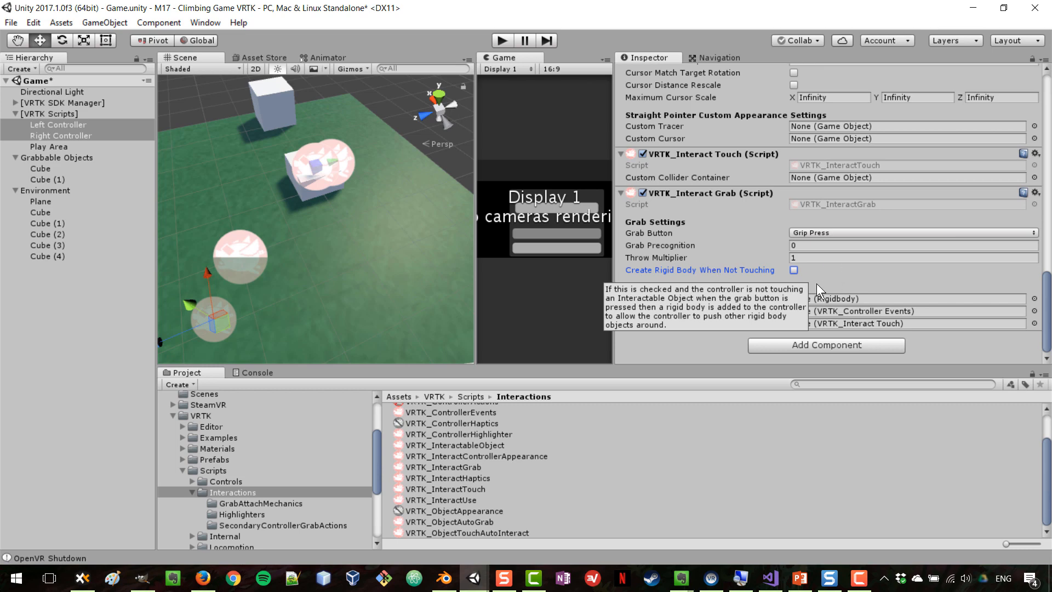
{"action": "mouse_move", "coordinate": [831, 281]}
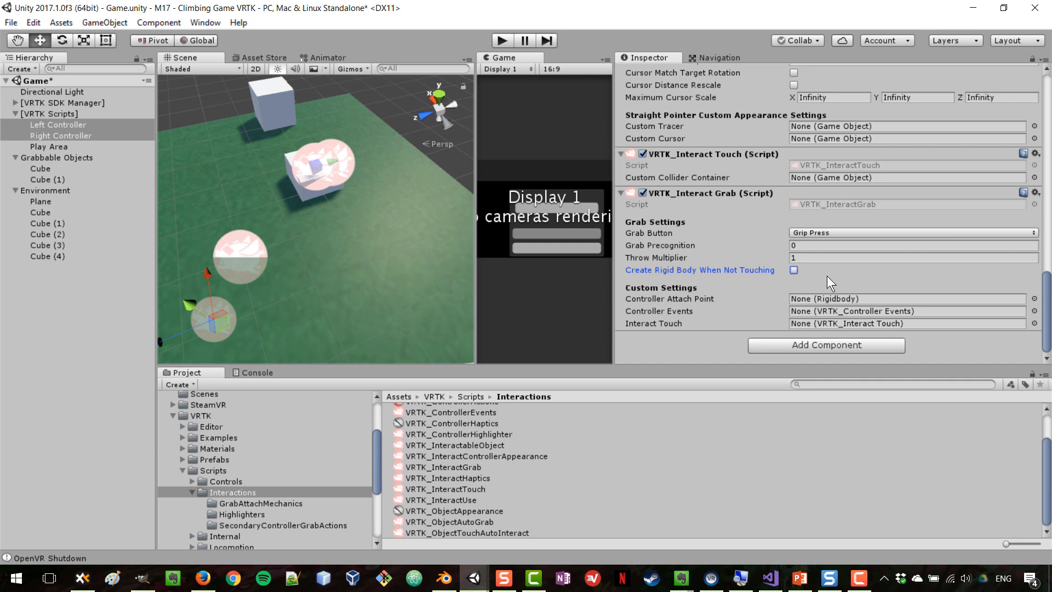
Step: Enable 'Create Rigid Body When Not Touching' on VRTK_Interact Grab, after briefly toggling it off
{"action": "left_click", "coordinate": [794, 269]}
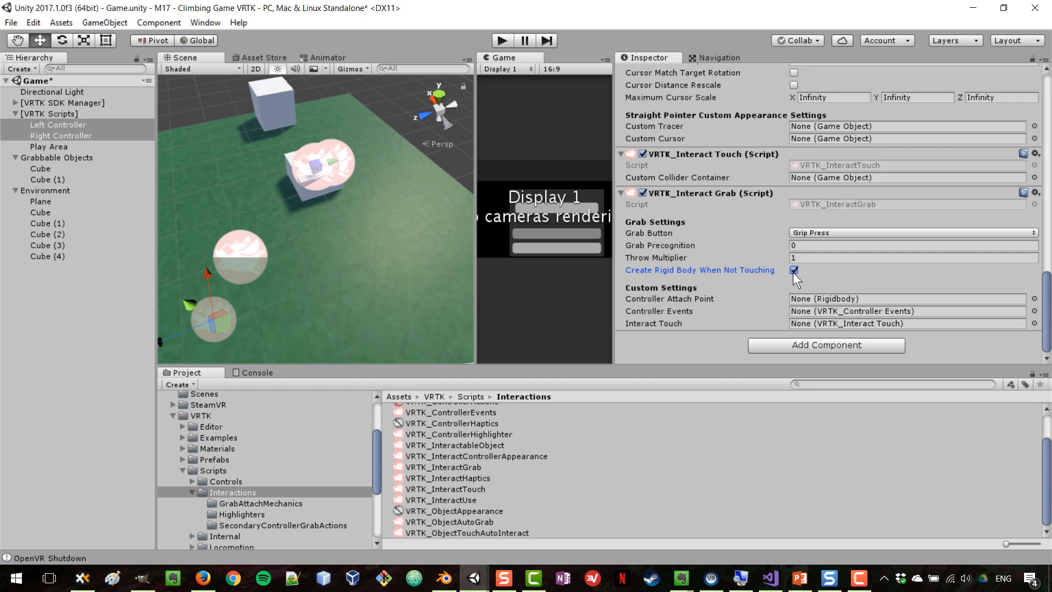
{"action": "left_click", "coordinate": [794, 269]}
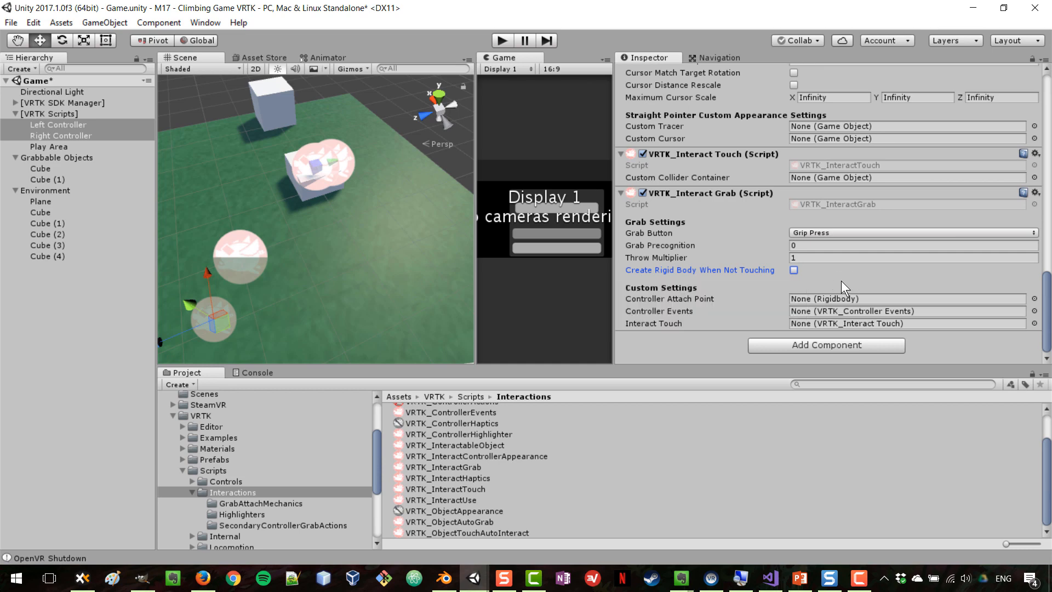
{"action": "mouse_move", "coordinate": [817, 291]}
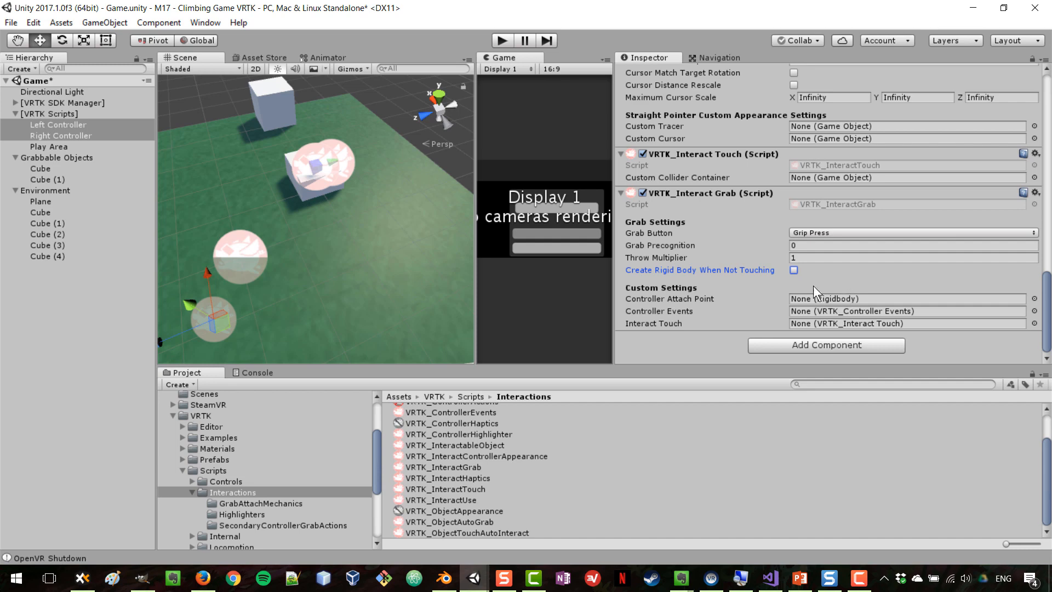
{"action": "left_click", "coordinate": [794, 270]}
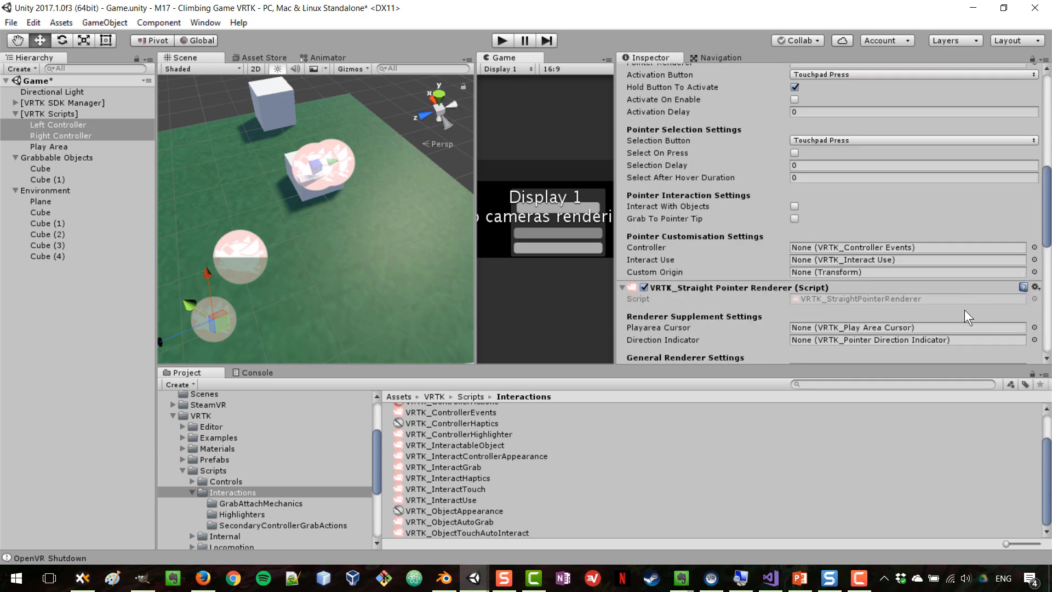
{"action": "left_click", "coordinate": [60, 135]}
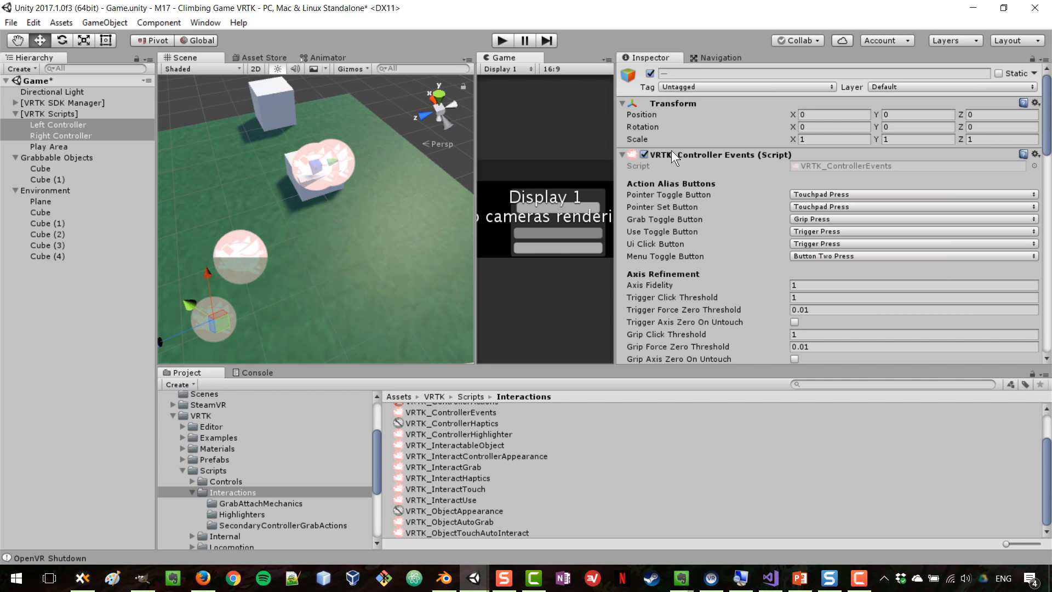
{"action": "mouse_move", "coordinate": [681, 161]}
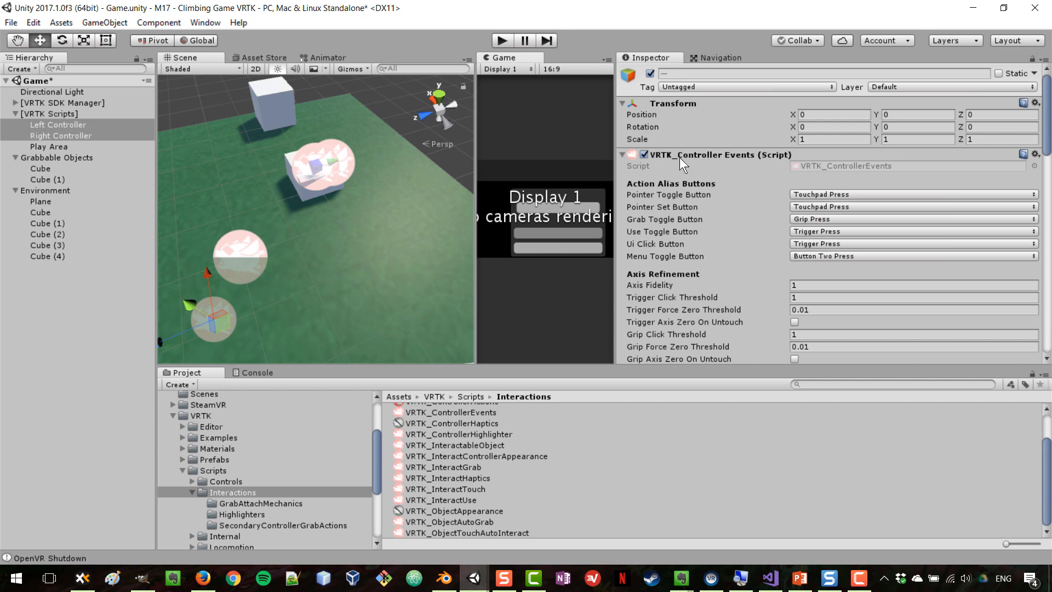
{"action": "mouse_move", "coordinate": [712, 166]}
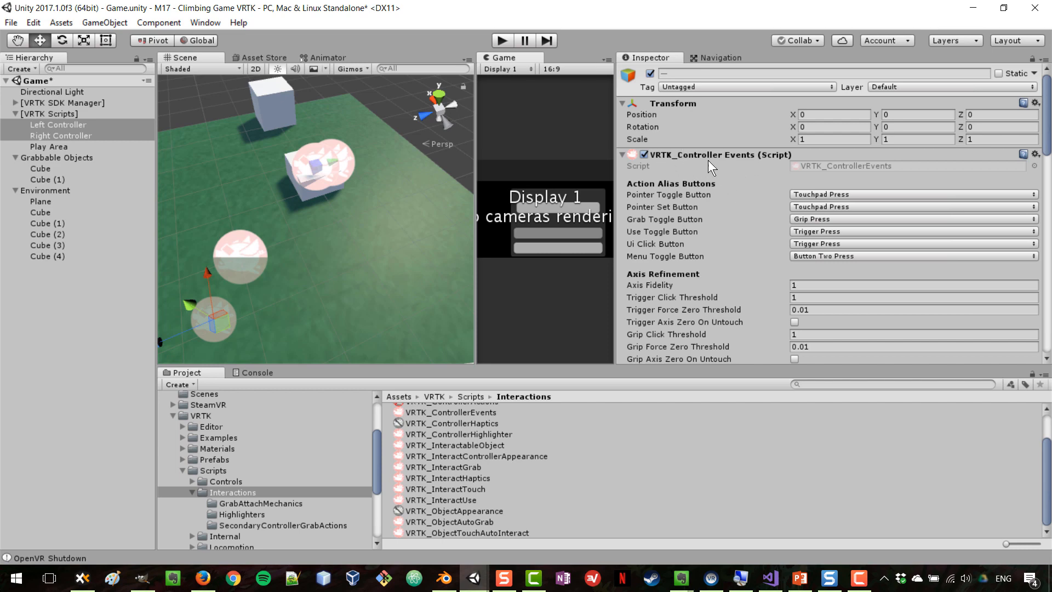
{"action": "scroll", "scroll_direction": "down", "scroll_amount": 3}
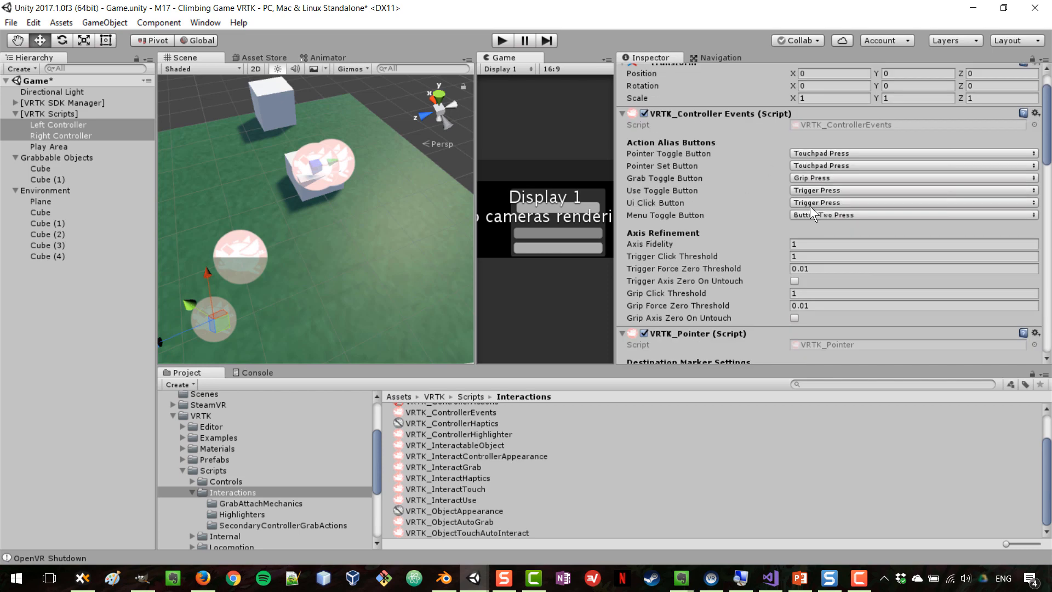
{"action": "scroll", "scroll_direction": "down", "scroll_amount": 3}
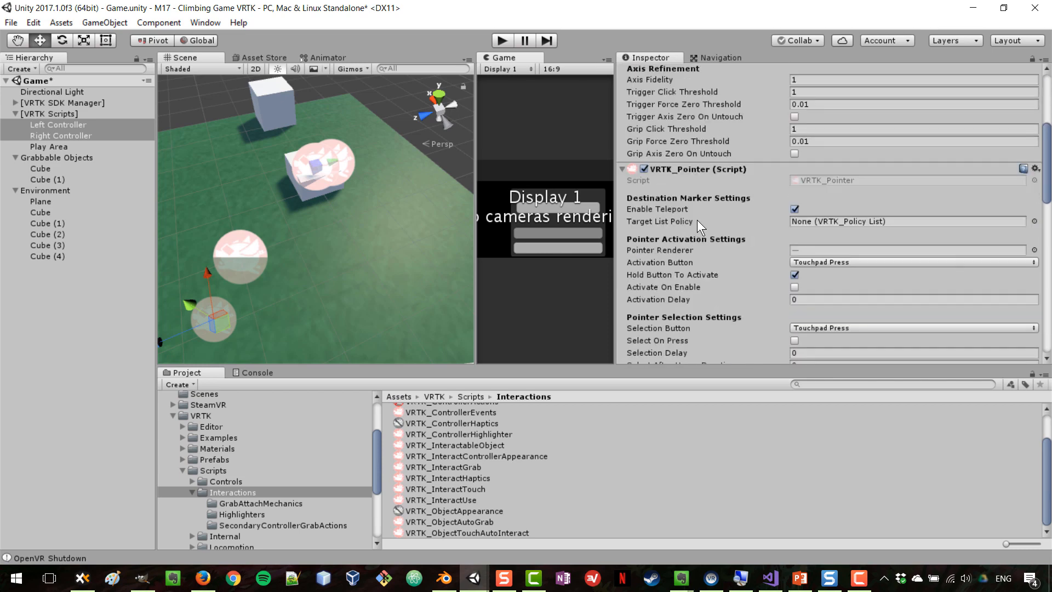
{"action": "scroll", "scroll_direction": "down", "scroll_amount": 3}
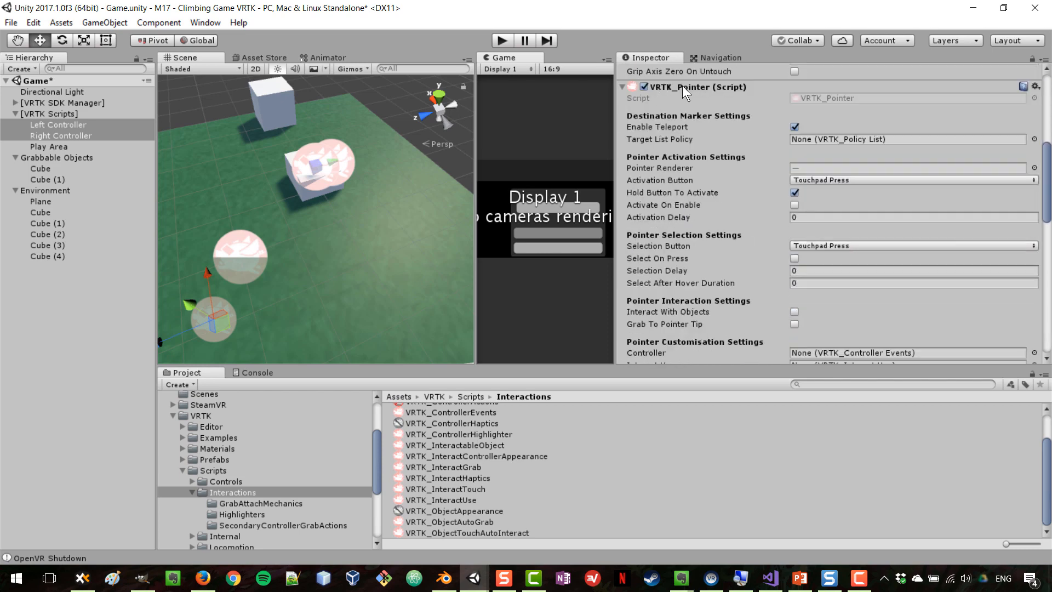
{"action": "scroll", "scroll_direction": "down", "scroll_amount": 3}
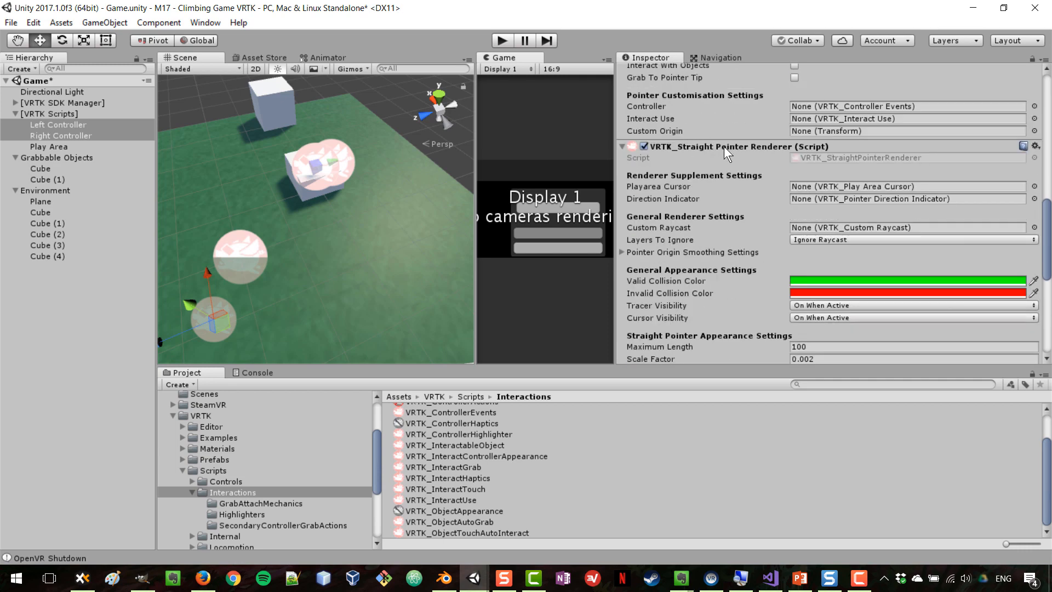
{"action": "scroll", "scroll_direction": "up", "scroll_amount": 3}
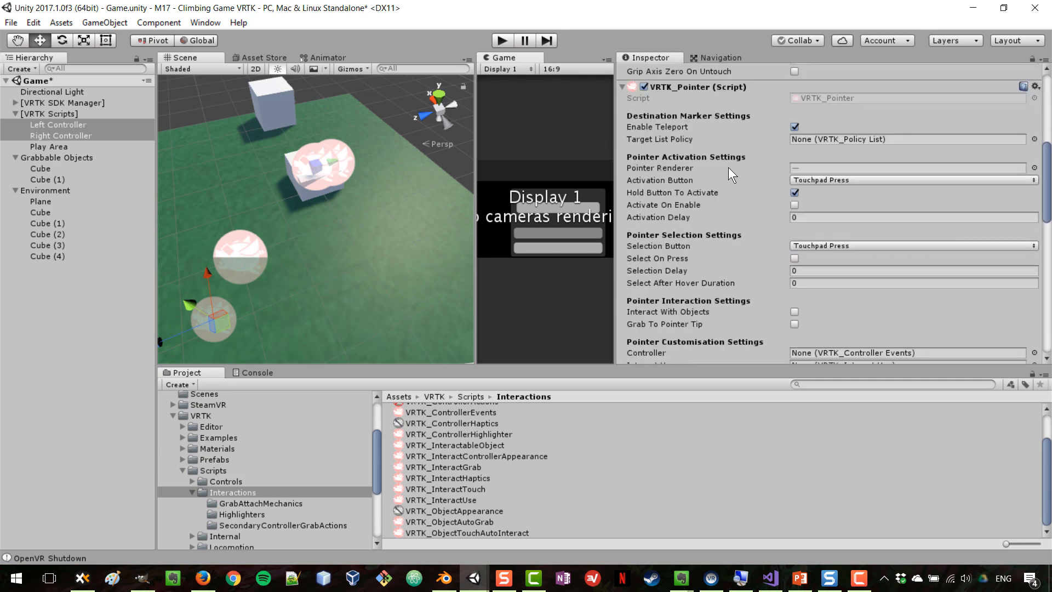
{"action": "scroll", "scroll_direction": "up", "scroll_amount": 3}
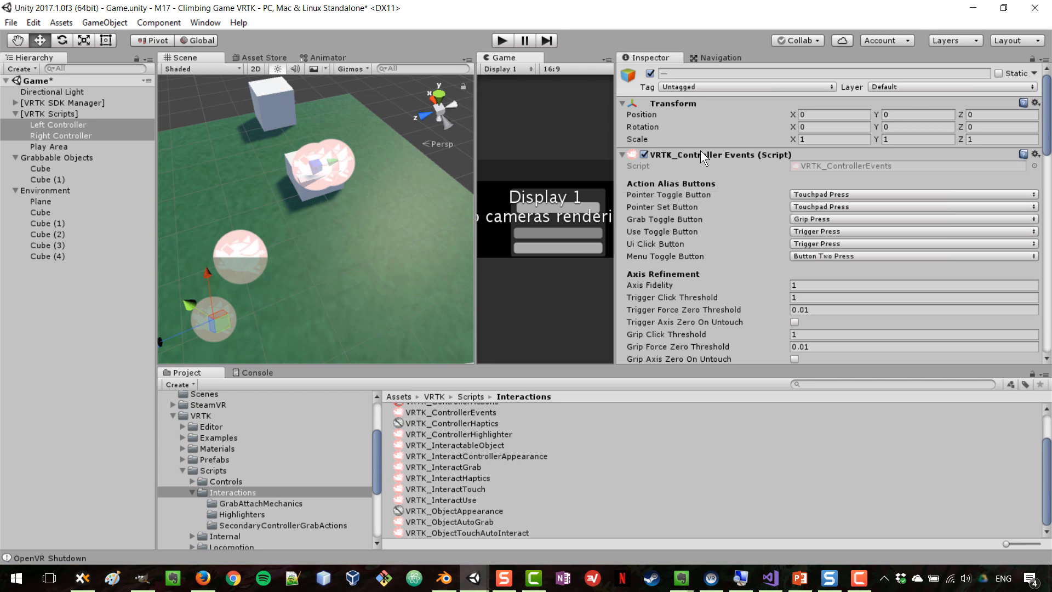
{"action": "mouse_move", "coordinate": [694, 161]}
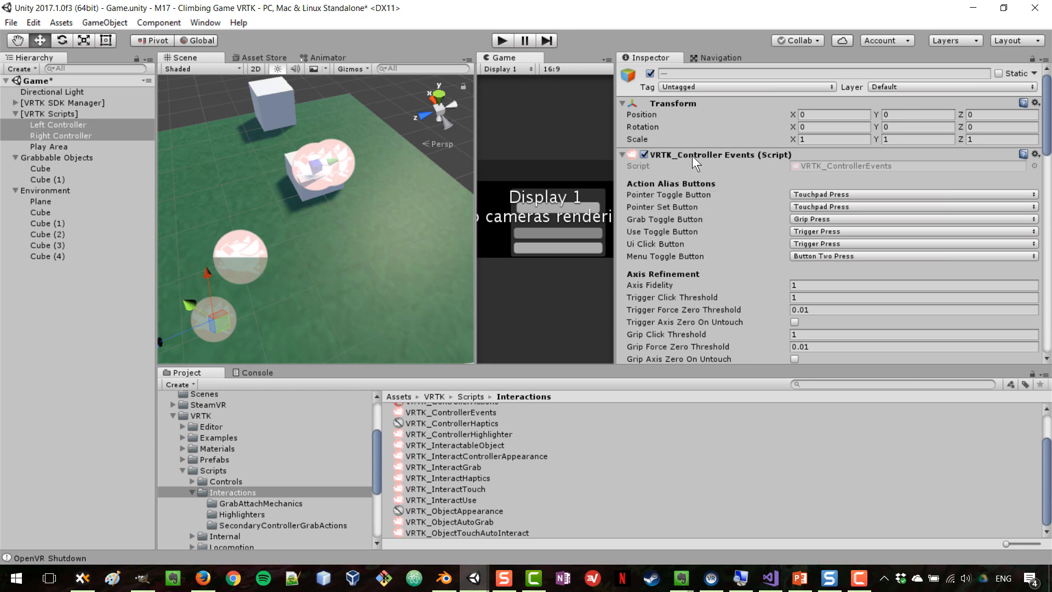
{"action": "scroll", "scroll_direction": "down", "scroll_amount": 3}
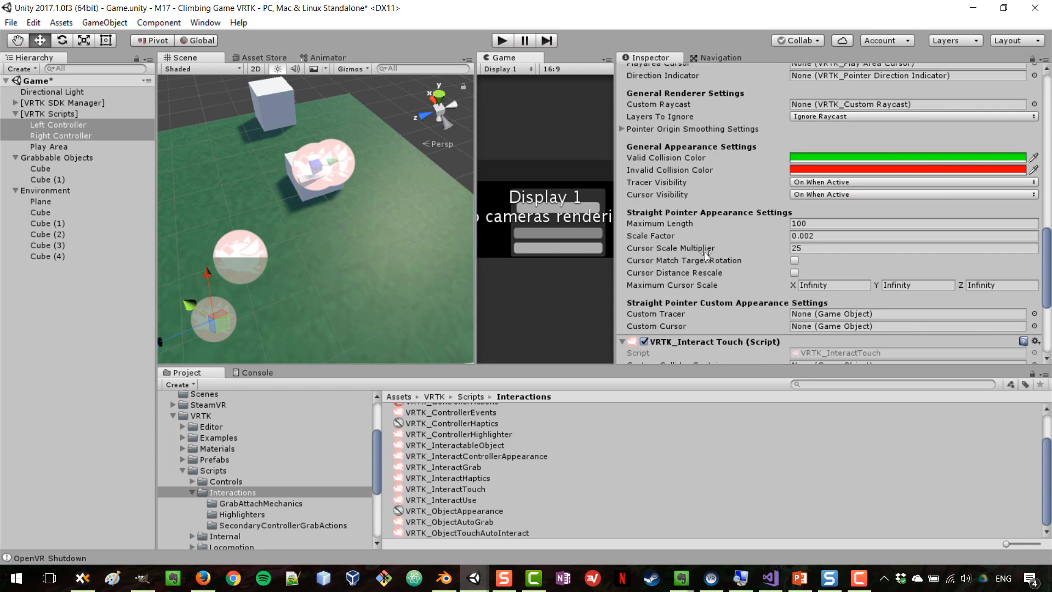
{"action": "scroll", "scroll_direction": "down", "scroll_amount": 3}
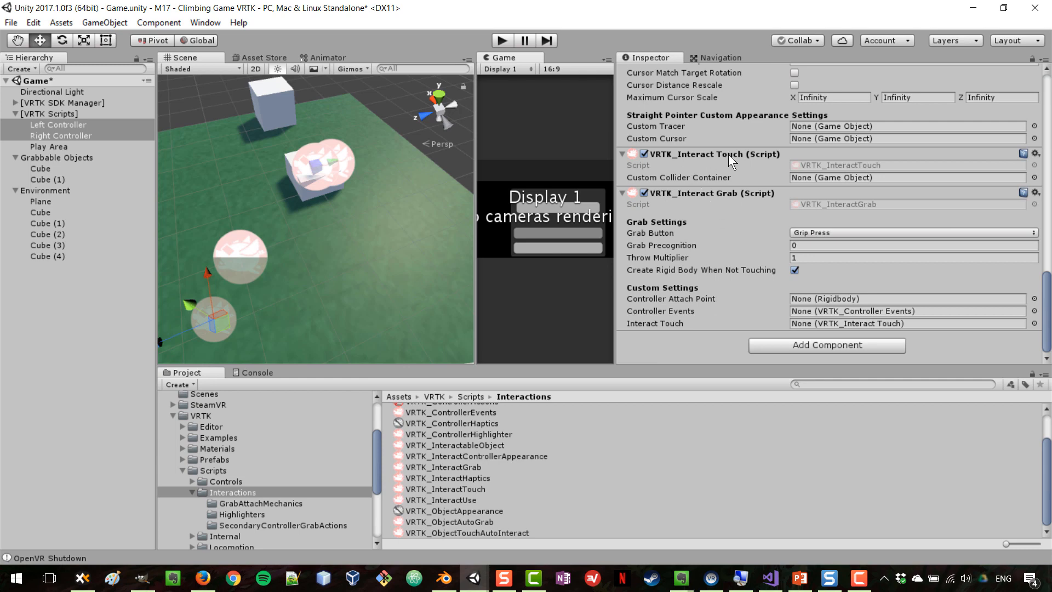
{"action": "mouse_move", "coordinate": [676, 199]}
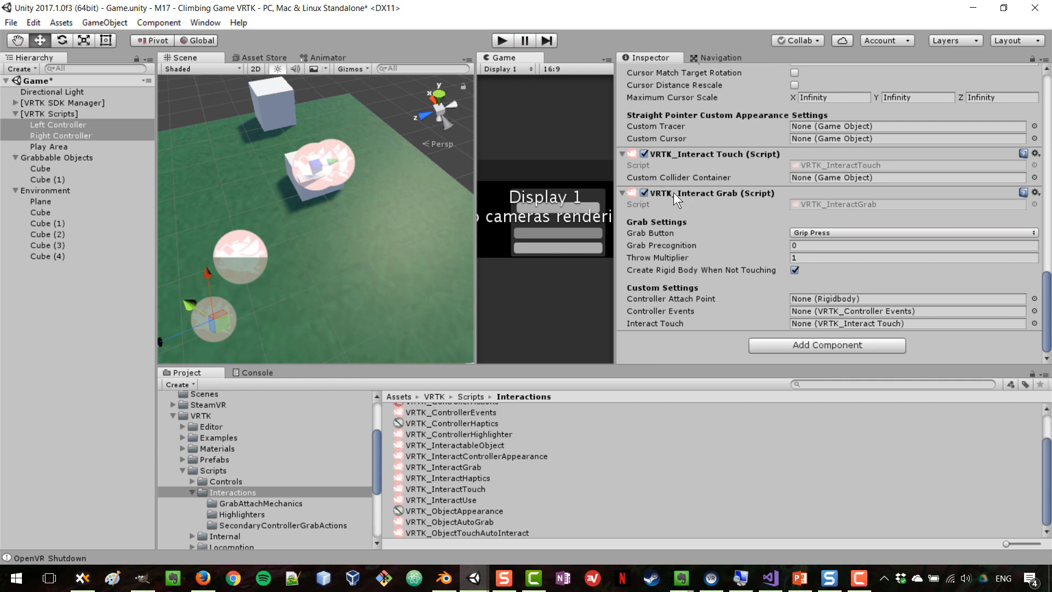
{"action": "mouse_move", "coordinate": [705, 200]}
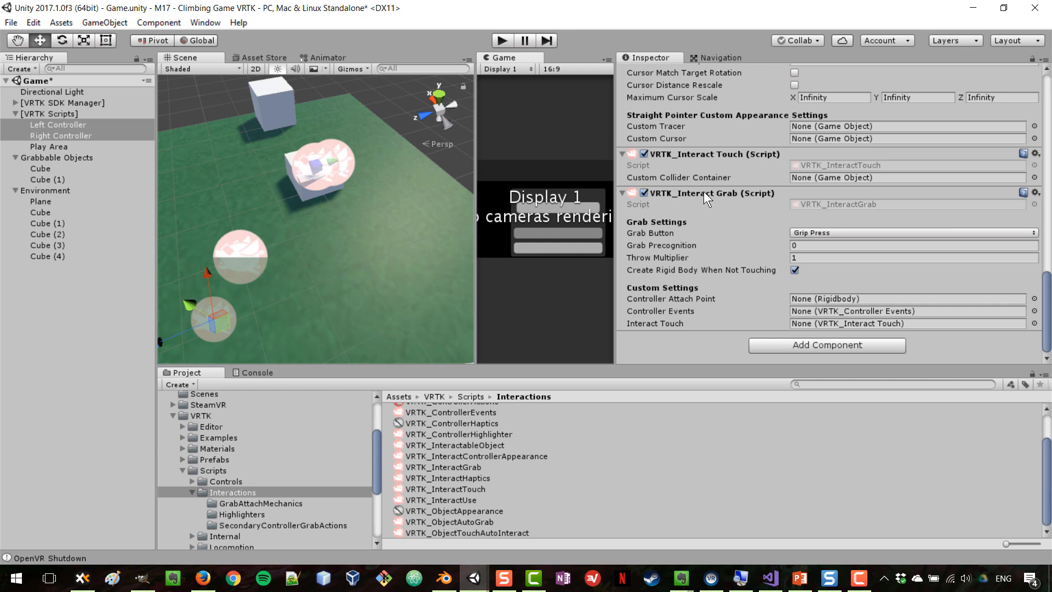
{"action": "mouse_move", "coordinate": [705, 206]}
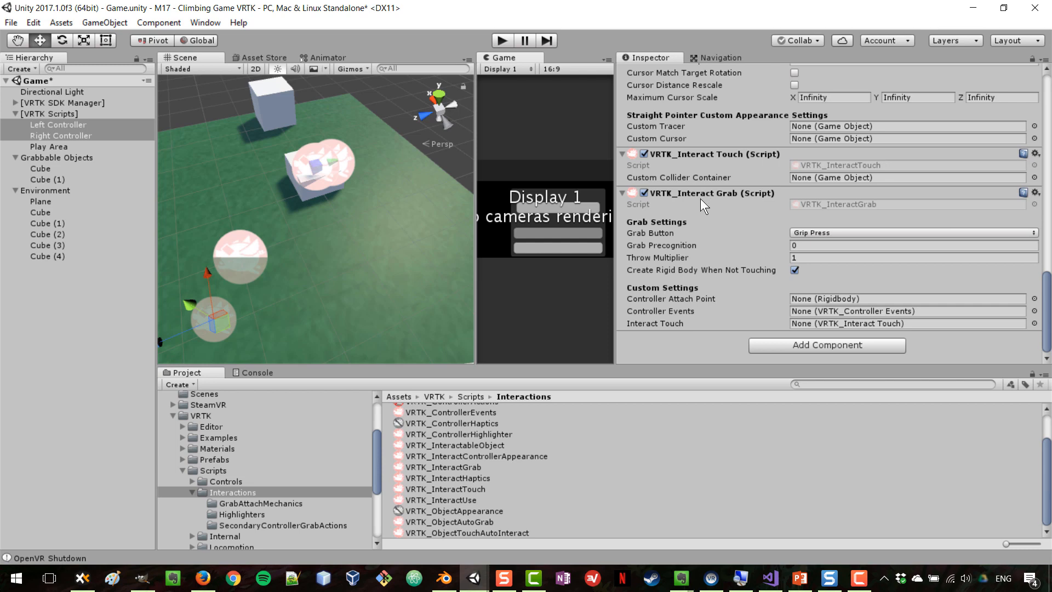
{"action": "mouse_move", "coordinate": [768, 239]}
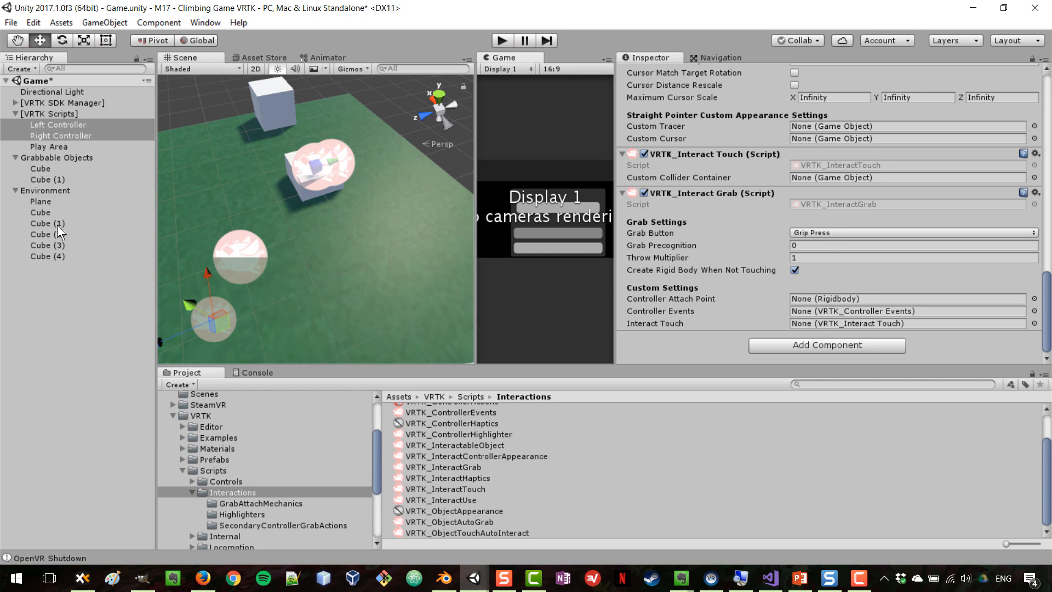
{"action": "left_click", "coordinate": [40, 168]}
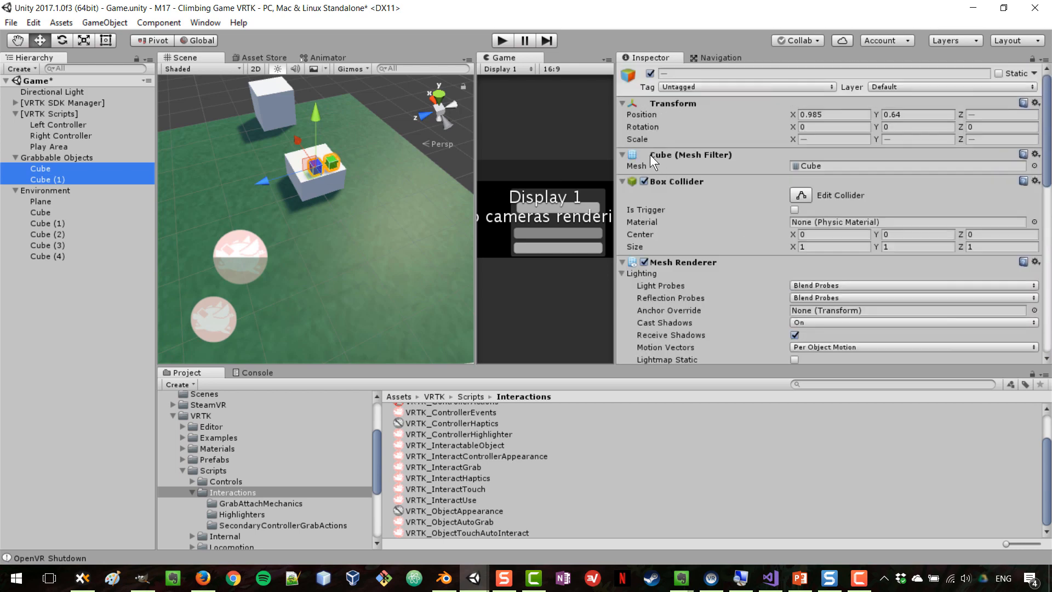
{"action": "scroll", "scroll_direction": "down", "scroll_amount": 3}
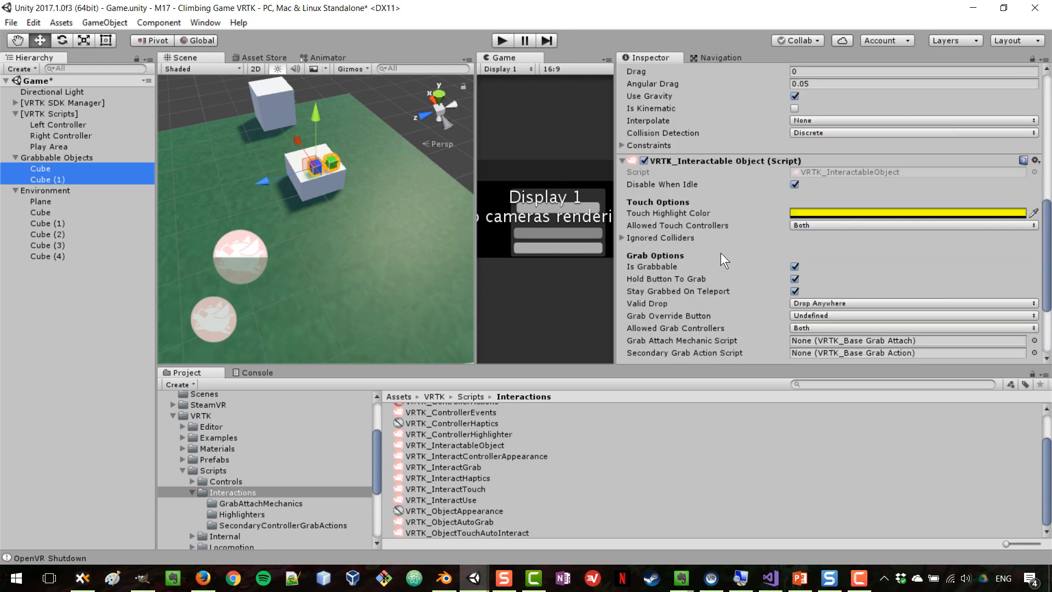
{"action": "scroll", "scroll_direction": "down", "scroll_amount": 3}
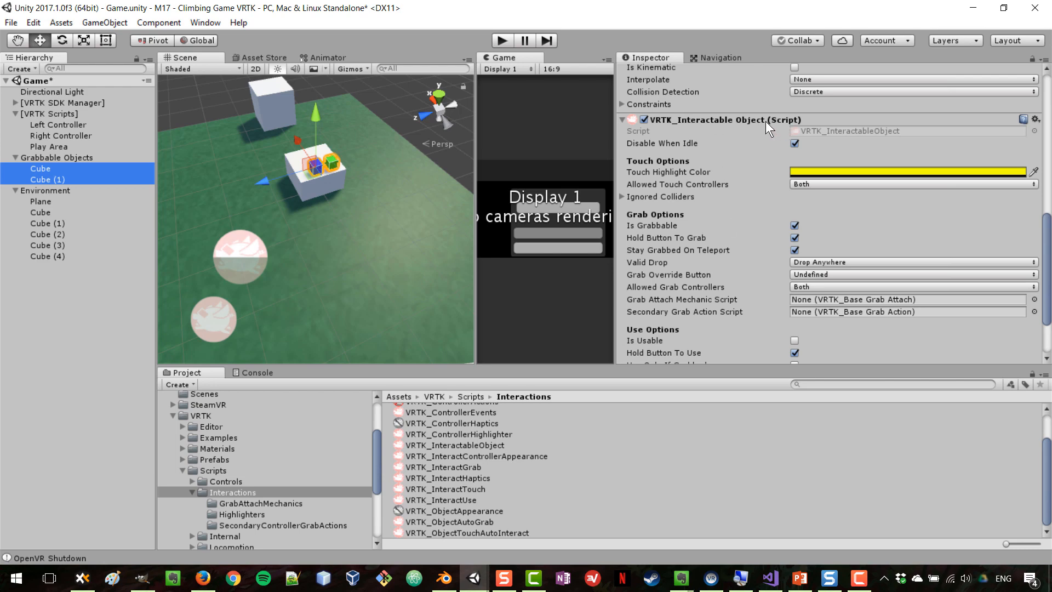
{"action": "mouse_move", "coordinate": [801, 126]}
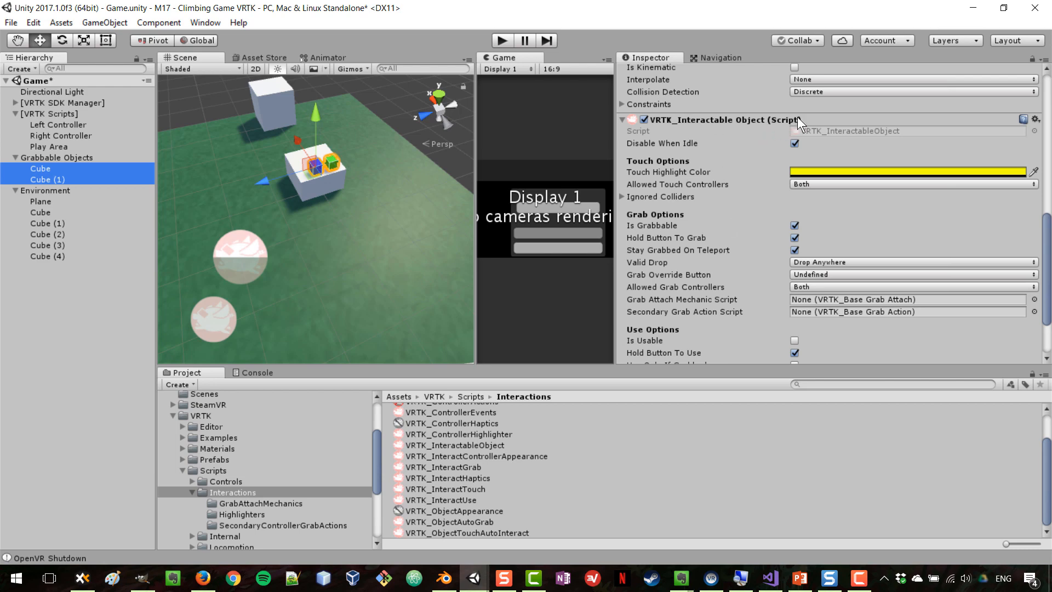
{"action": "mouse_move", "coordinate": [658, 236]}
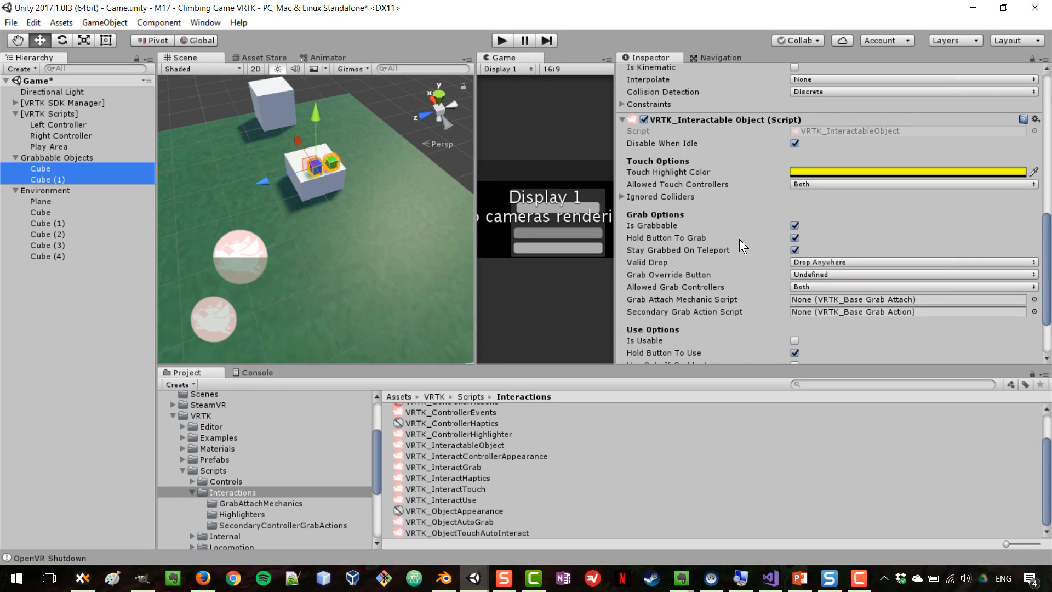
{"action": "mouse_move", "coordinate": [665, 254]}
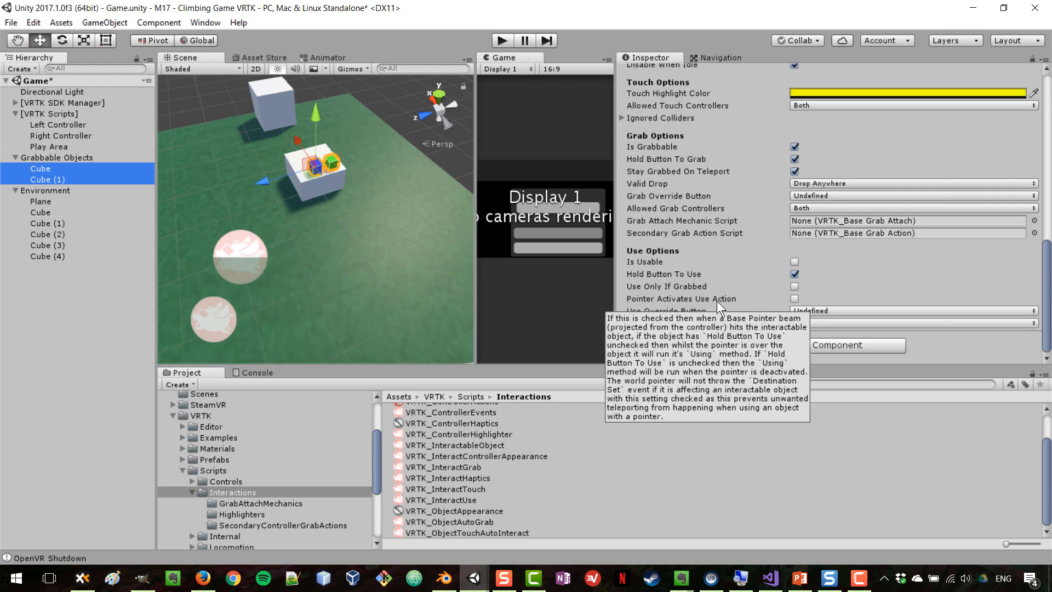
{"action": "mouse_move", "coordinate": [607, 202]}
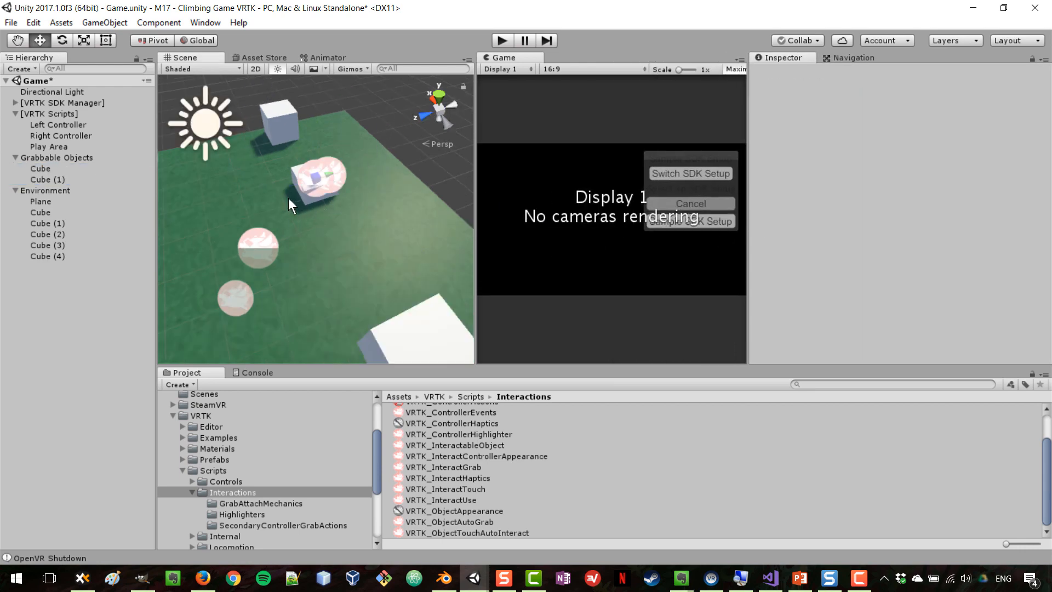
{"action": "mouse_move", "coordinate": [267, 258]}
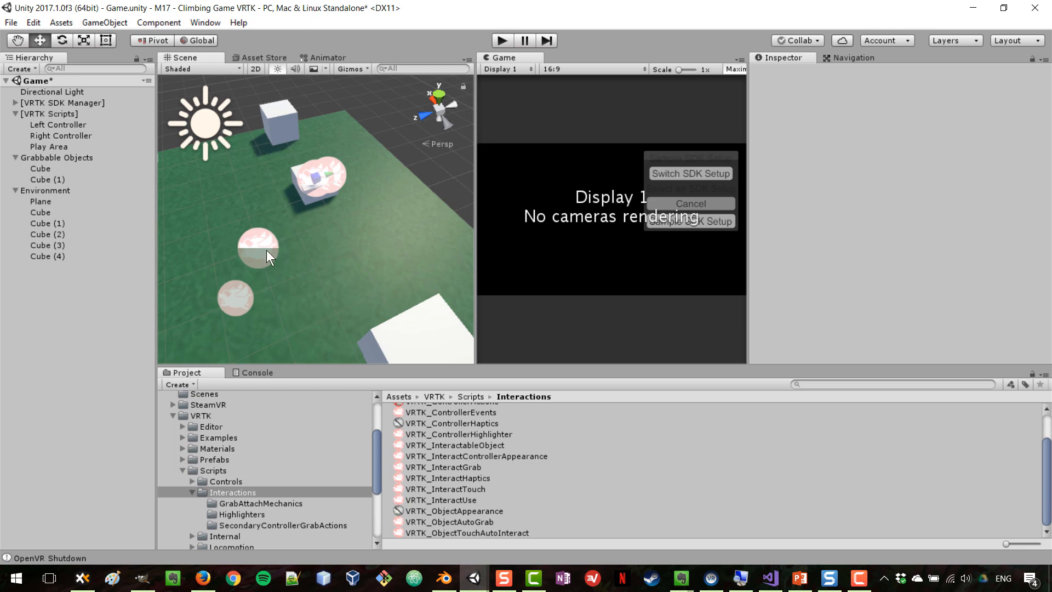
{"action": "mouse_move", "coordinate": [473, 184]}
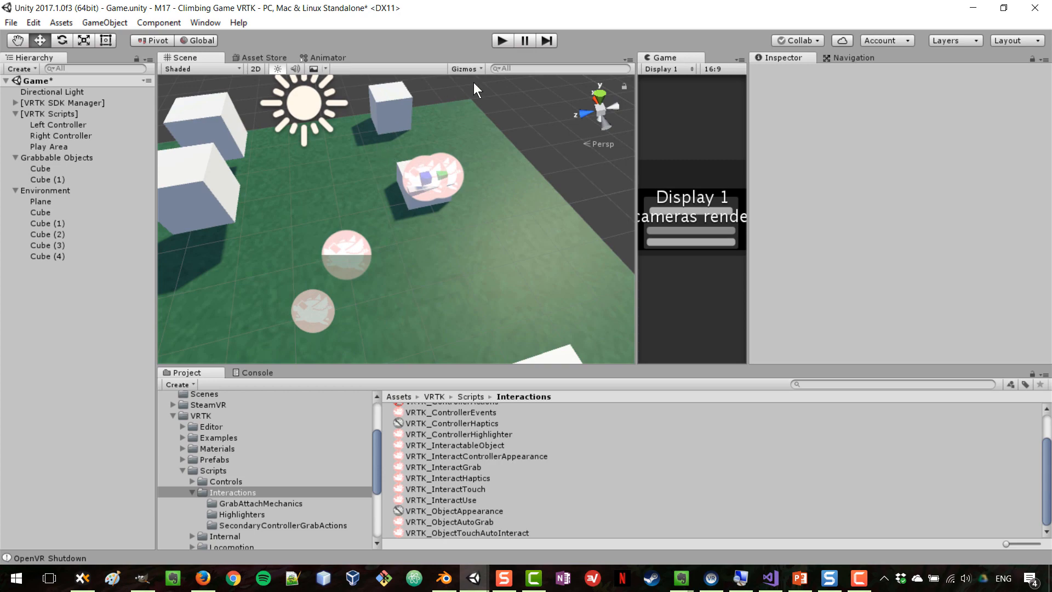
Step: Shrink the 3D icons drawn over scene objects using the Gizmos dropdown
{"action": "left_click", "coordinate": [464, 68]}
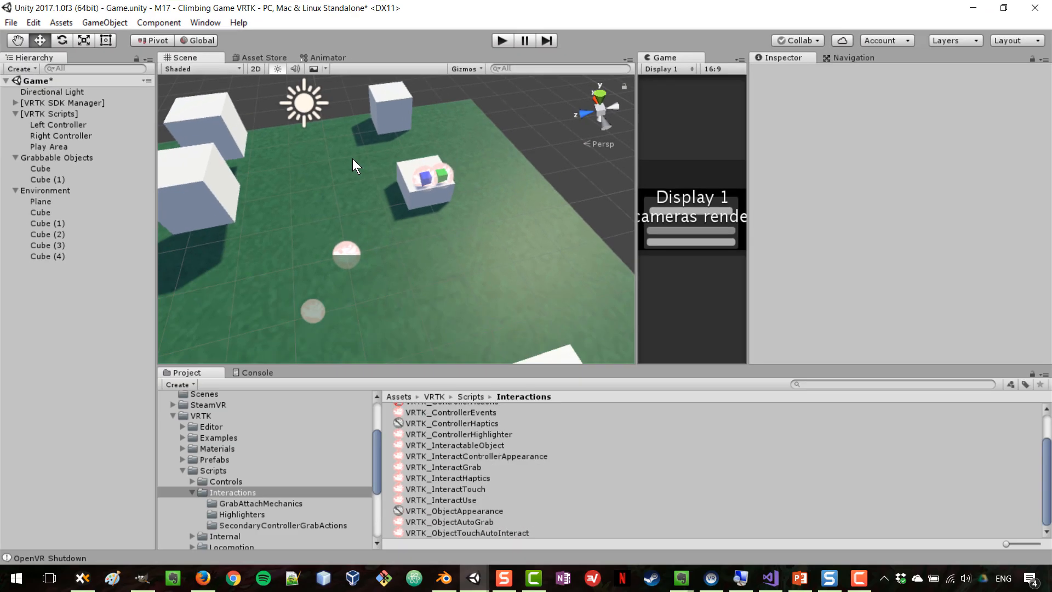
{"action": "mouse_move", "coordinate": [282, 204]}
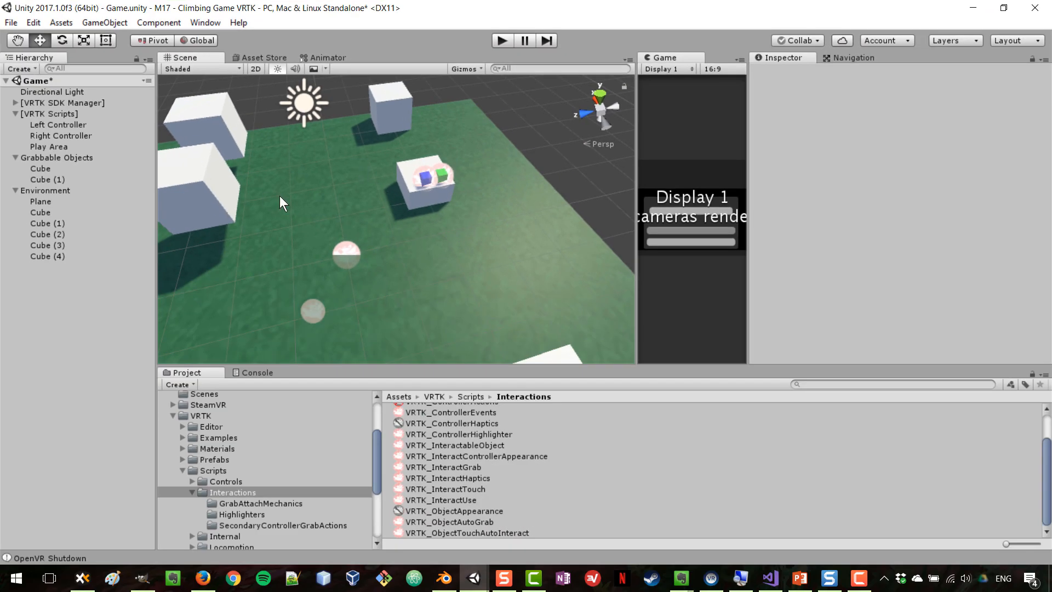
{"action": "mouse_move", "coordinate": [401, 281]}
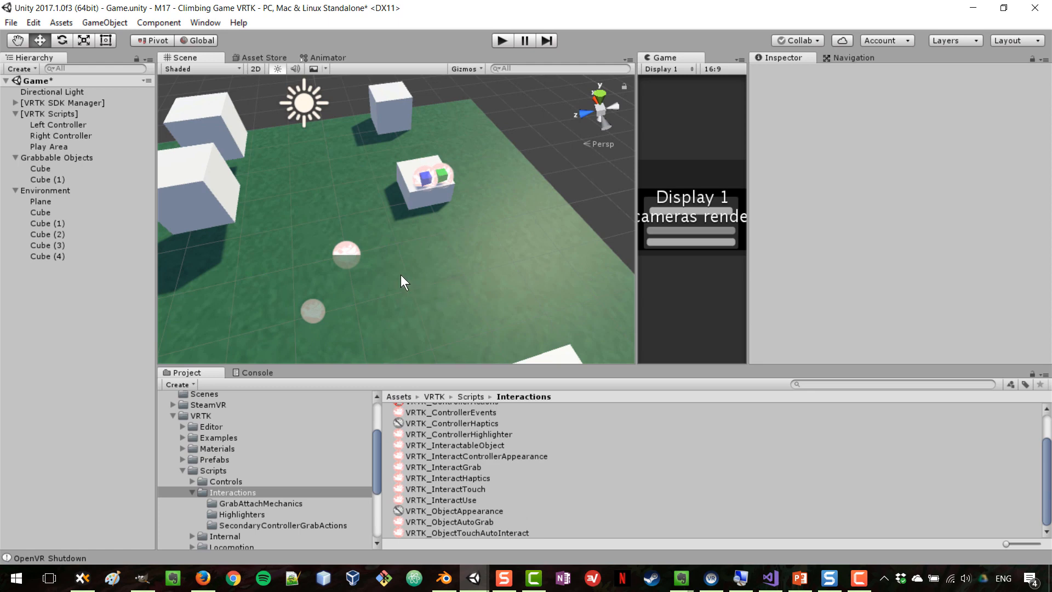
Step: Select [VRTK SDK Manager] in the Hierarchy and give it a red label icon
{"action": "left_click", "coordinate": [63, 102]}
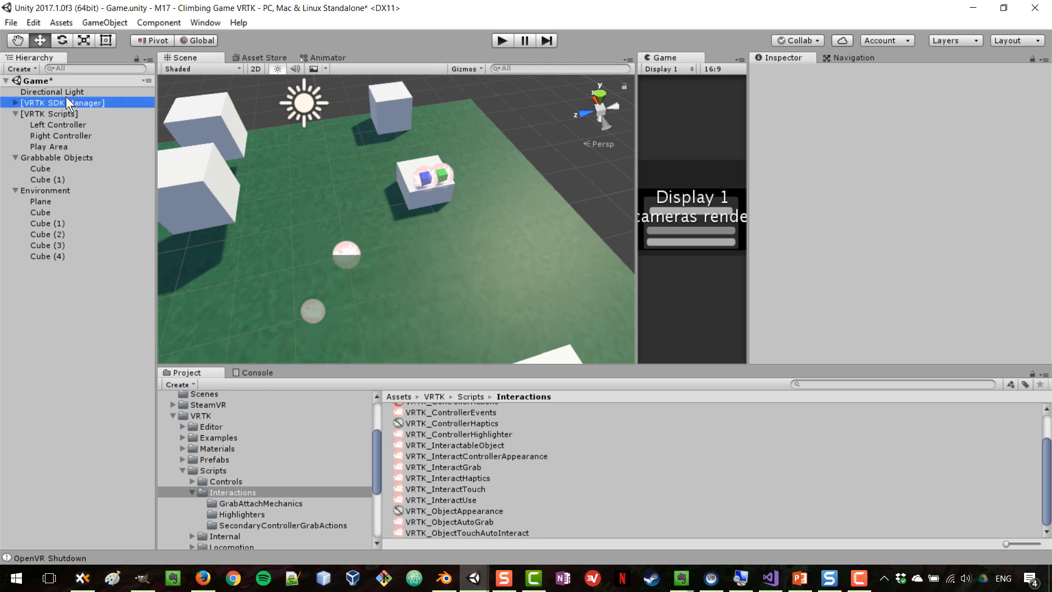
{"action": "left_click", "coordinate": [63, 102]}
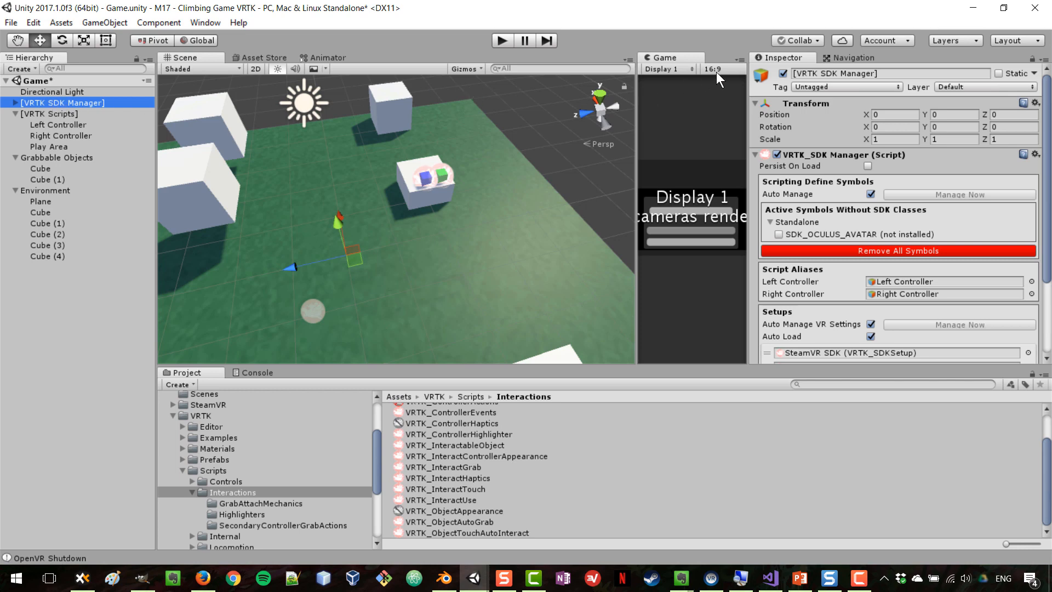
{"action": "left_click", "coordinate": [761, 73]}
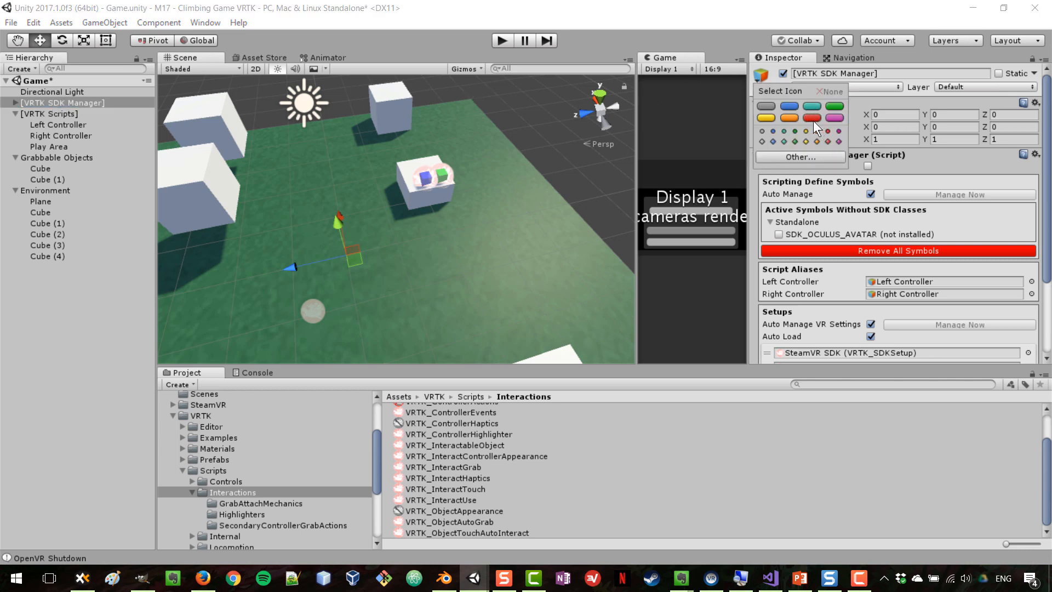
{"action": "left_click", "coordinate": [811, 117]}
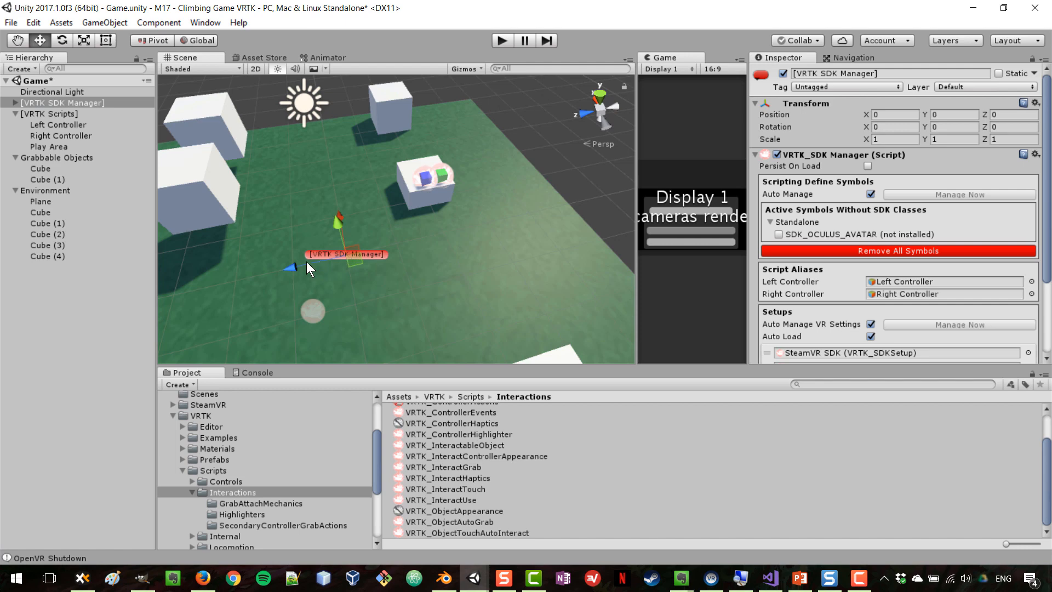
{"action": "mouse_move", "coordinate": [437, 171]}
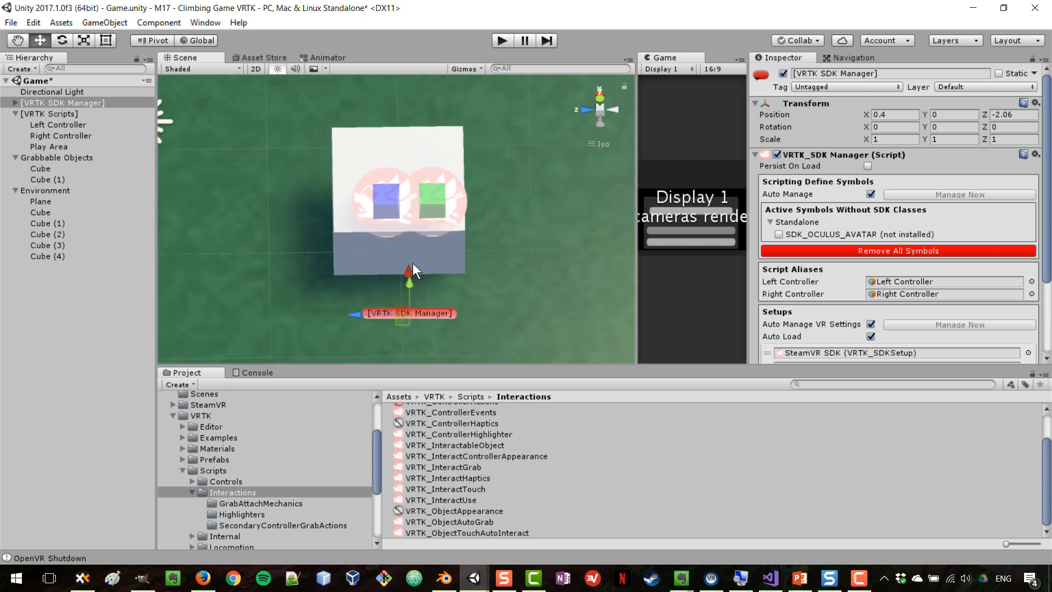
{"action": "mouse_move", "coordinate": [280, 276]}
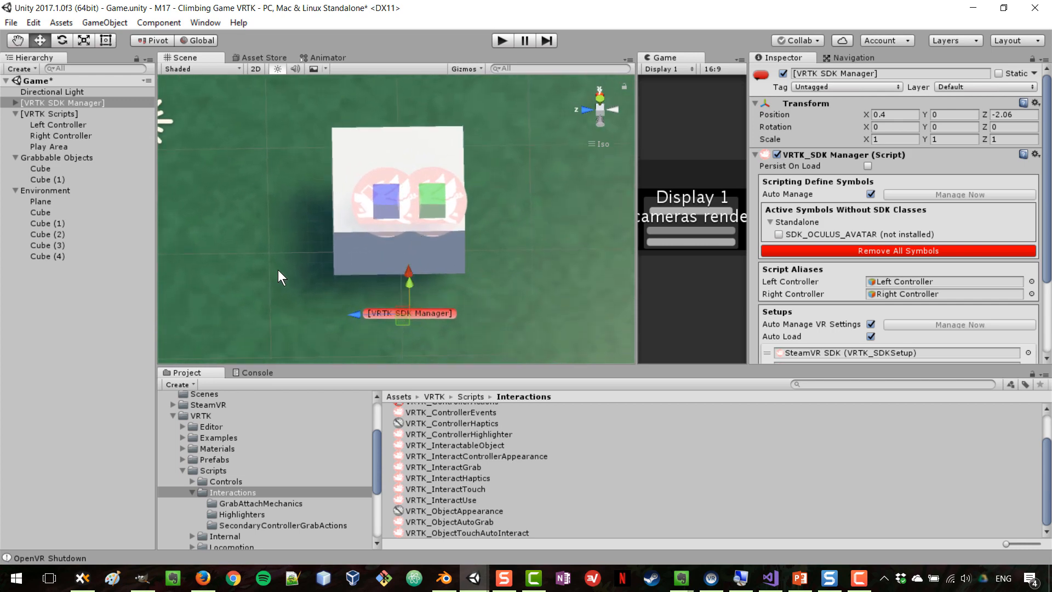
{"action": "mouse_move", "coordinate": [314, 215]}
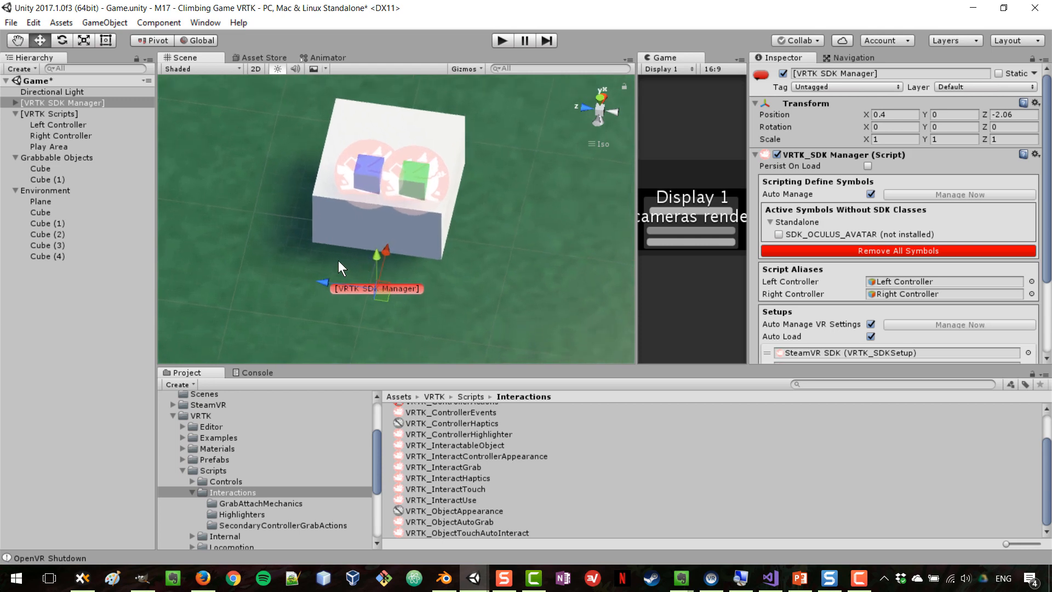
{"action": "mouse_move", "coordinate": [395, 247]}
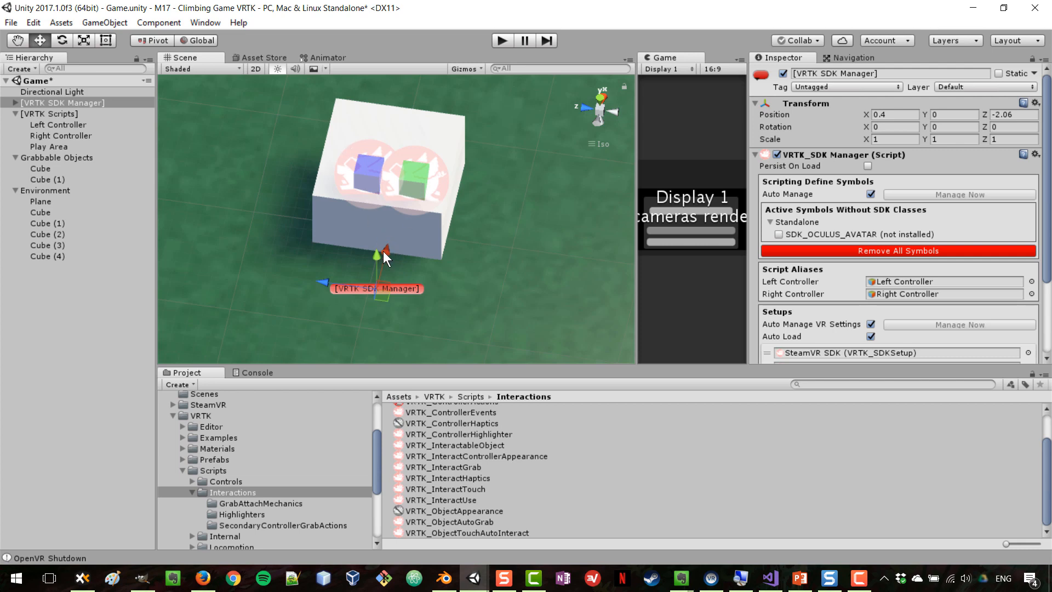
{"action": "mouse_move", "coordinate": [630, 110]}
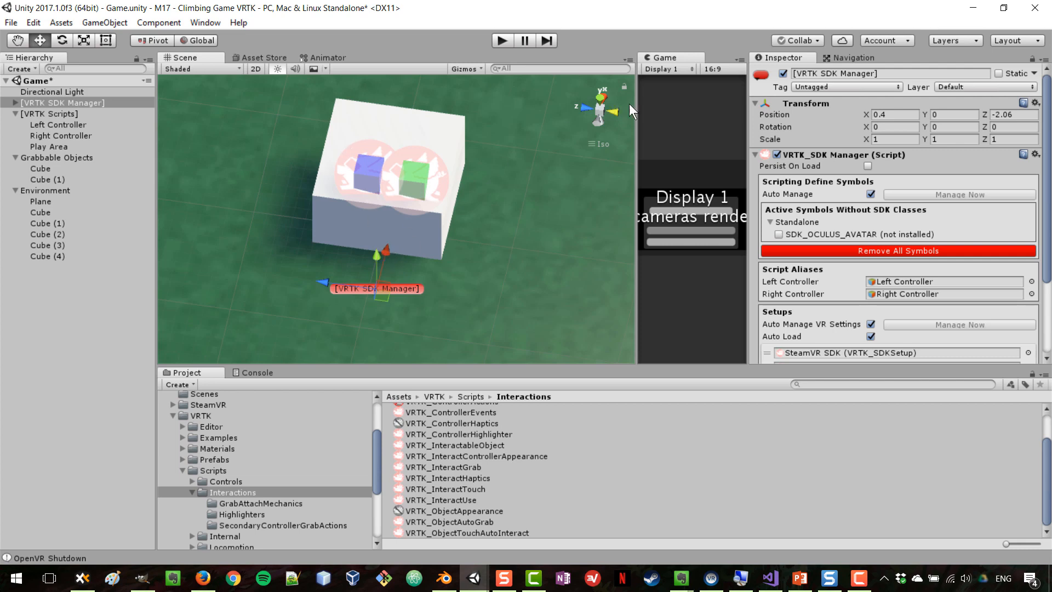
{"action": "left_click", "coordinate": [502, 40]}
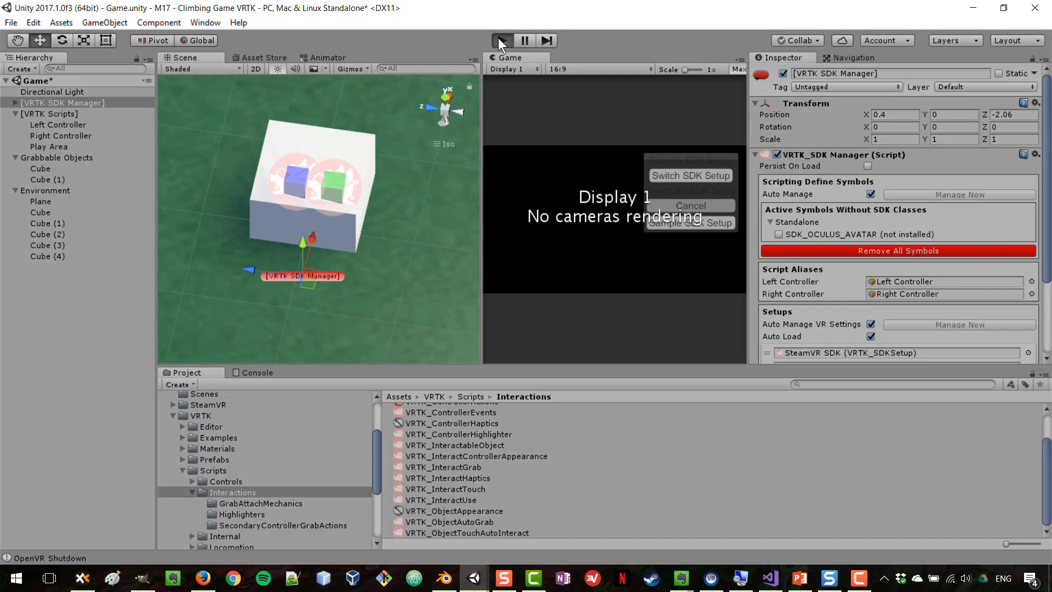
{"action": "left_click", "coordinate": [502, 40]}
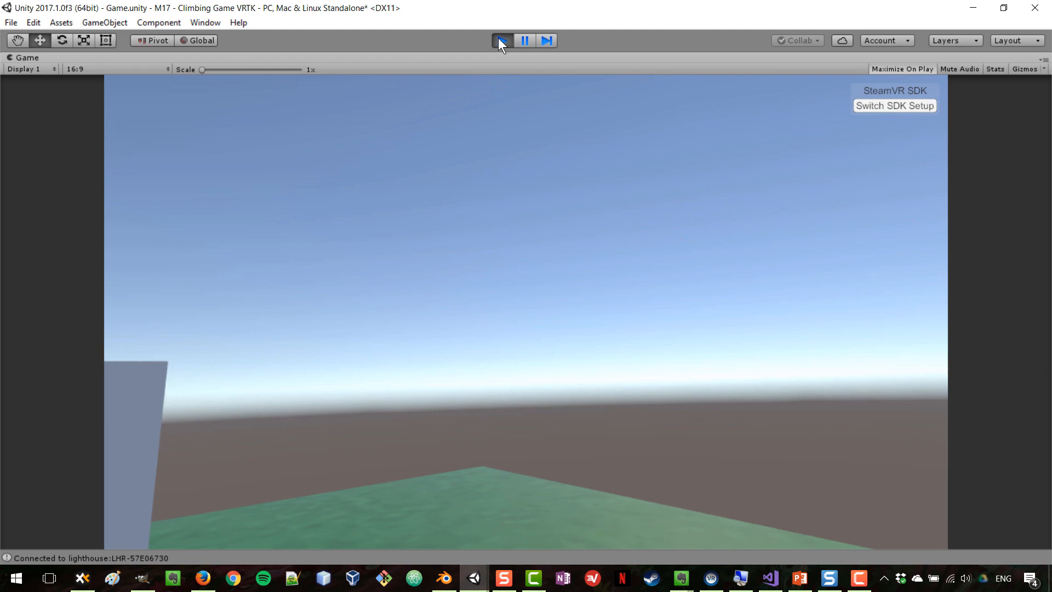
{"action": "left_click", "coordinate": [501, 40]}
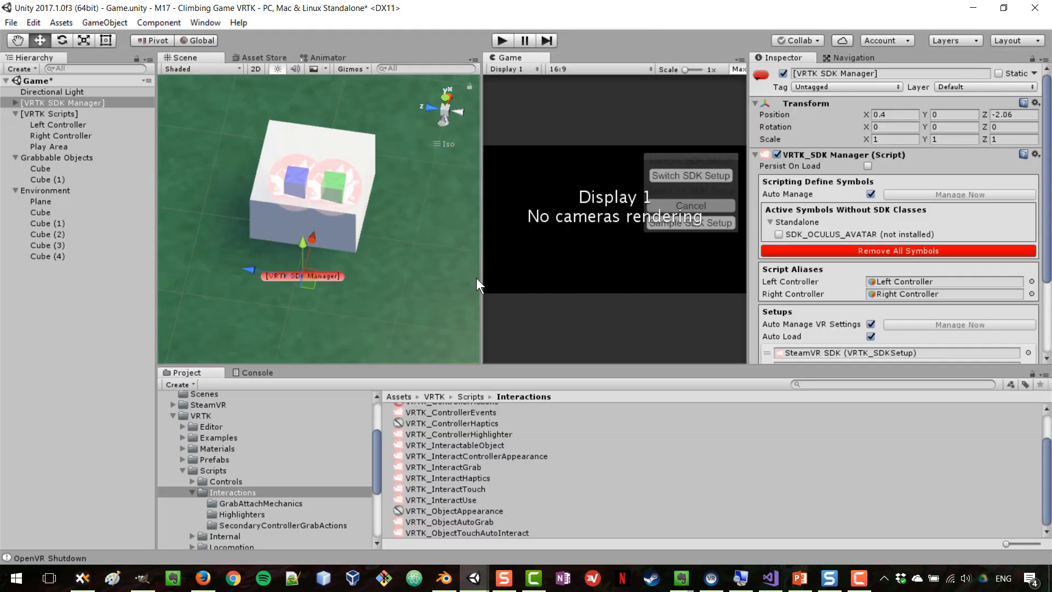
{"action": "mouse_move", "coordinate": [488, 291]}
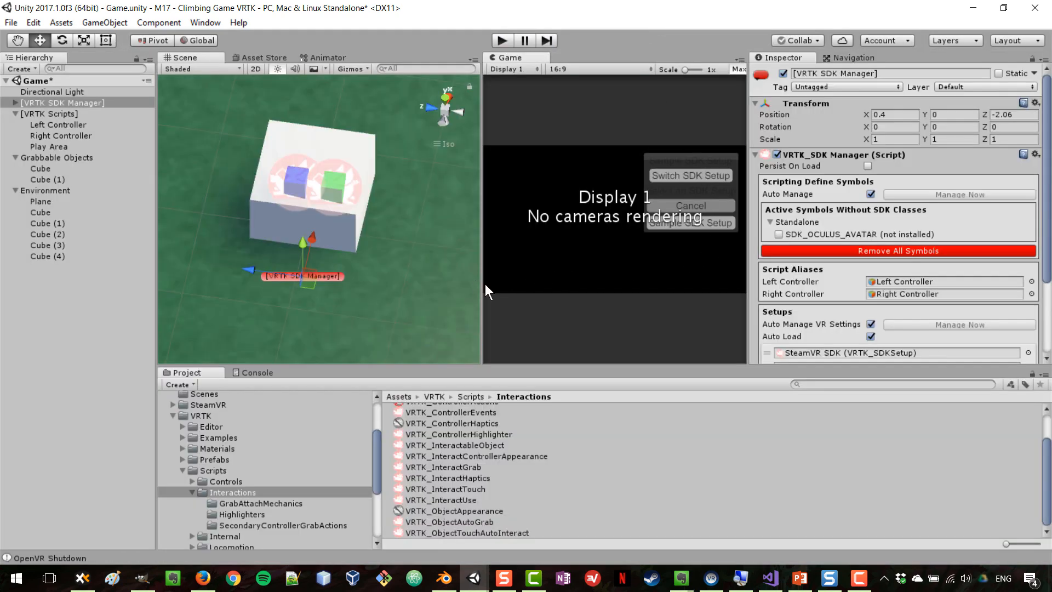